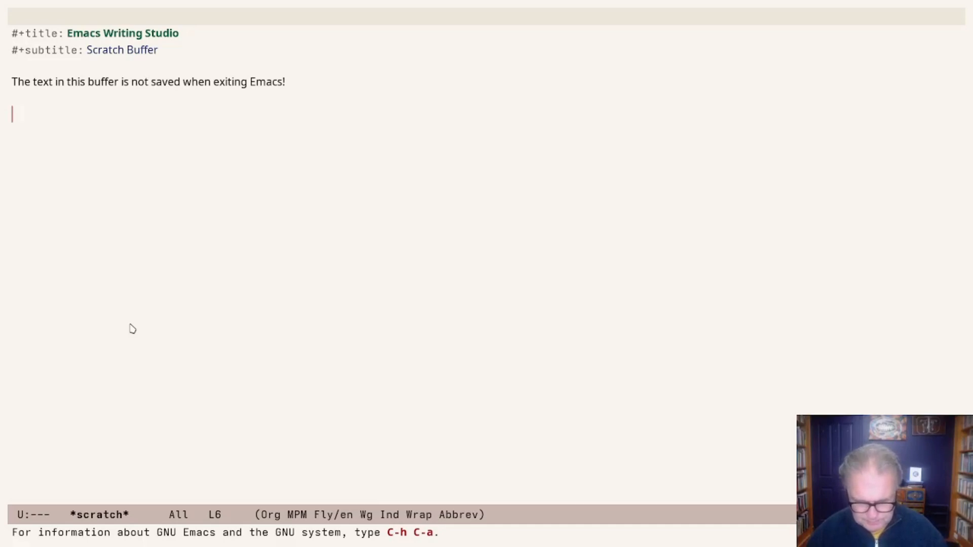
- Visit org-demo.org from a dired listing of the documents folder
key("C-x d")
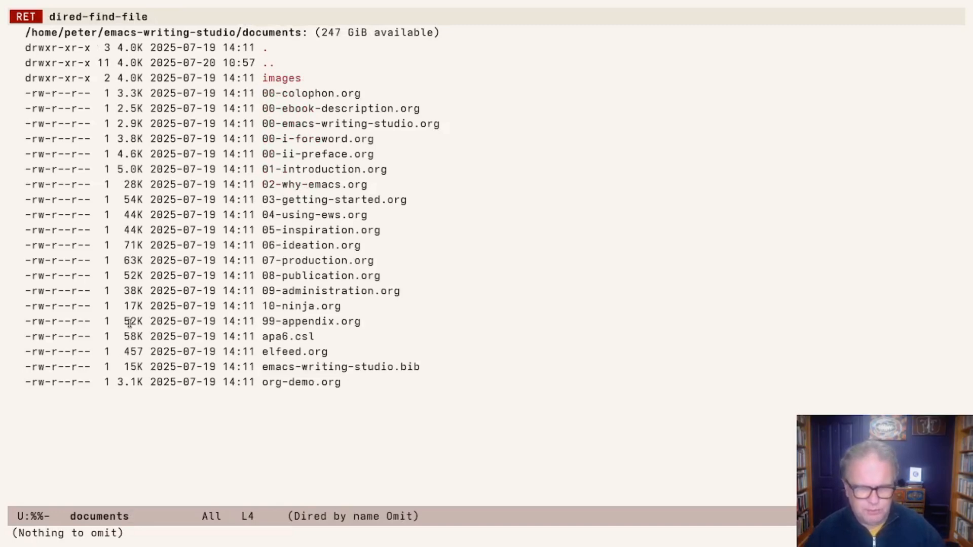
key("down")
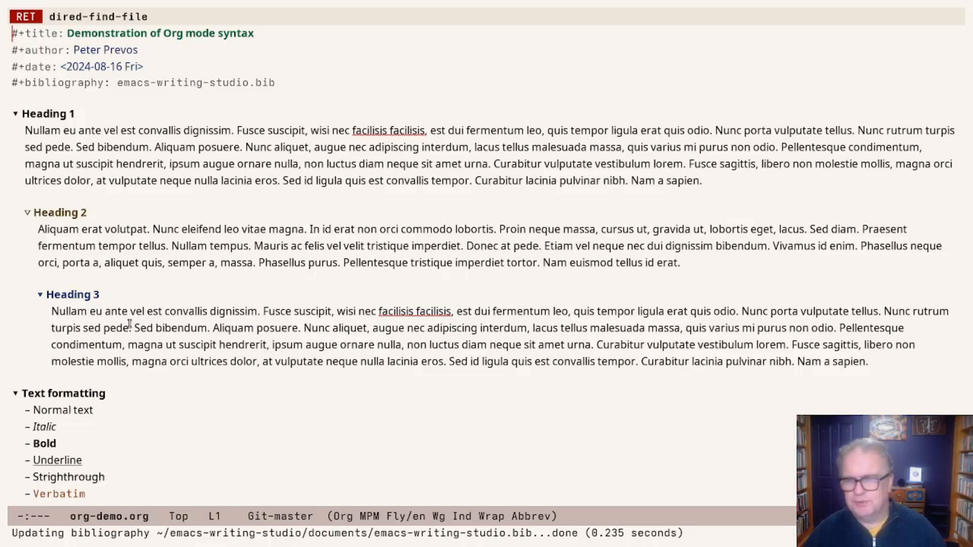
- Add the comment line '# TODO: Translate to English' on a new line under Heading 2
key("down")
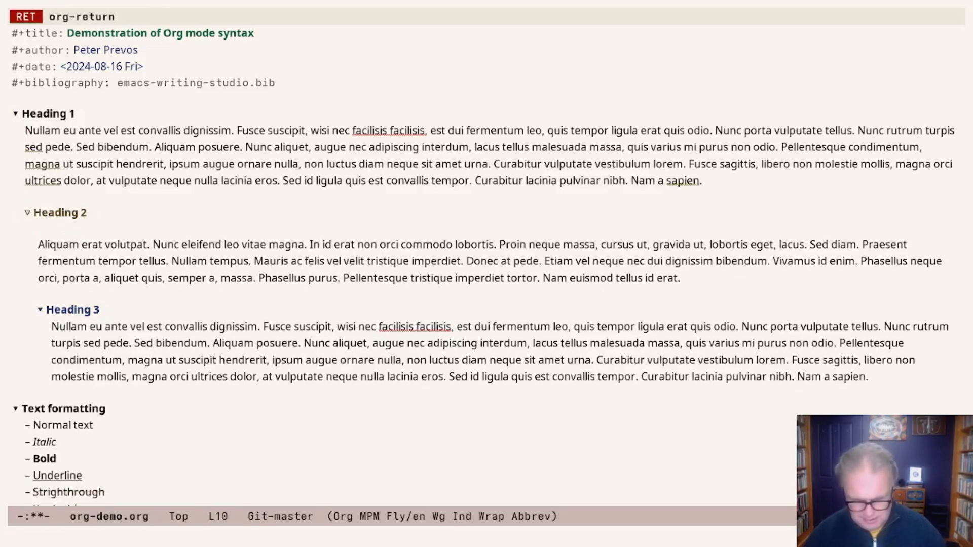
type("#")
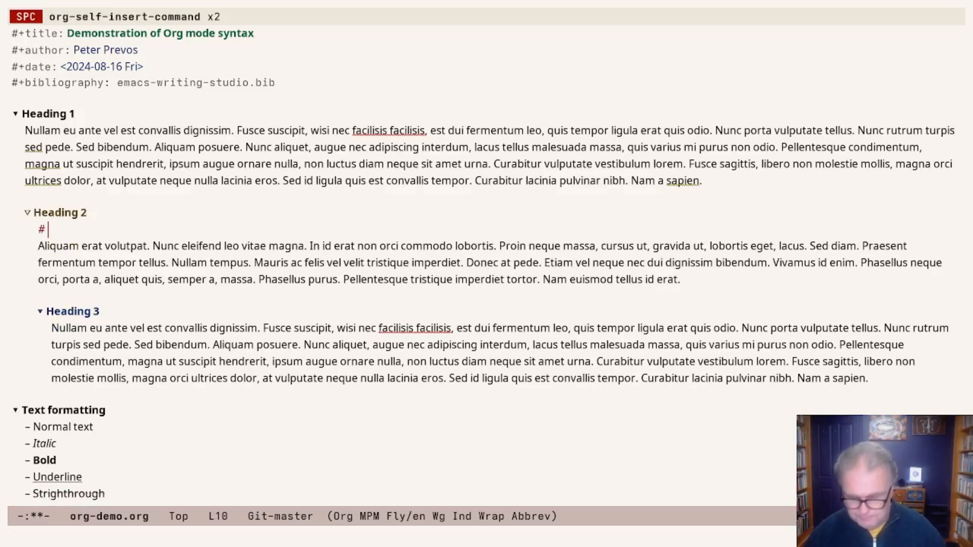
type("TODO:")
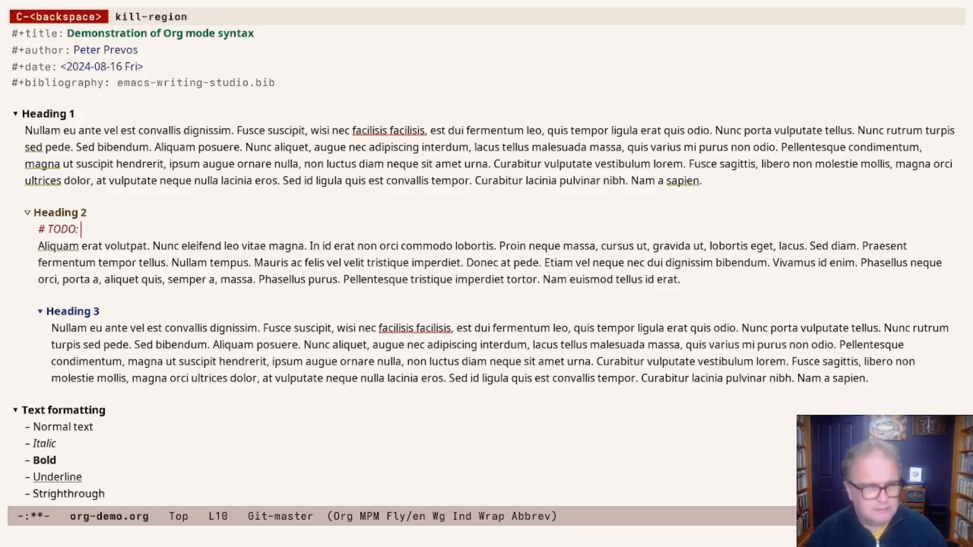
type("Translate to English")
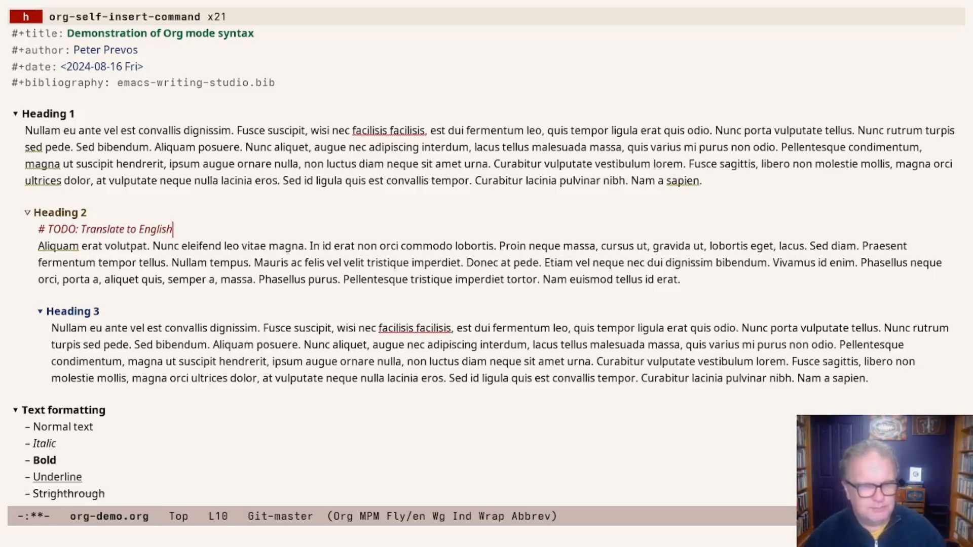
type("#")
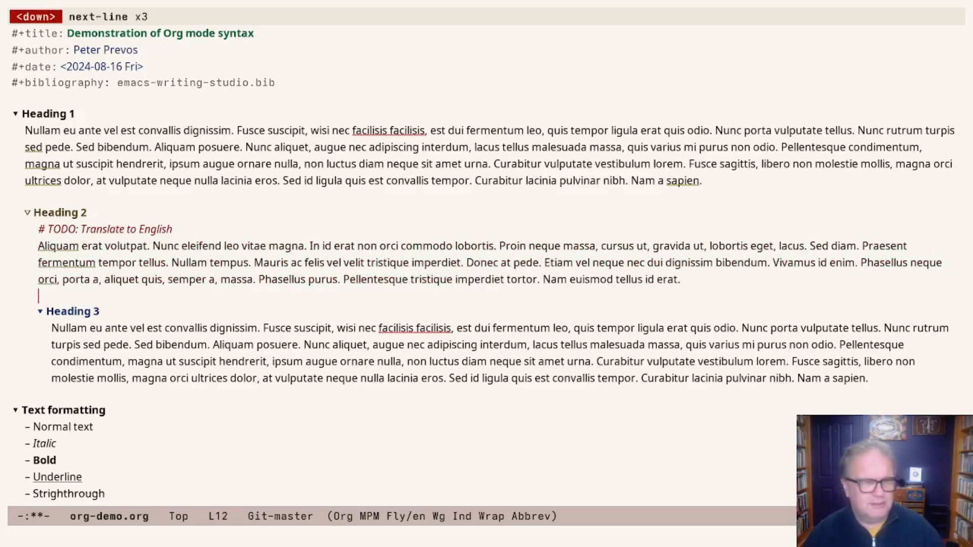
- Insert a comment block holding 'Anything written in this box is not exported.'
key("up")
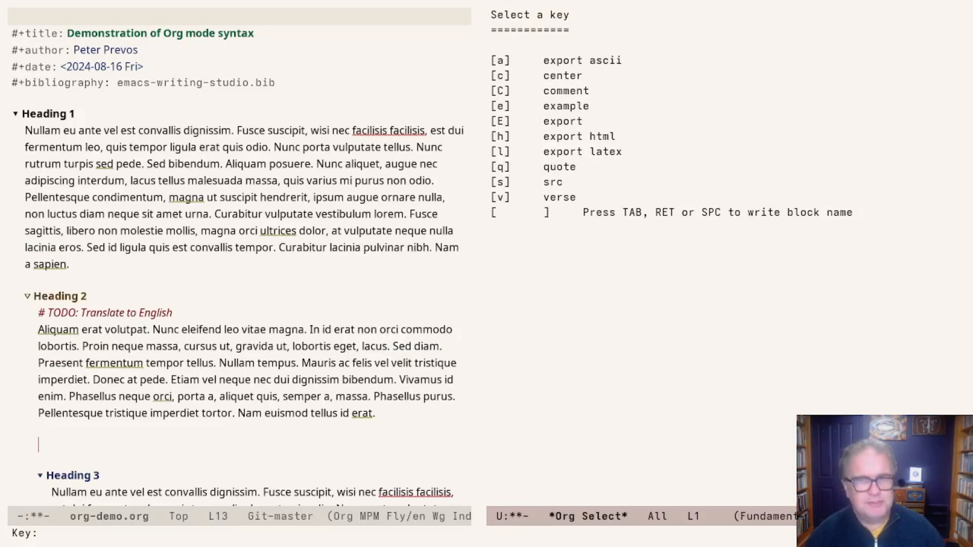
key("C")
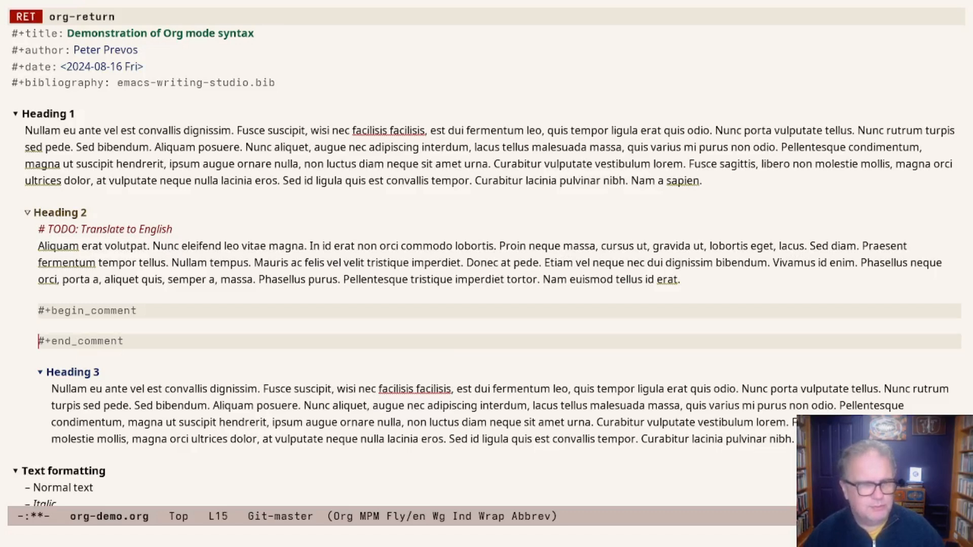
key("up")
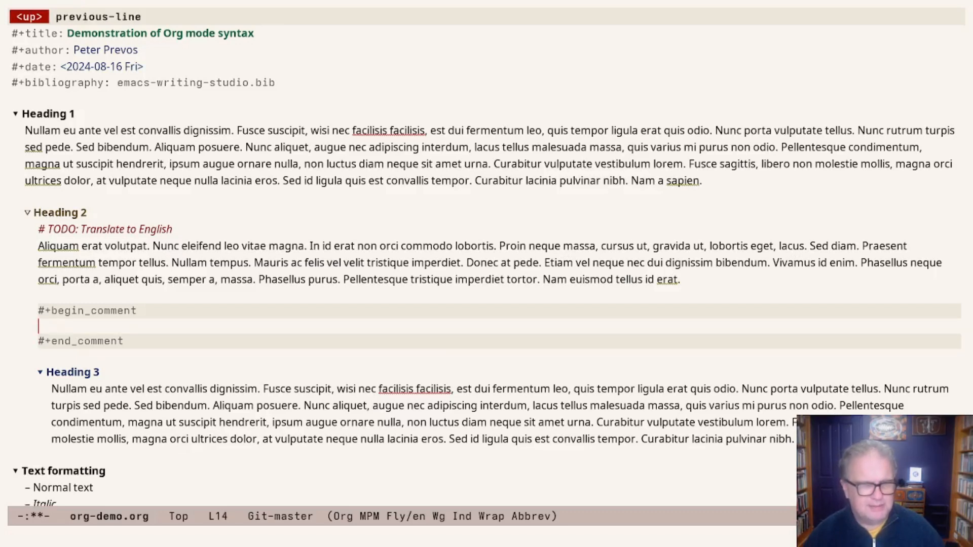
type("Anyt")
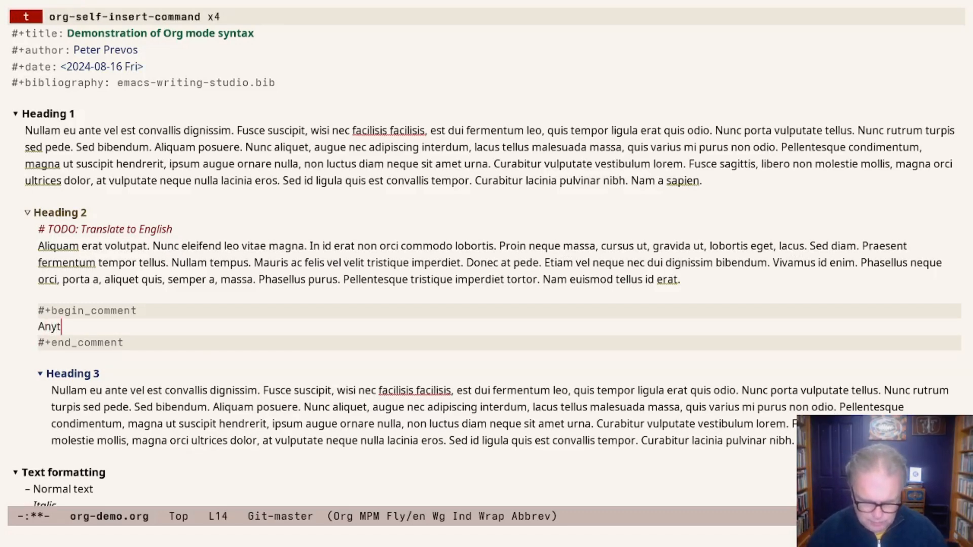
type("hing written in this")
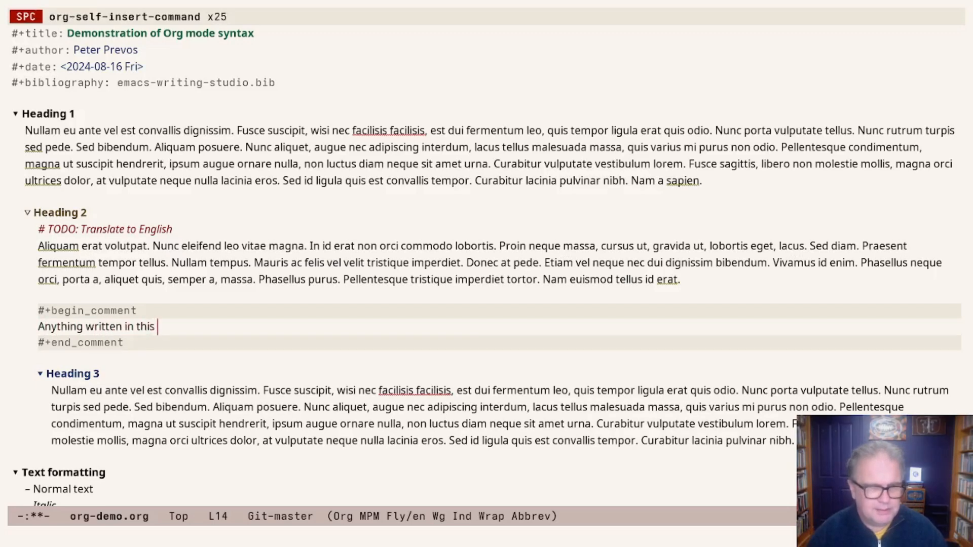
type("box is not e")
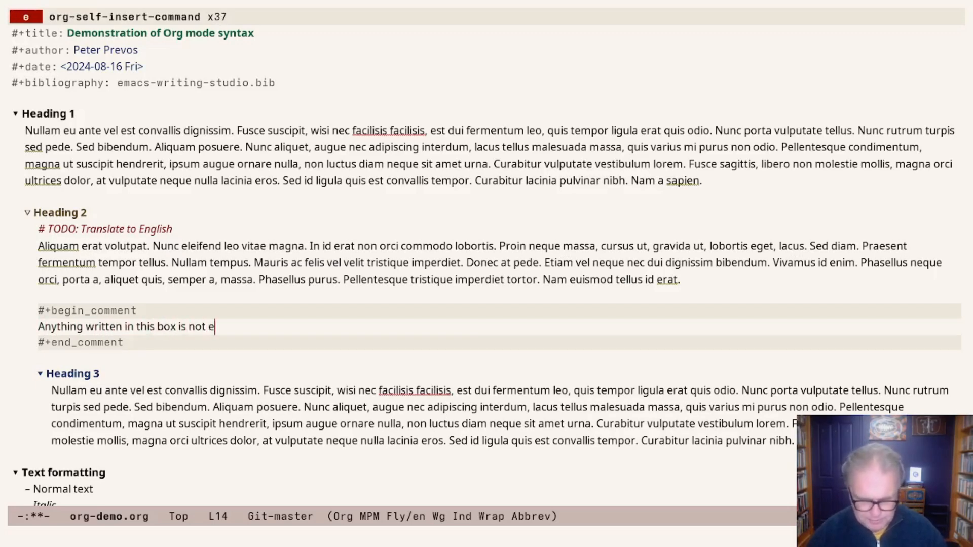
type("xported.")
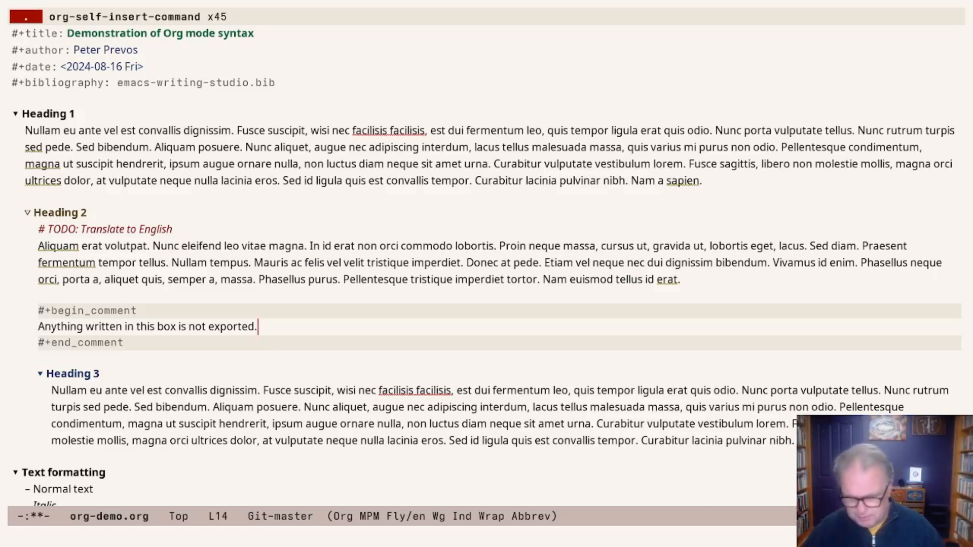
key("TAB")
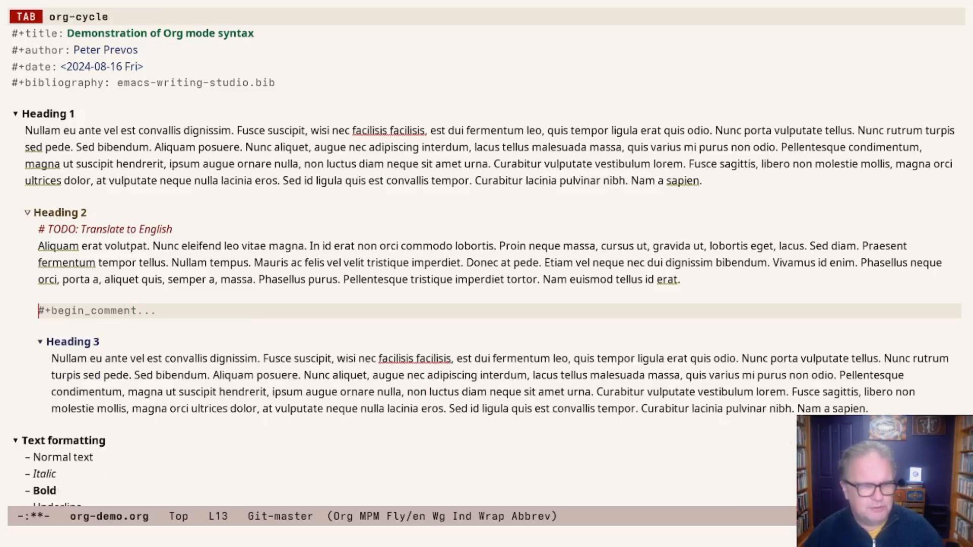
key("TAB")
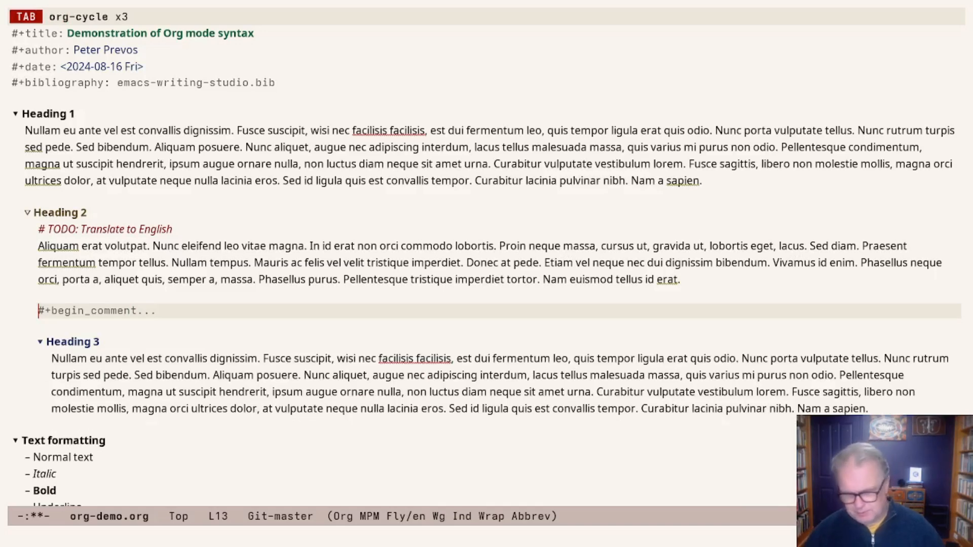
key("TAB")
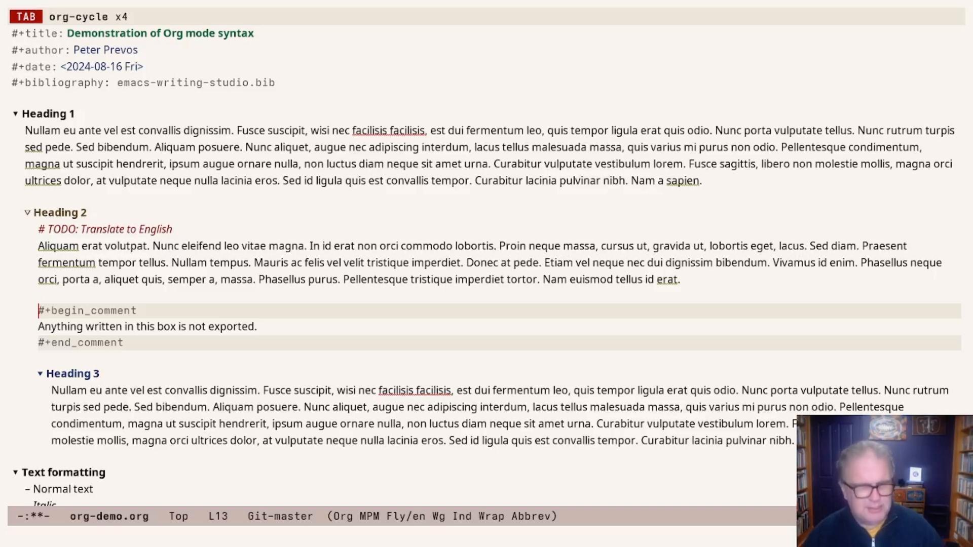
key("TAB")
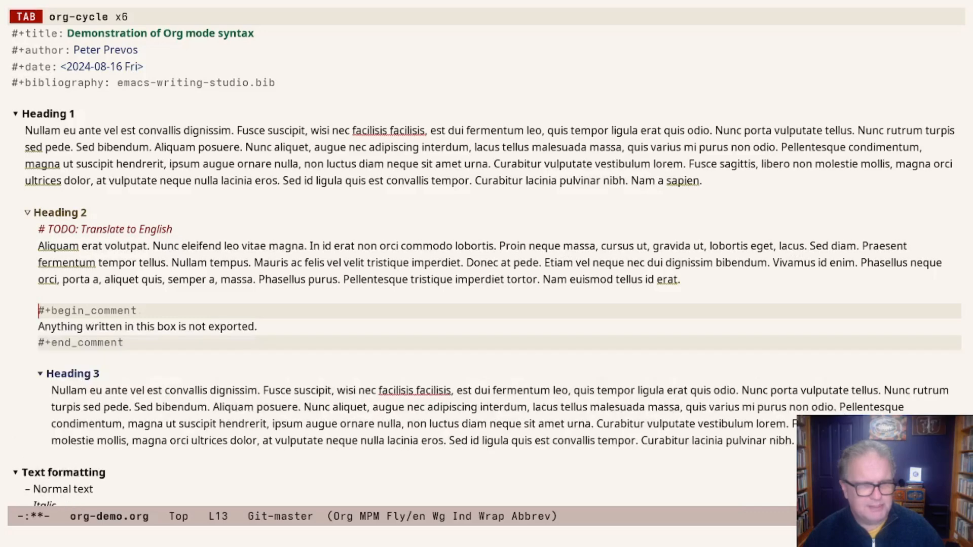
key("TAB")
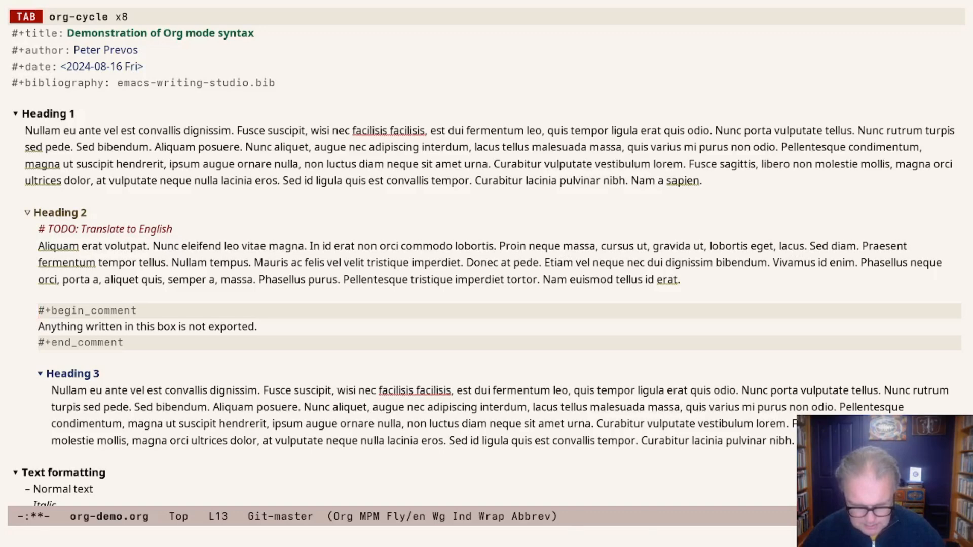
- Insert a NOTES drawer via ews-org-insert-notes-drawer with items Do this, That, Other, ticking the first two
type("ews n")
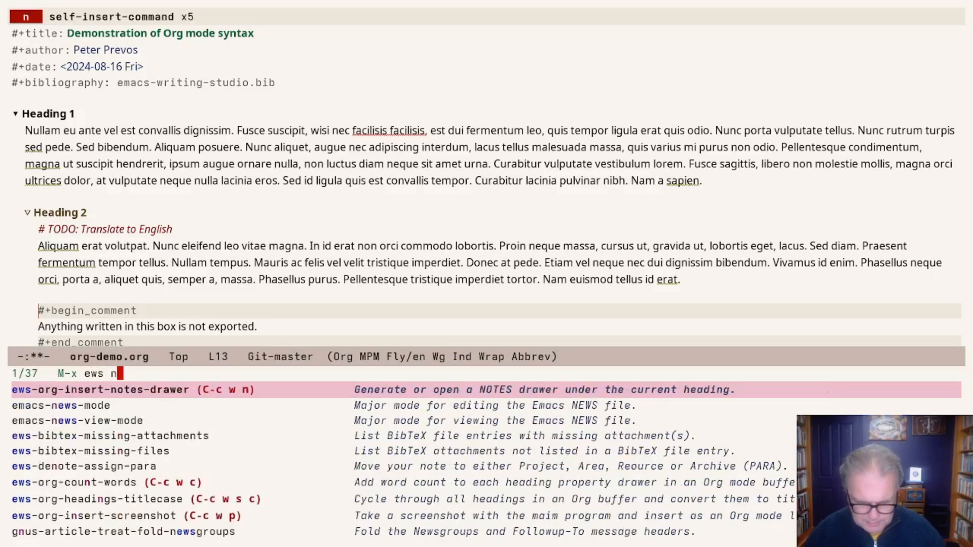
type("otes")
type("- [ ] Do t")
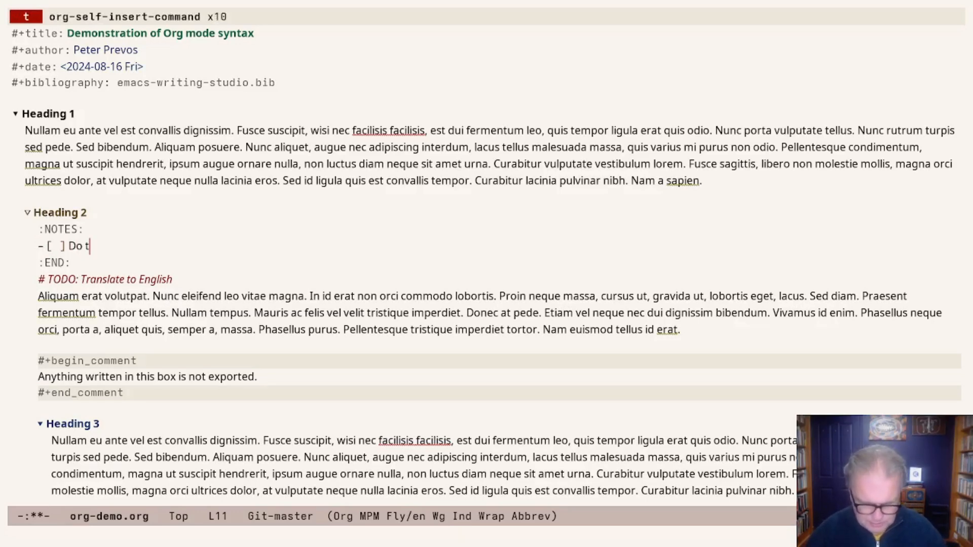
type("his")
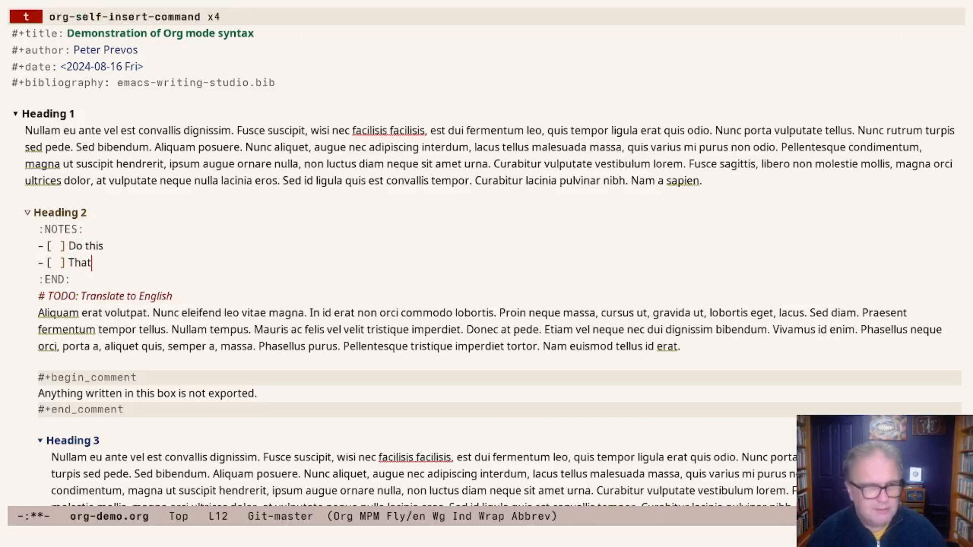
type("Other")
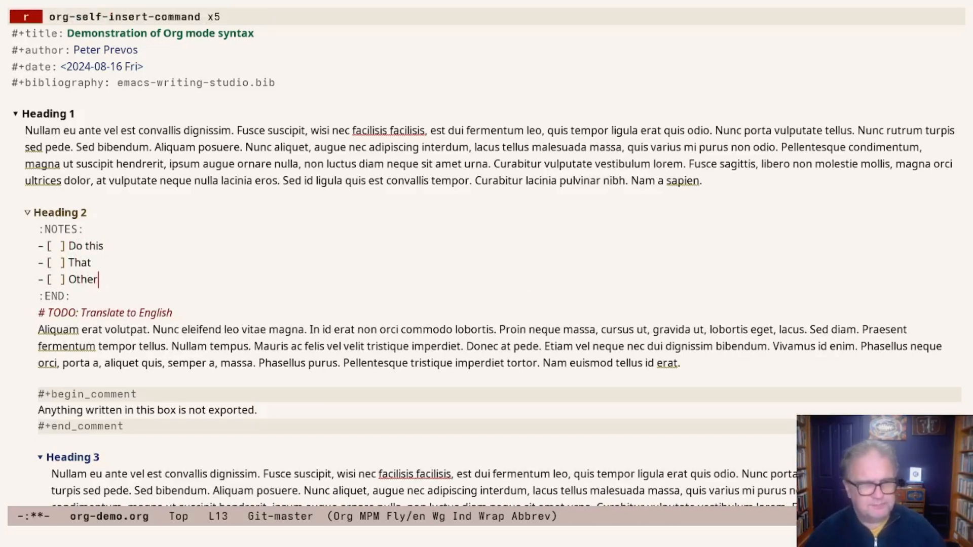
key("up")
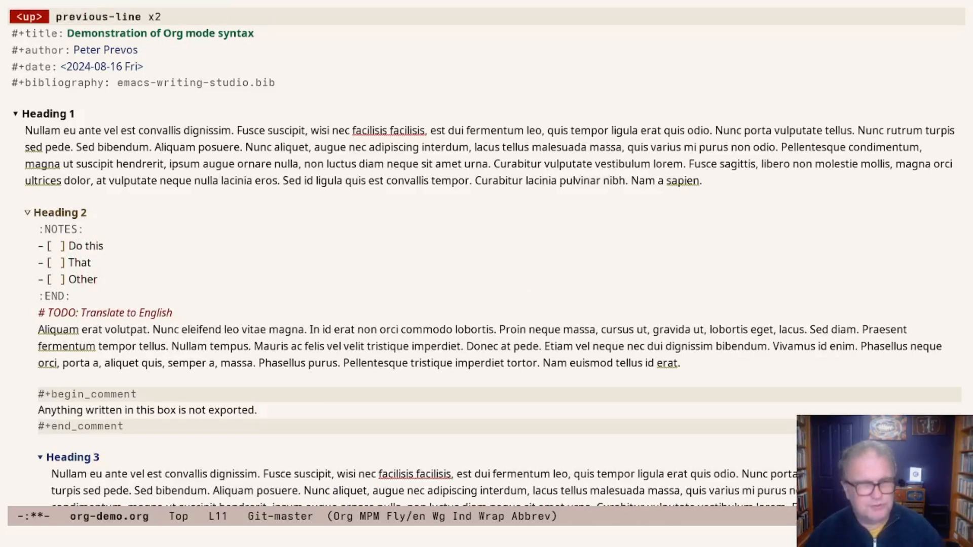
key("C-c C-c")
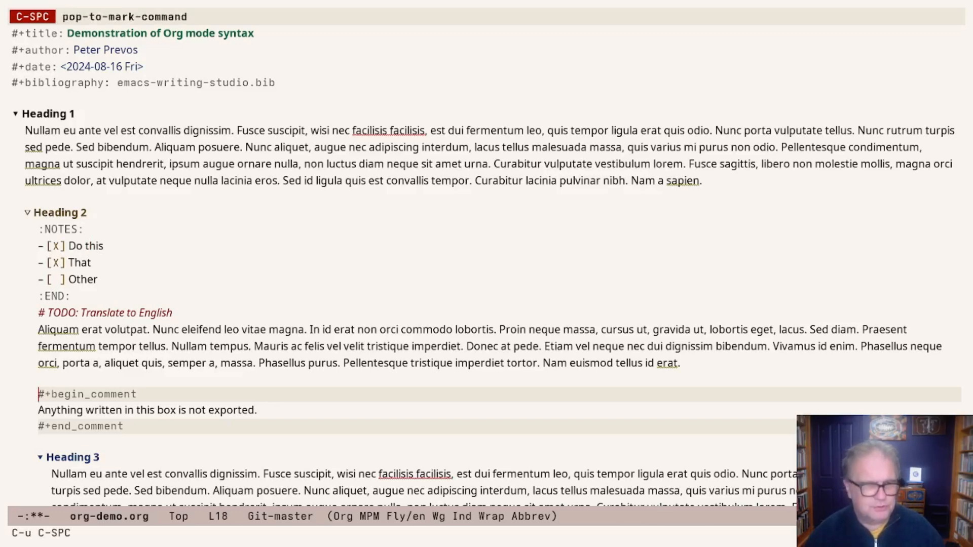
- Add a fourth unchecked item '[ ] Add one more thing' to the notes checklist
key("down")
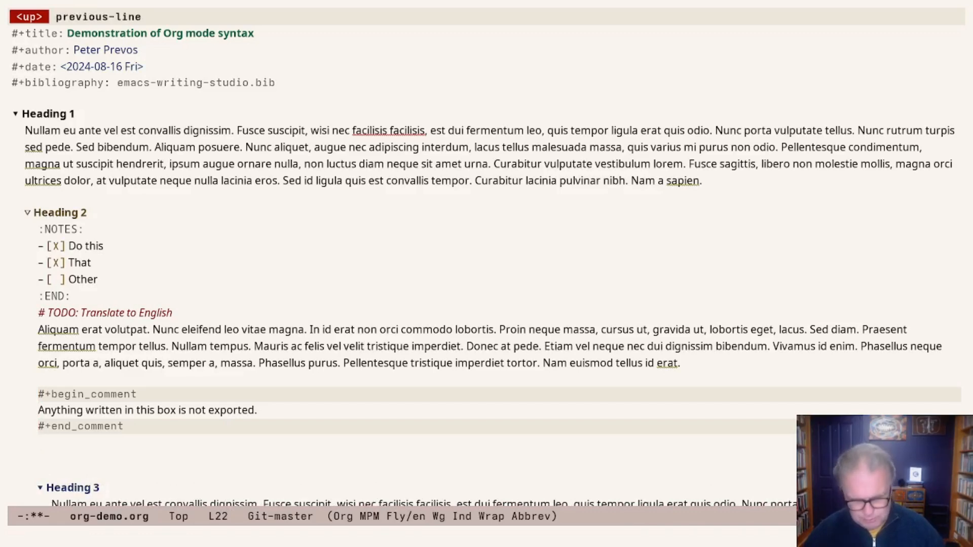
key("C-c w")
type("-")
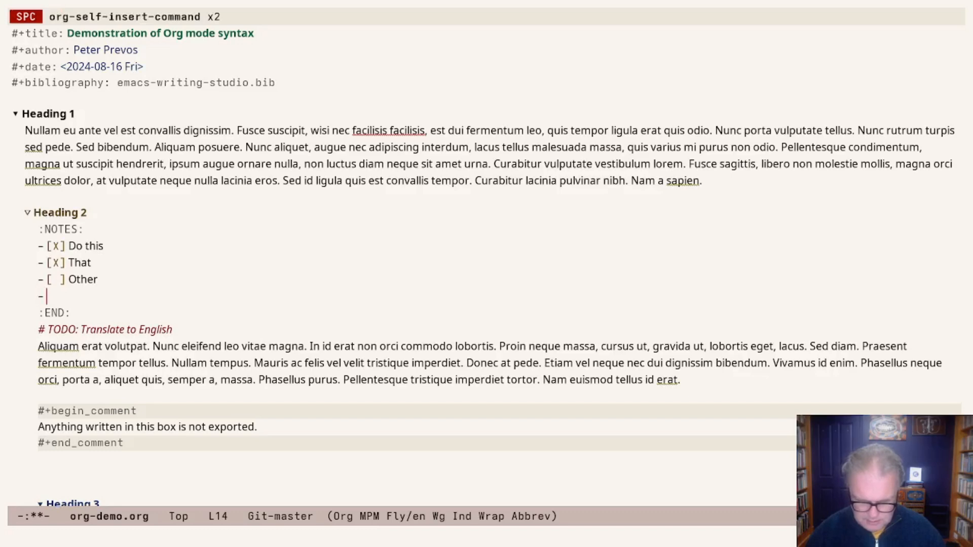
type("[ ] Add one more thing")
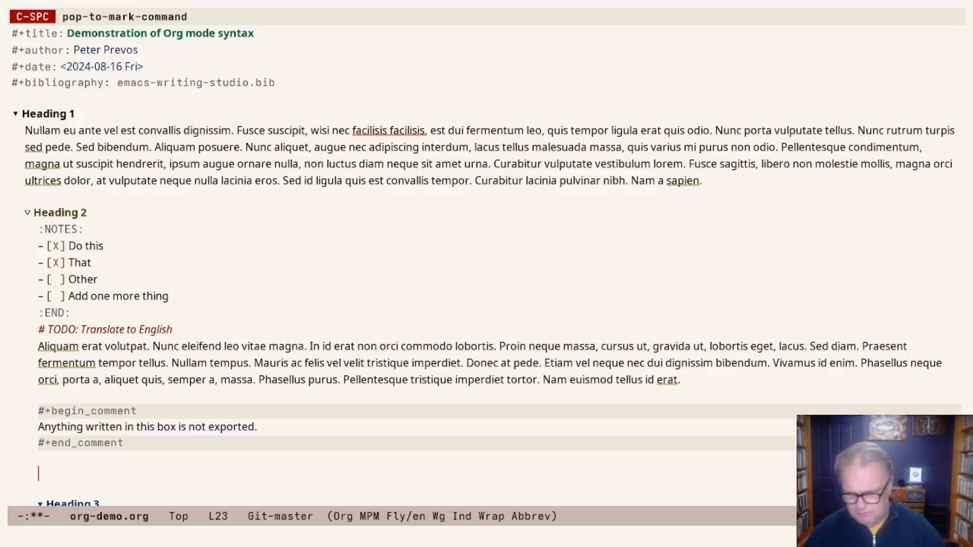
- Cycle Heading 2's visibility so the NOTES drawer shows its checklist again
key("up")
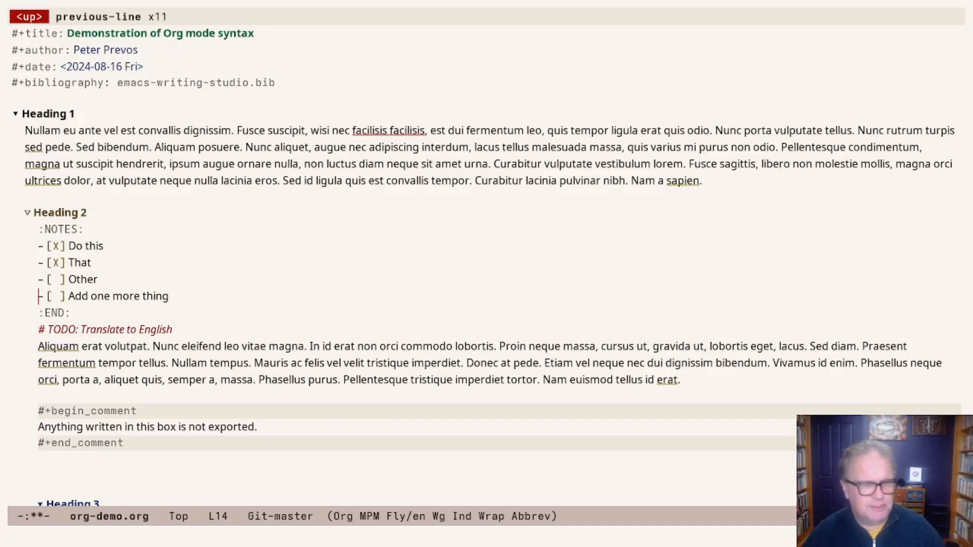
key("TAB")
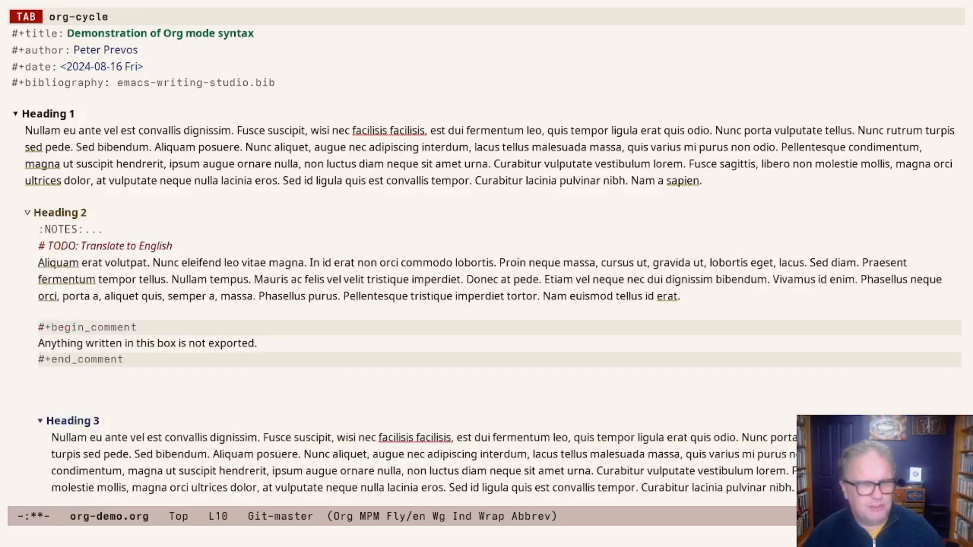
key("TAB")
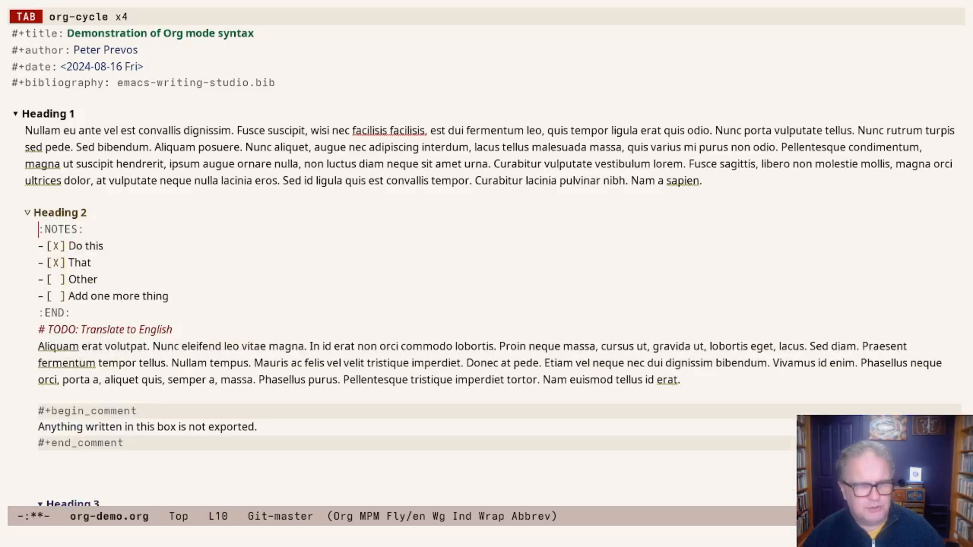
- Collapse the NOTES drawer line, hiding its four checklist items
key("TAB")
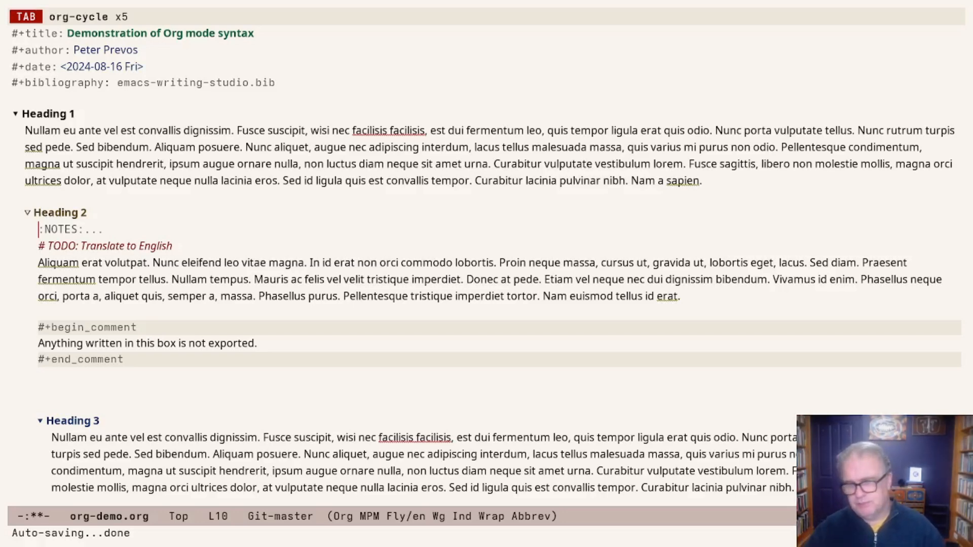
- Move below the bibliography line and view the ews-bibtex-directory variable's help
key("down")
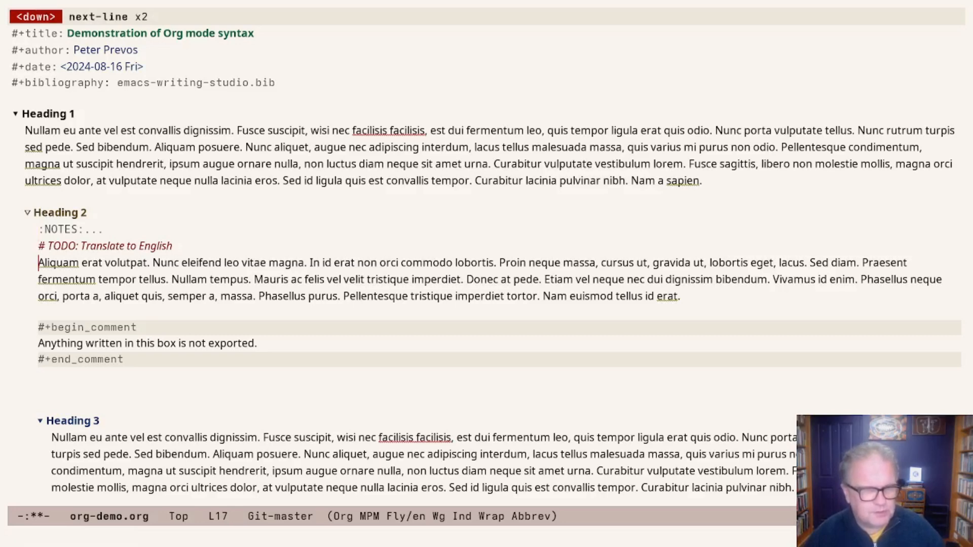
key("down")
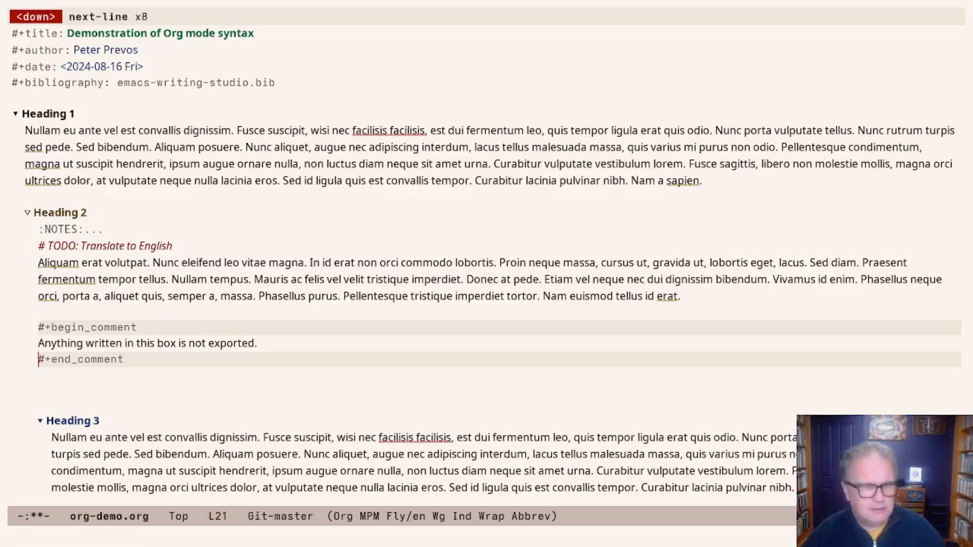
key("down")
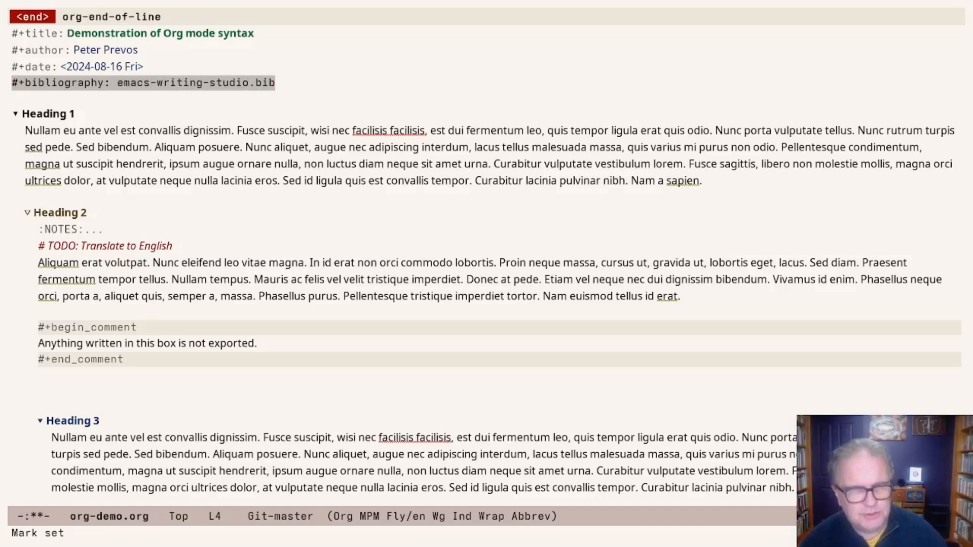
key("down")
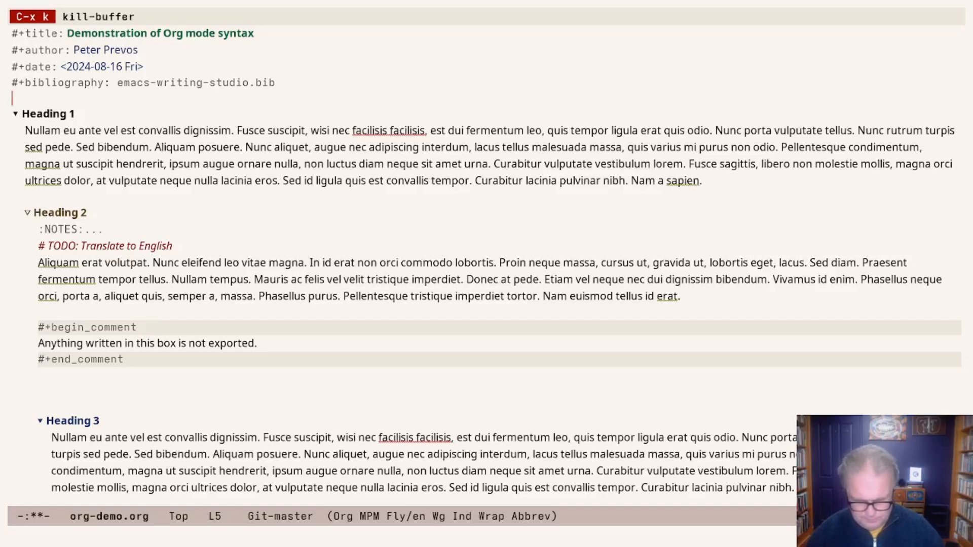
type("ews bib")
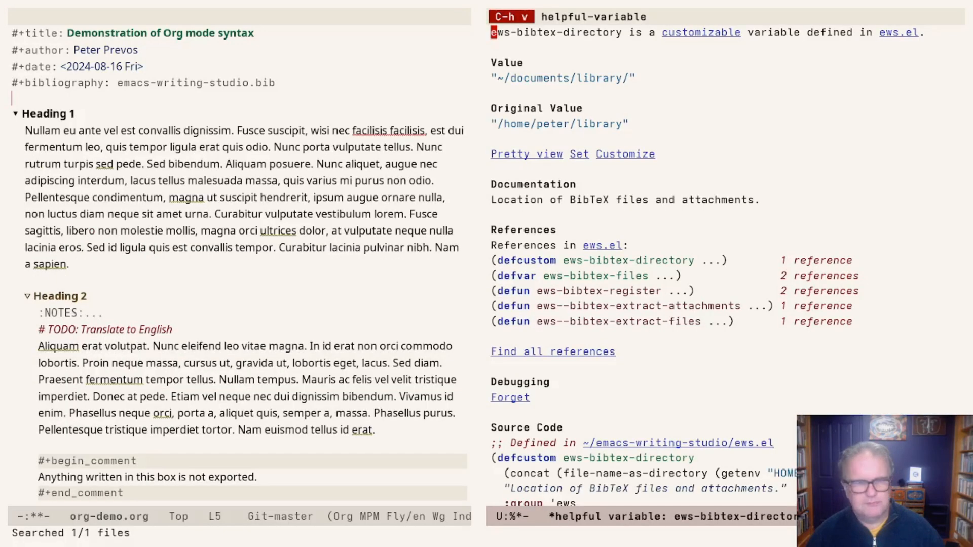
key("down")
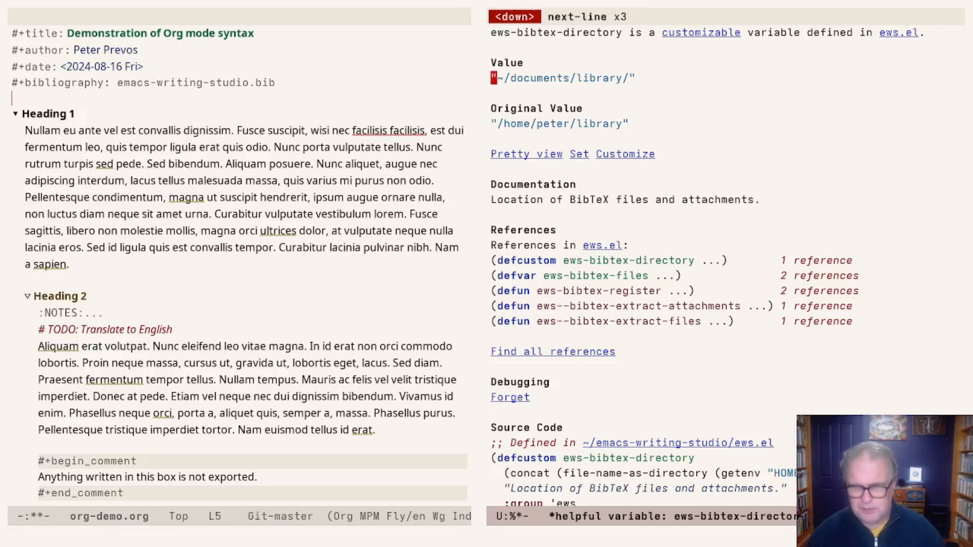
- Run ews-bibtex-register and delete the variable help window
key("w")
type("e")
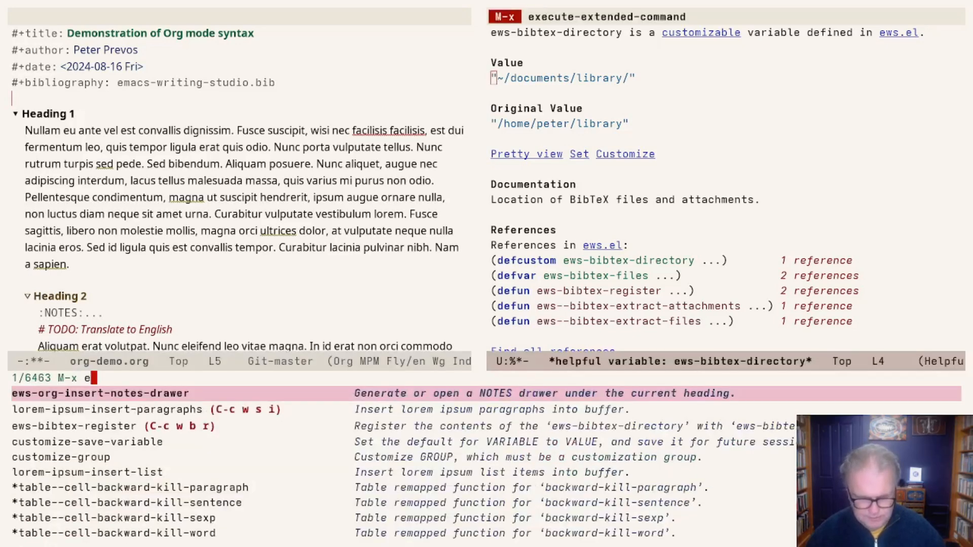
type("ws bib")
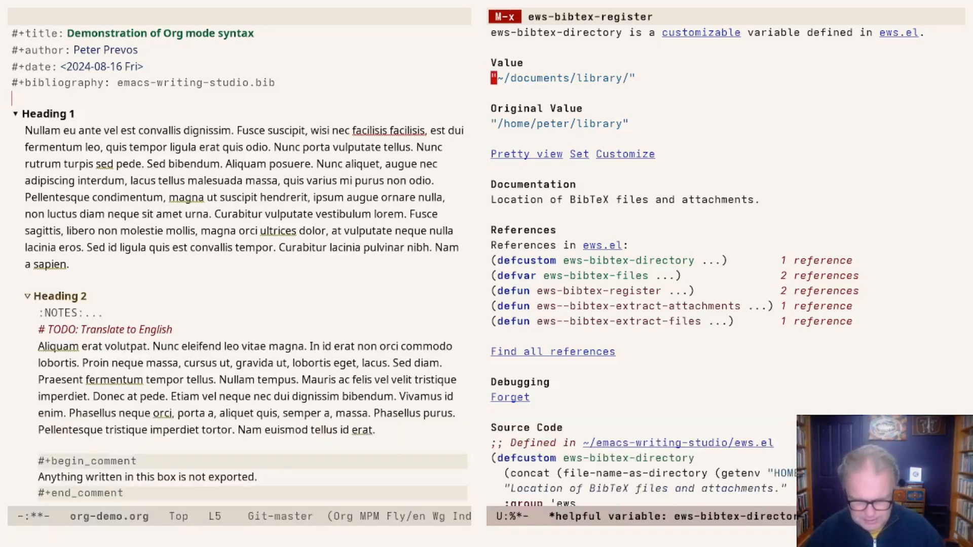
key("C-x 0")
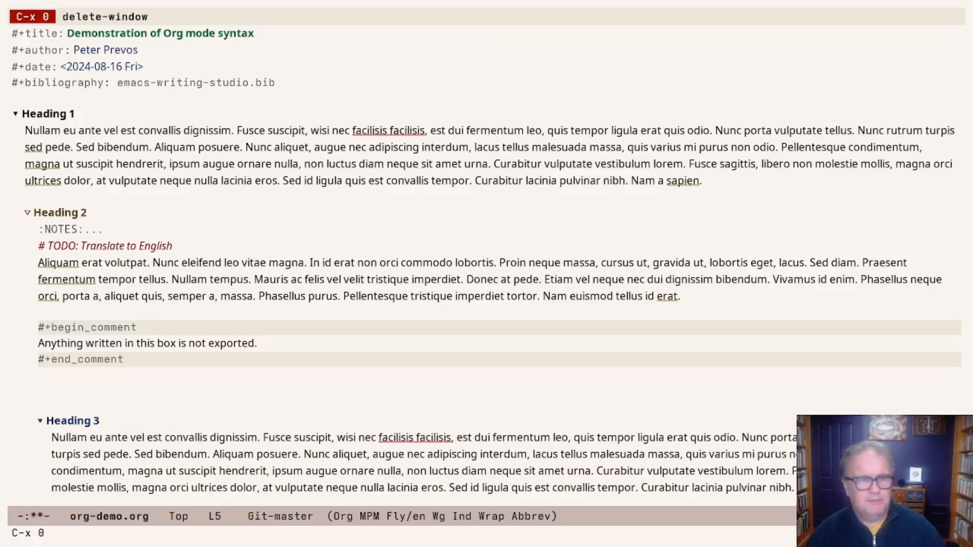
- Start org-cite-insert on the empty line below the comment block before Heading 3
key("down")
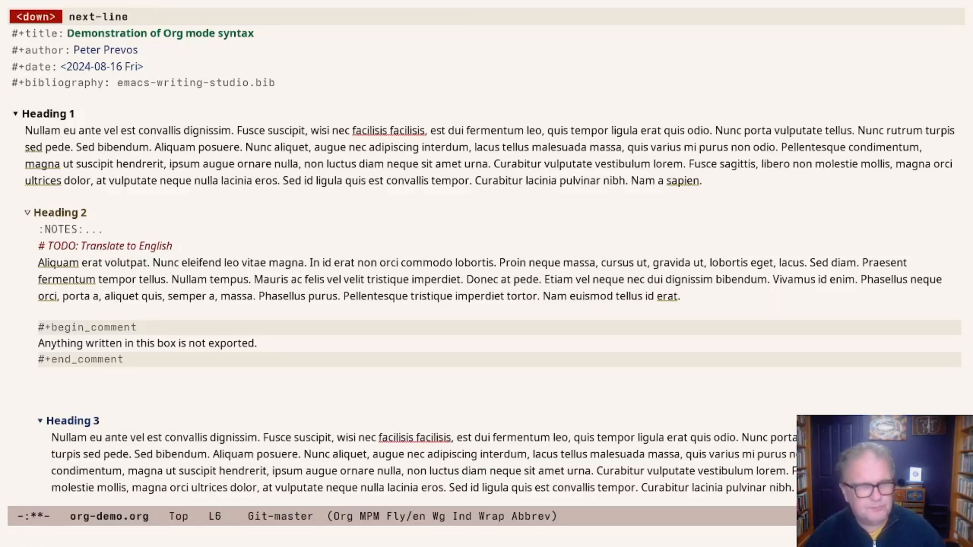
key("down")
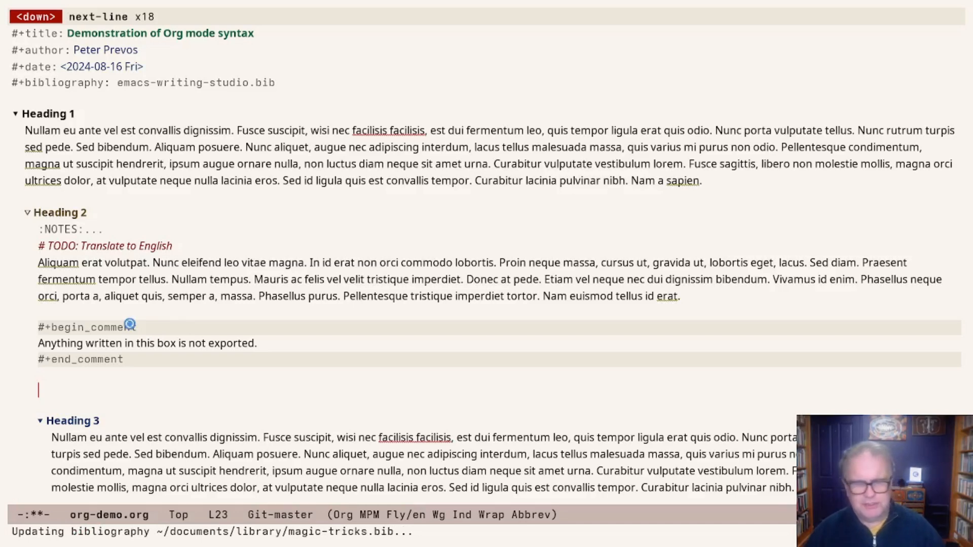
key("C-c C-x @")
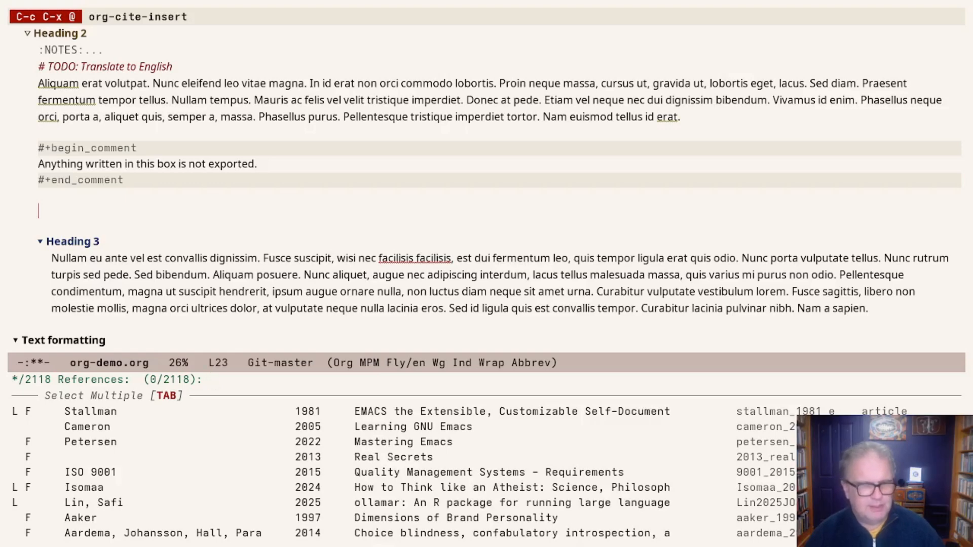
- Filter references by 'emacs', mark Birkenkrahe 2023 and add Cameron 2005 to the citation
type("emac")
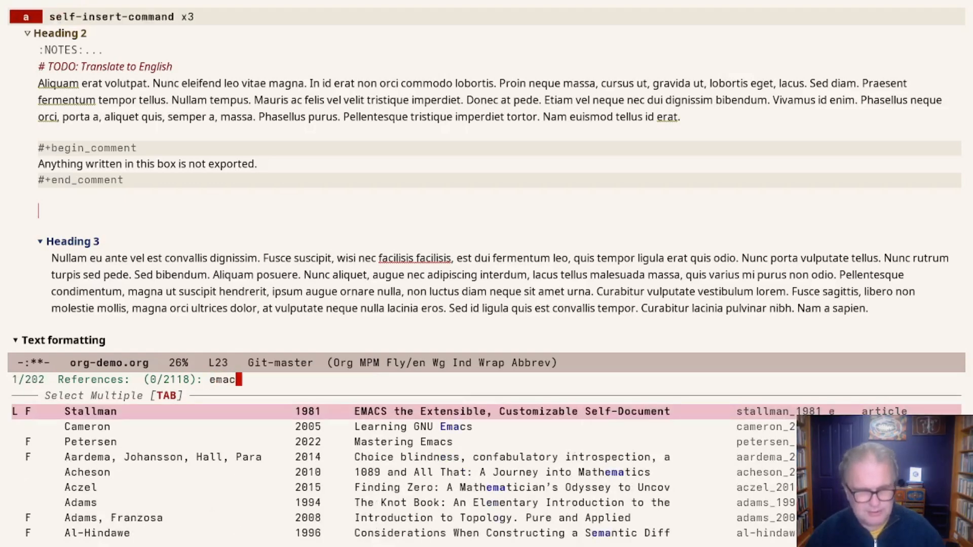
type("s")
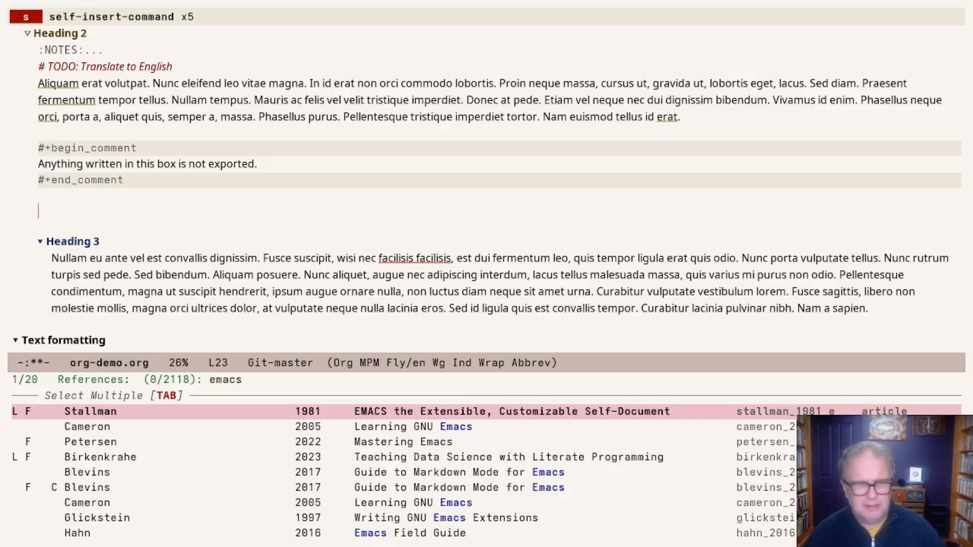
key("down")
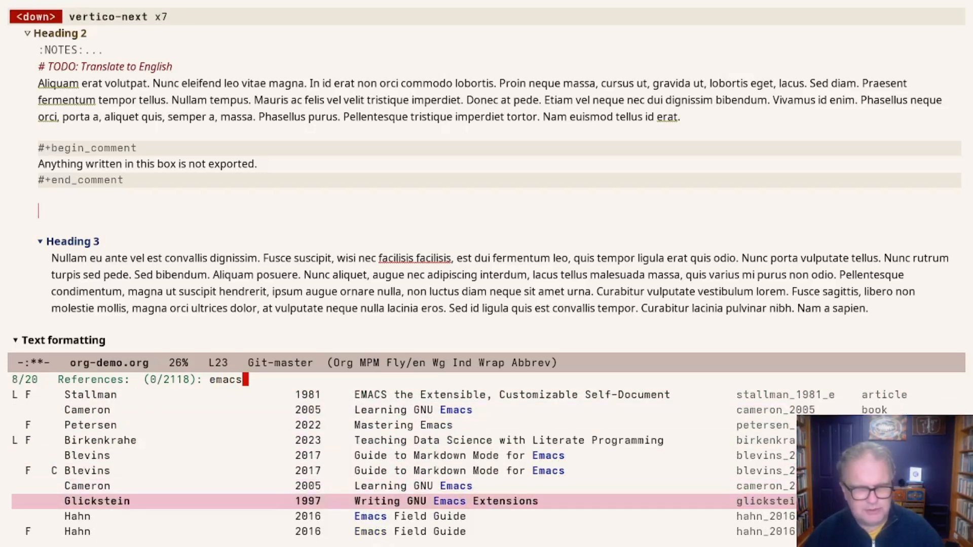
key("up")
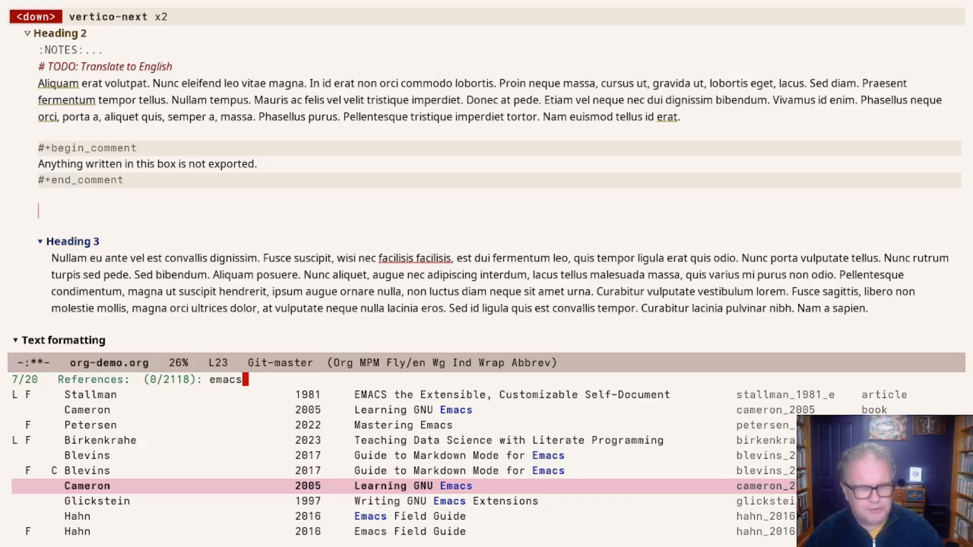
key("up")
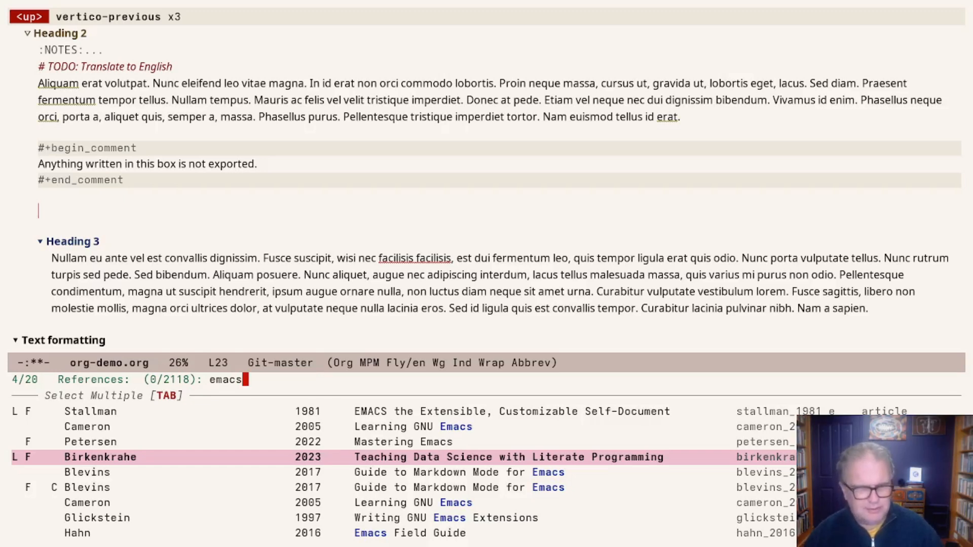
key("down")
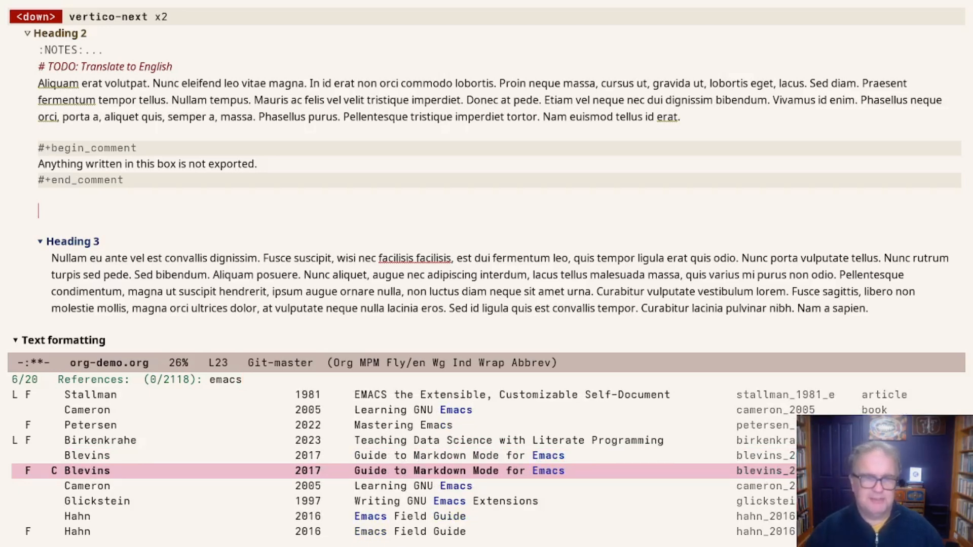
key("up")
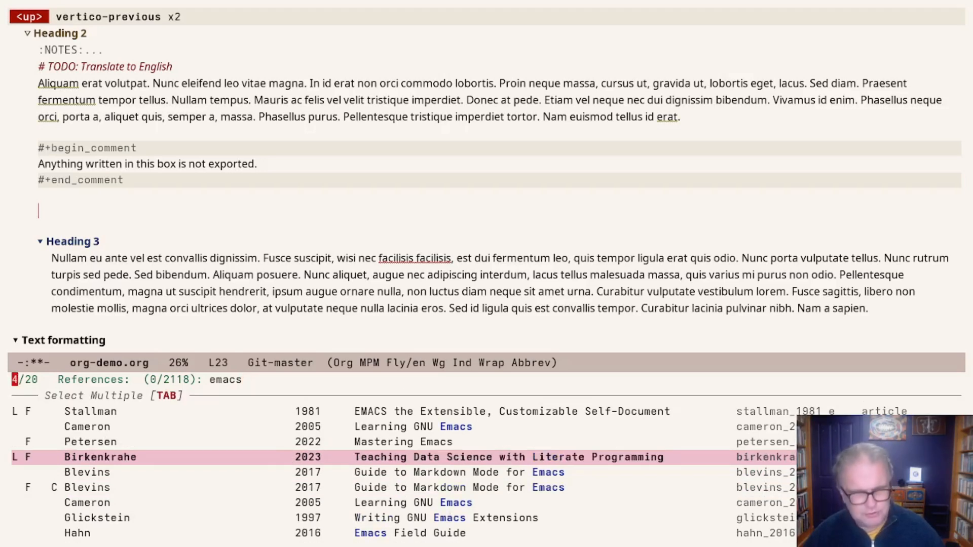
key("TAB")
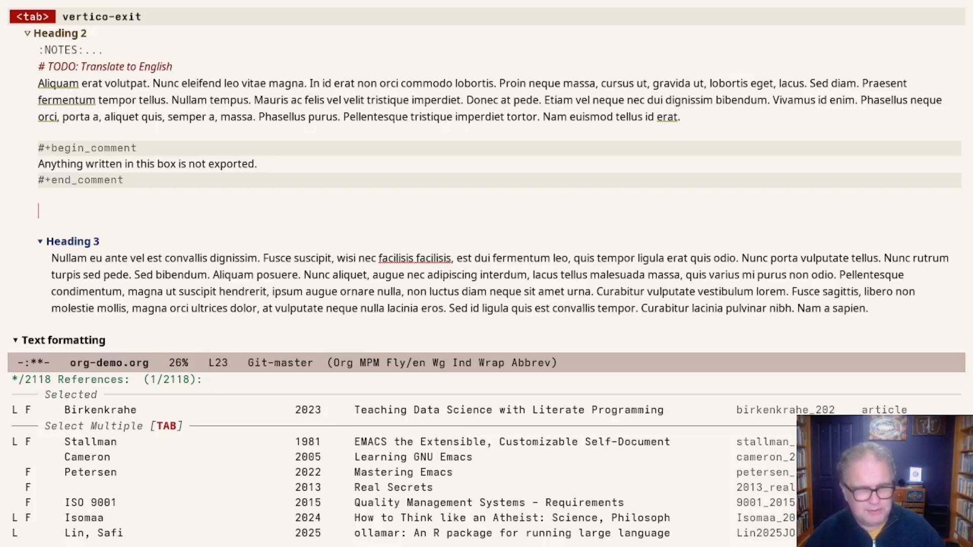
key("down")
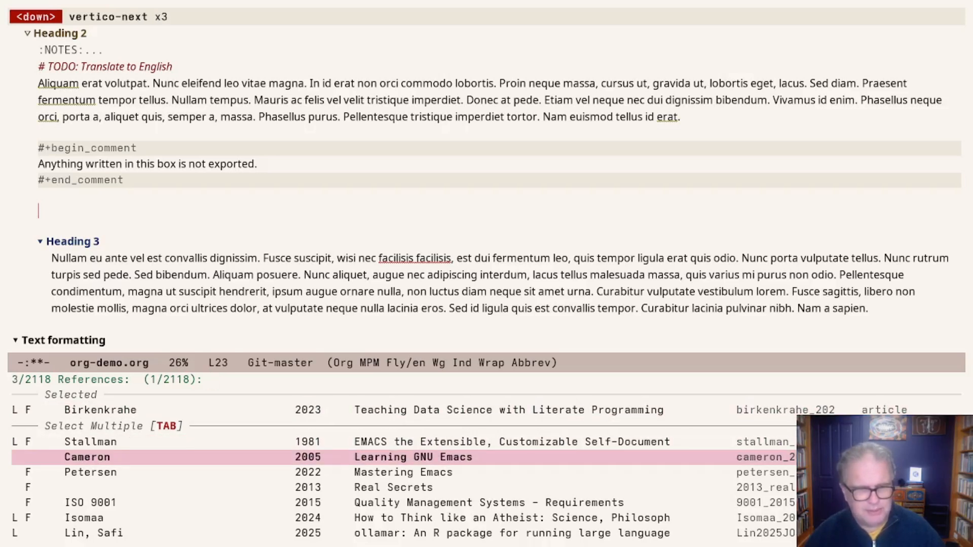
key("up")
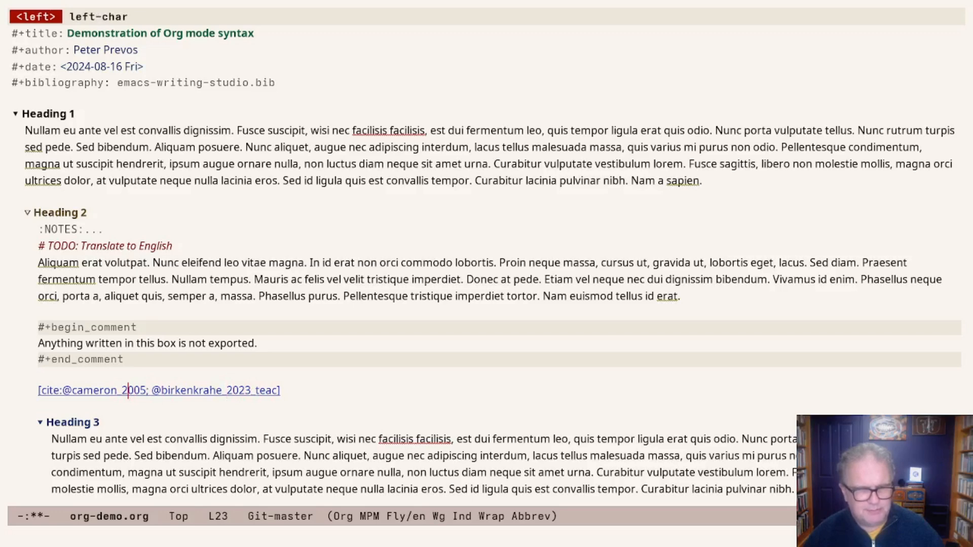
- Shift the Stallman 1981 reference within the citation, then remove the Birkenkrahe 2023 reference
key("S-right")
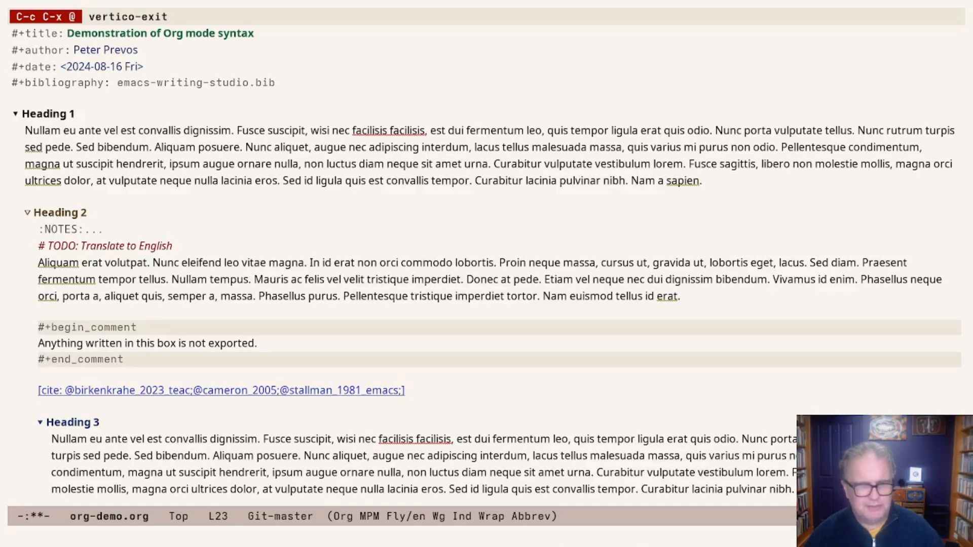
key("left")
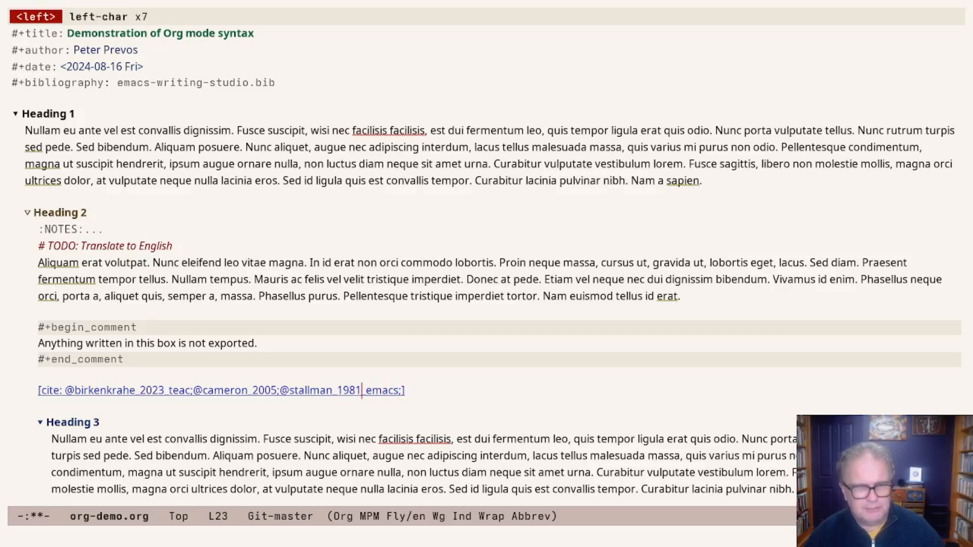
key("S-left")
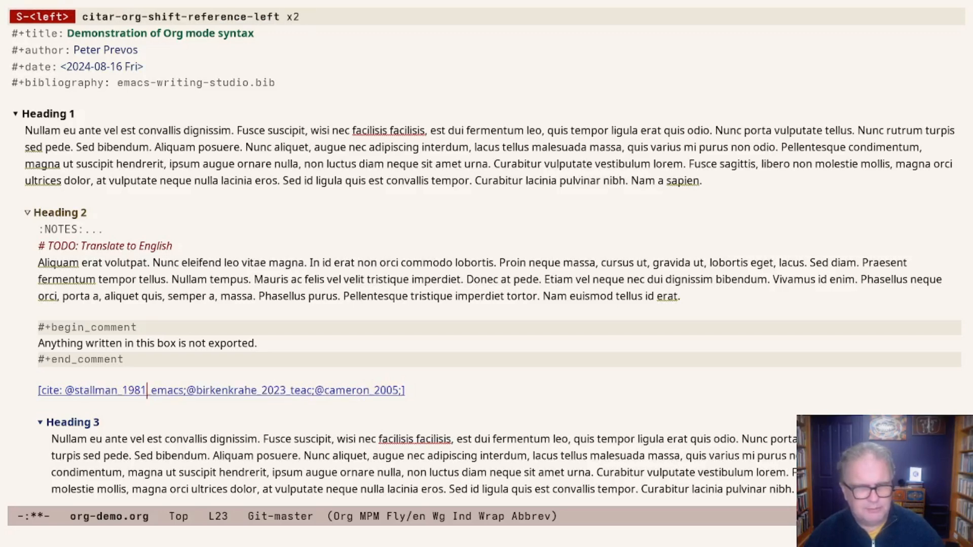
key("S-right")
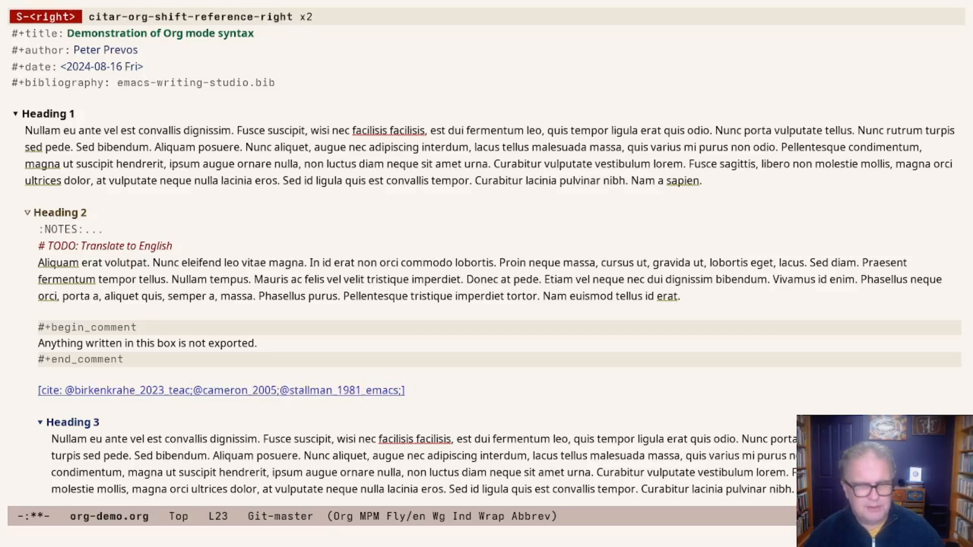
key("C-left")
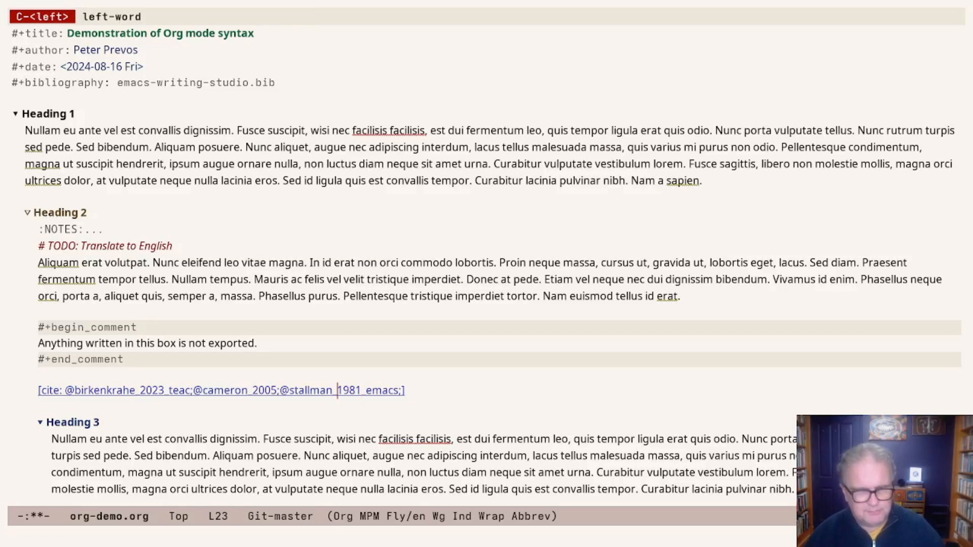
key("C-left")
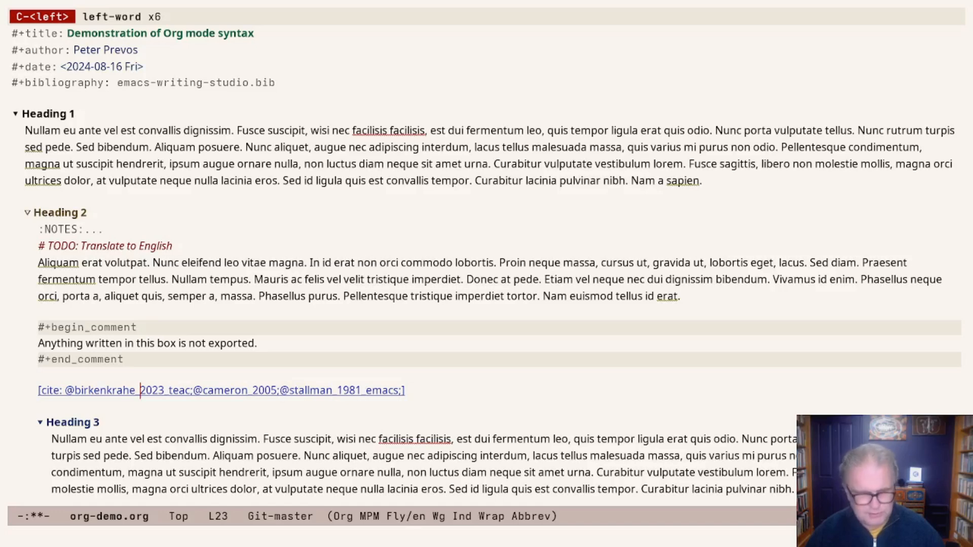
key("C-c C-x DEL")
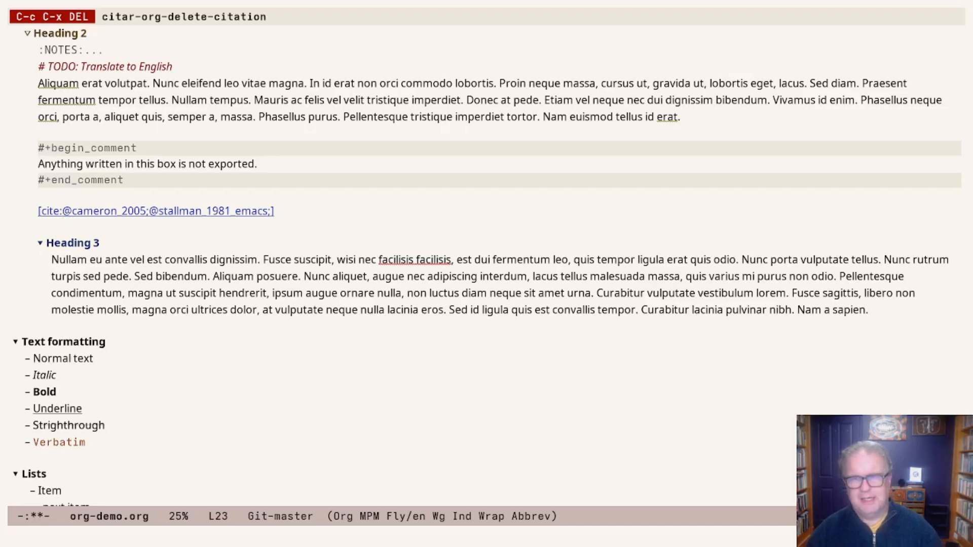
- Give the Stallman reference the prefix 'See' and suffix 'p. 123' via M-p
left_click(61, 212)
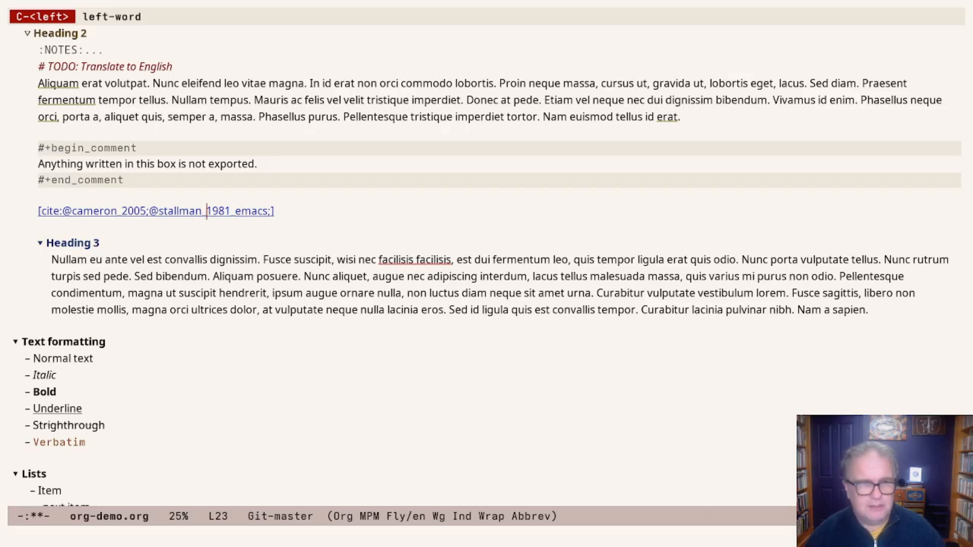
key("M-p")
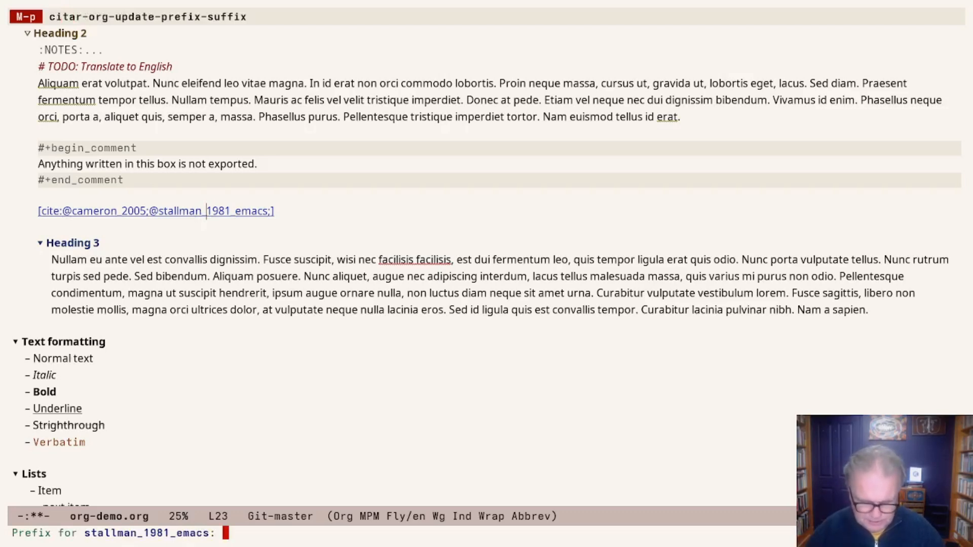
key("return")
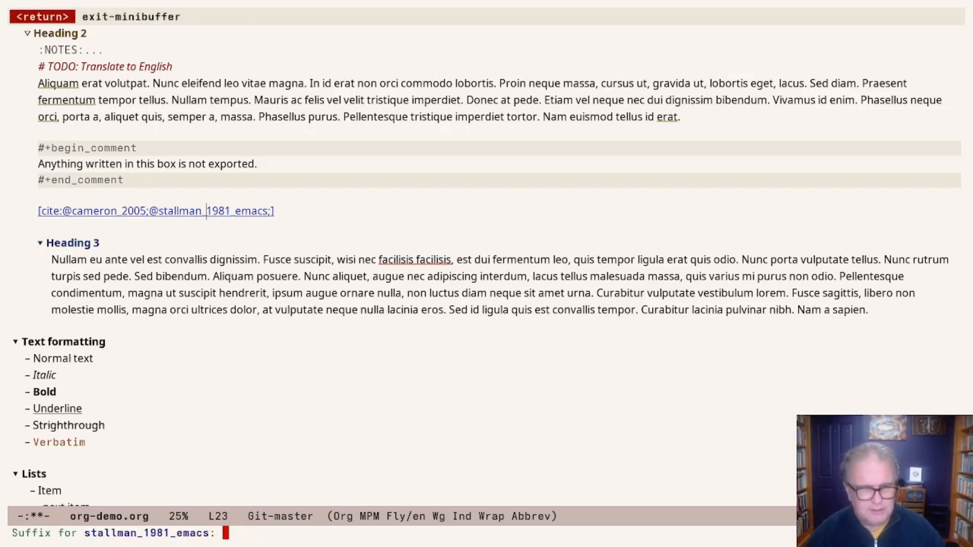
type("p. 123")
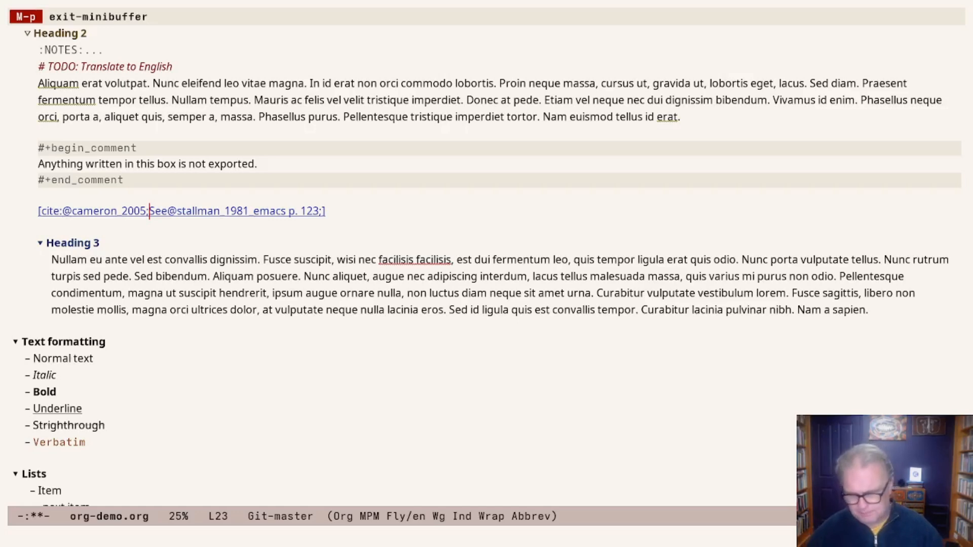
- Move onto the Stallman key and list its available resources (PDF and DOI)
key("left")
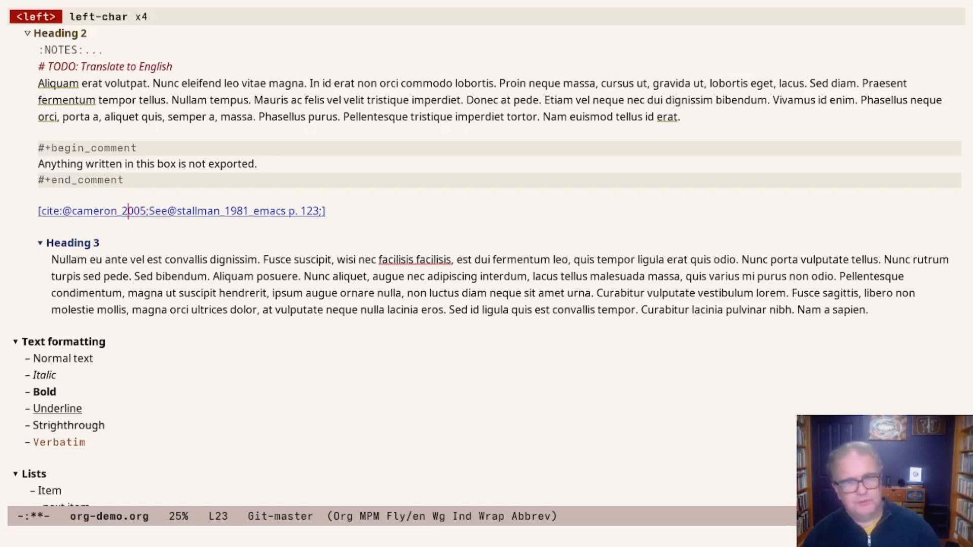
key("right")
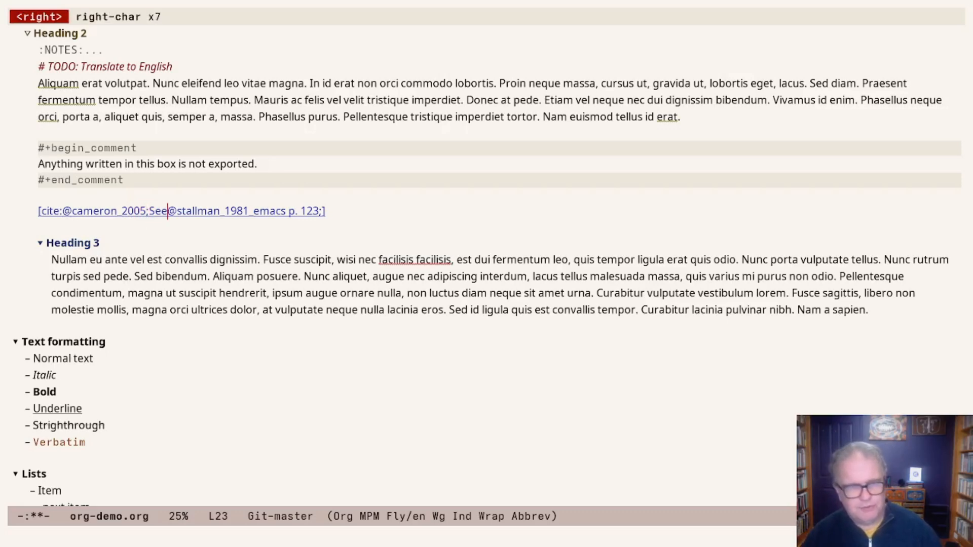
key("C-c")
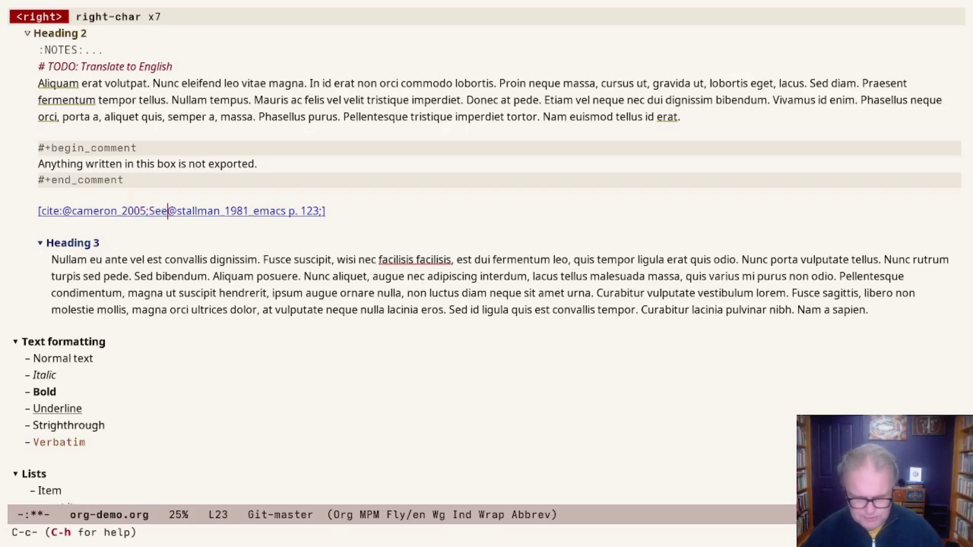
key("C-c C-o")
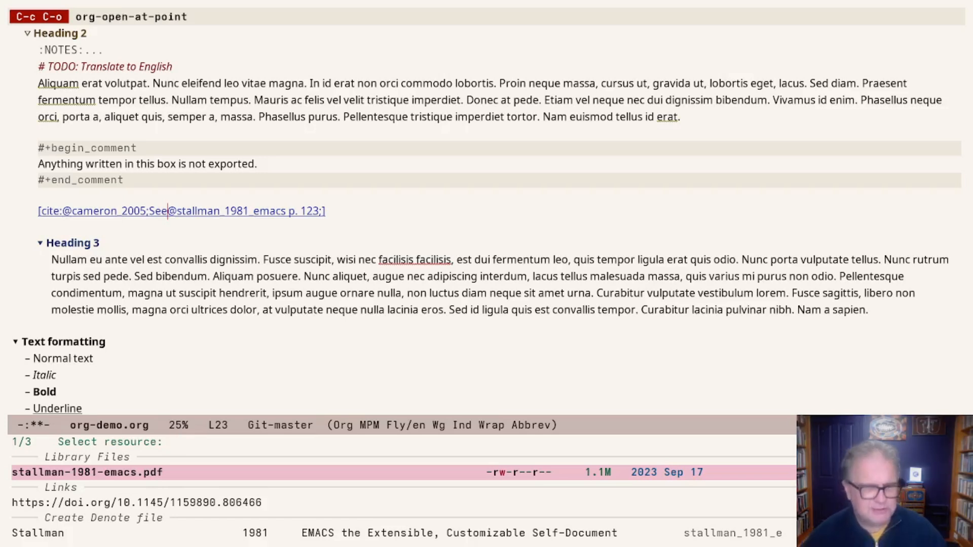
key("down")
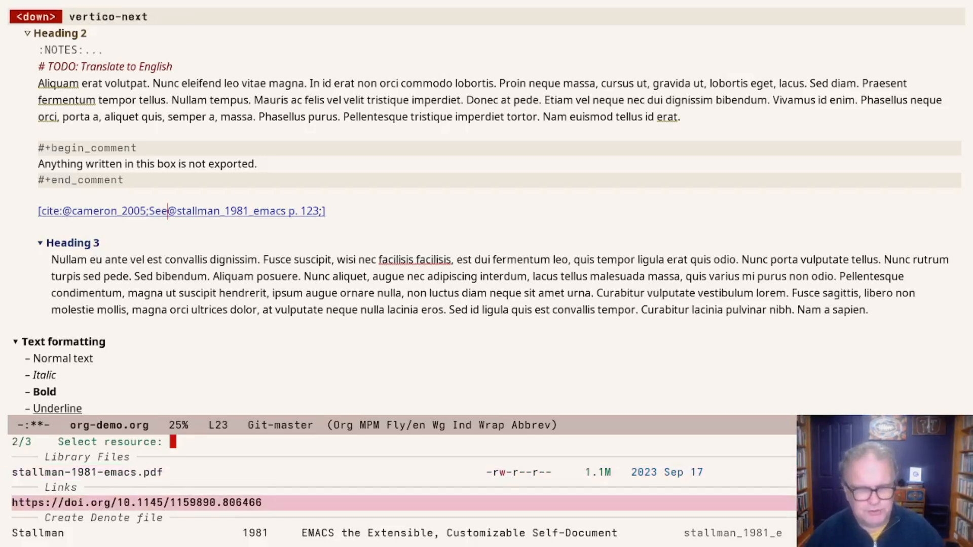
key("down")
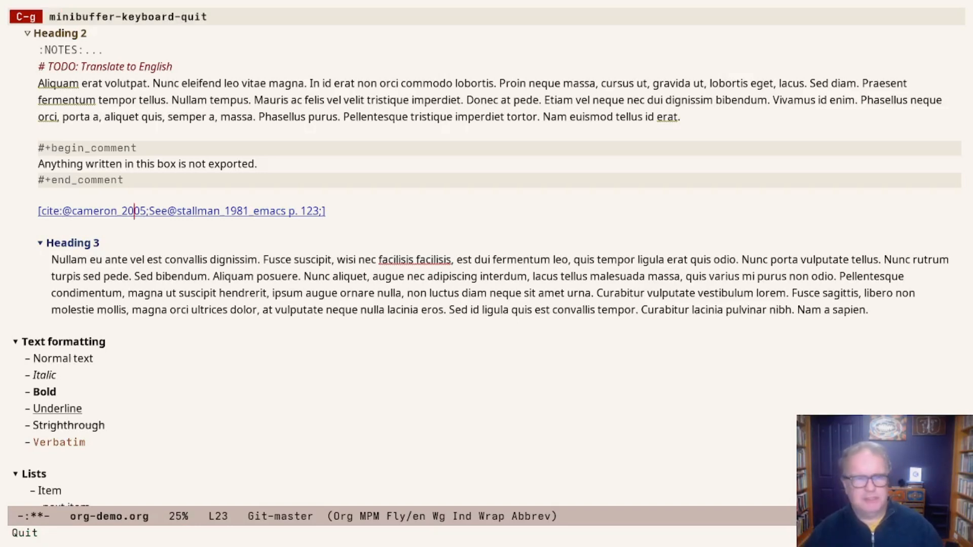
key("right")
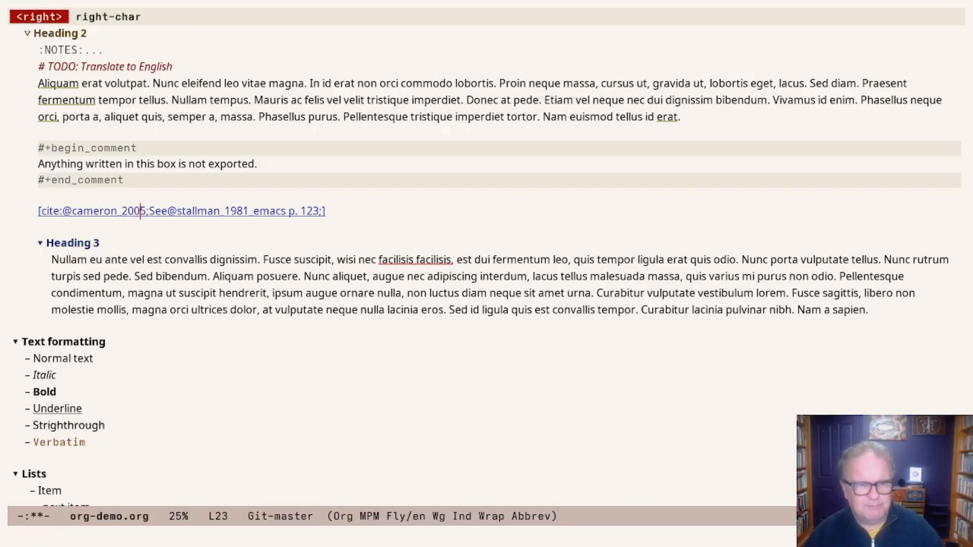
key("right")
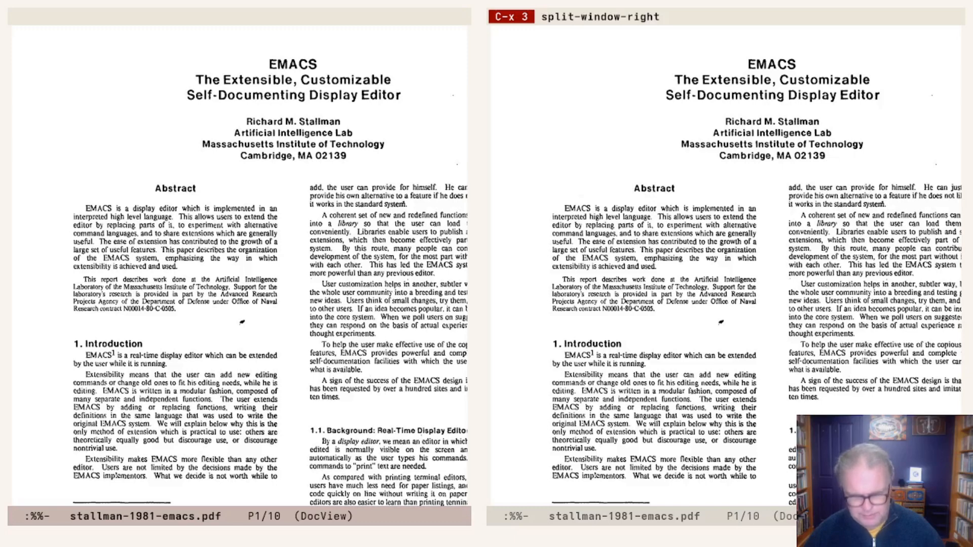
- Show org-demo.org in the left window beside the Stallman 1981 PDF
key("C-x <left>")
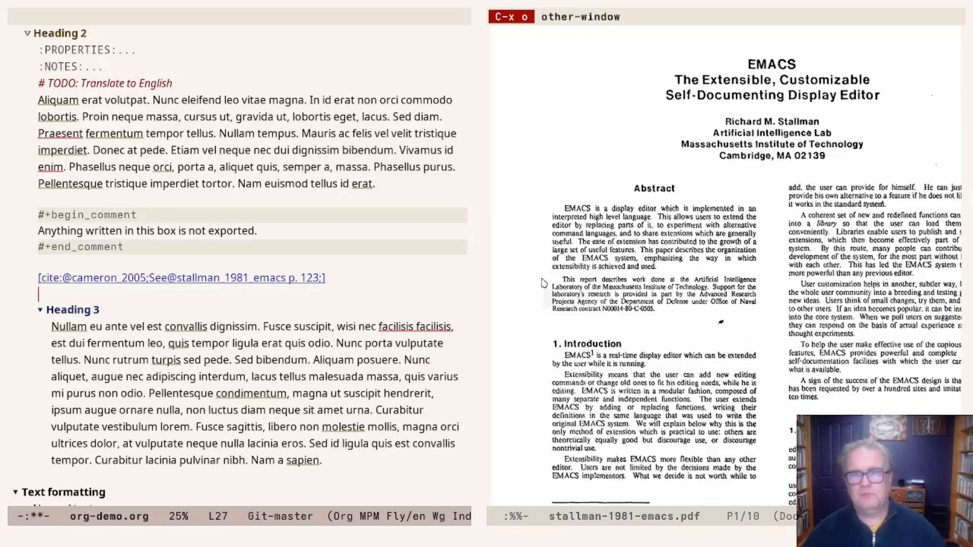
mouse_move(545, 296)
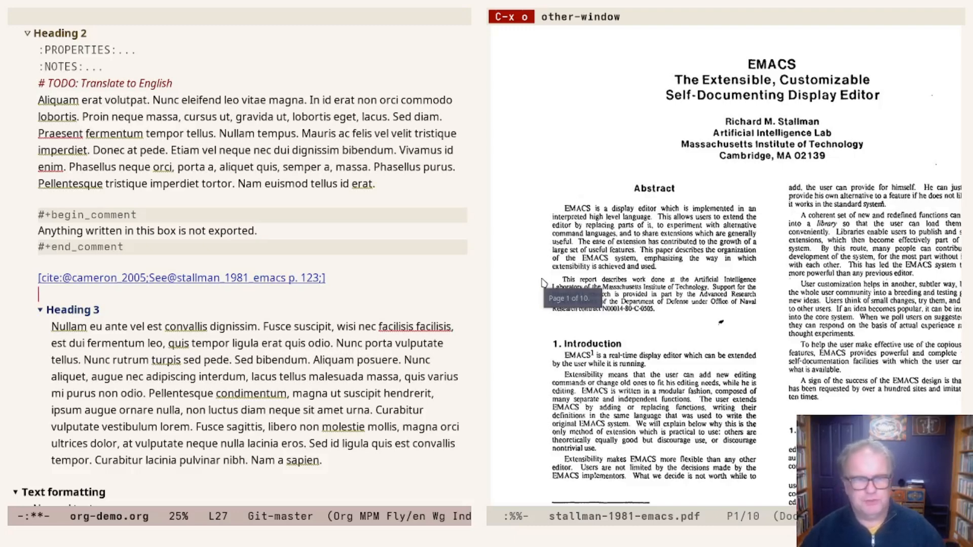
mouse_move(544, 284)
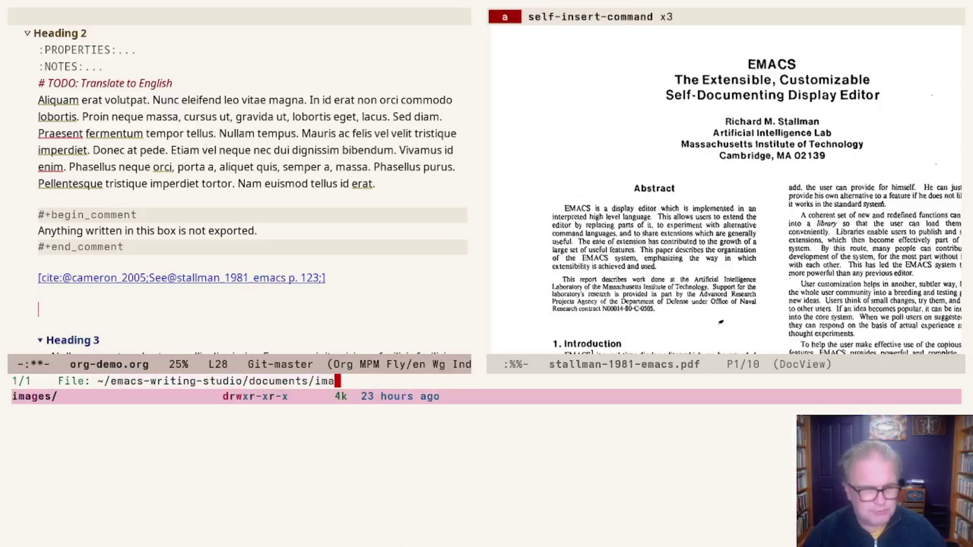
- Link images/citar-menu.png below the citation and display the screenshot inline
key("down")
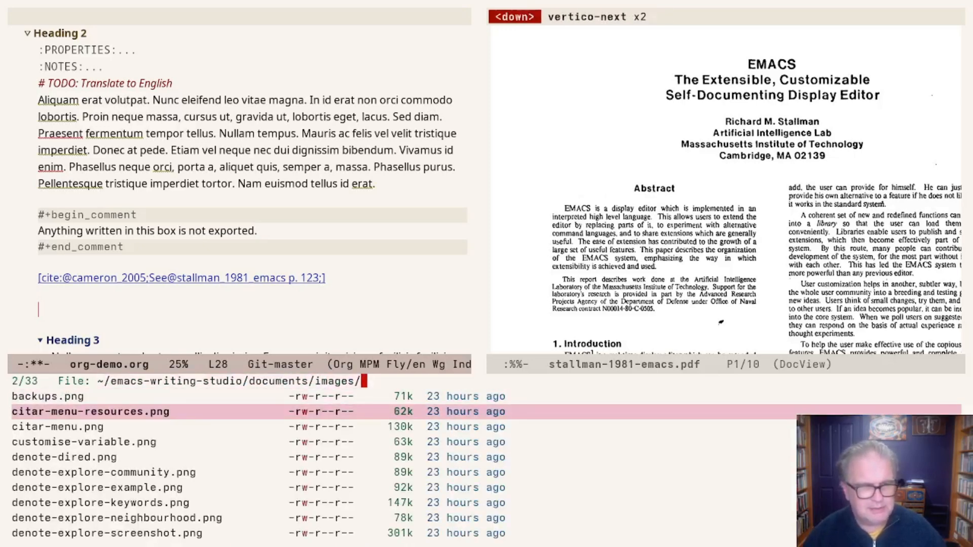
key("down")
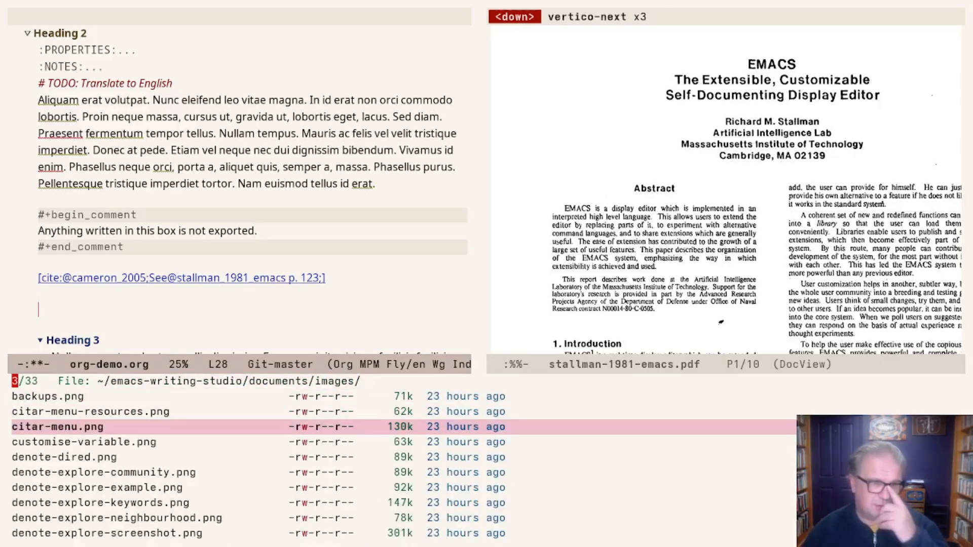
key("return")
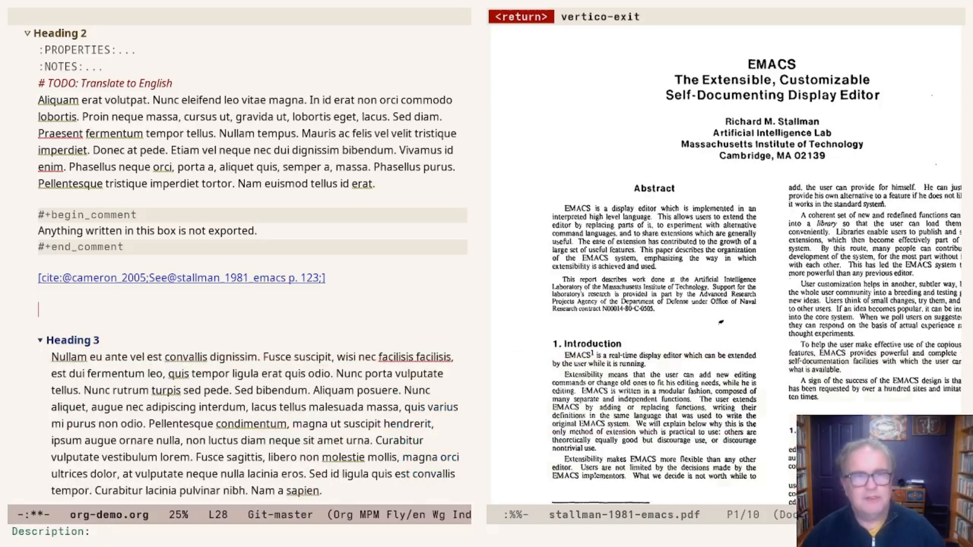
type("file:images/citar-menu.png")
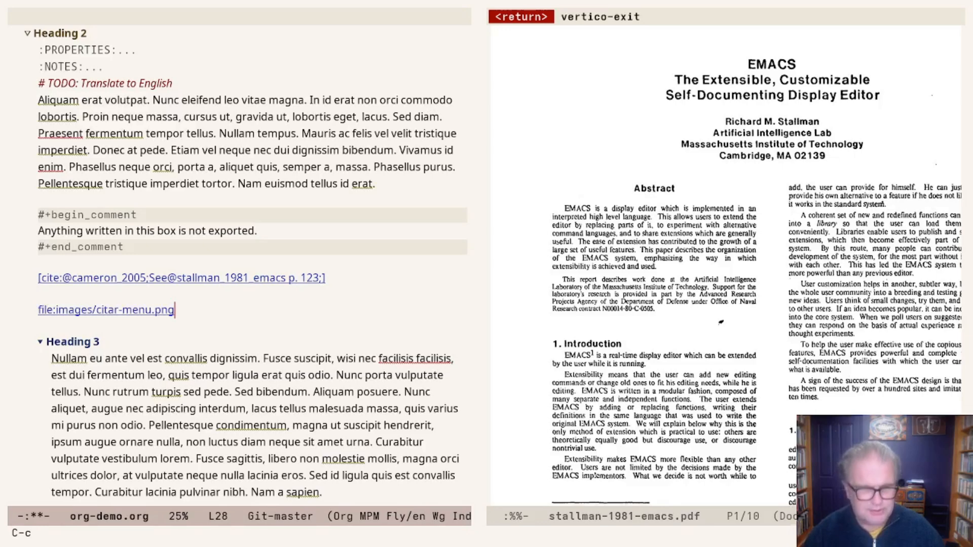
key("C-c C-x C-M-v")
type("#+")
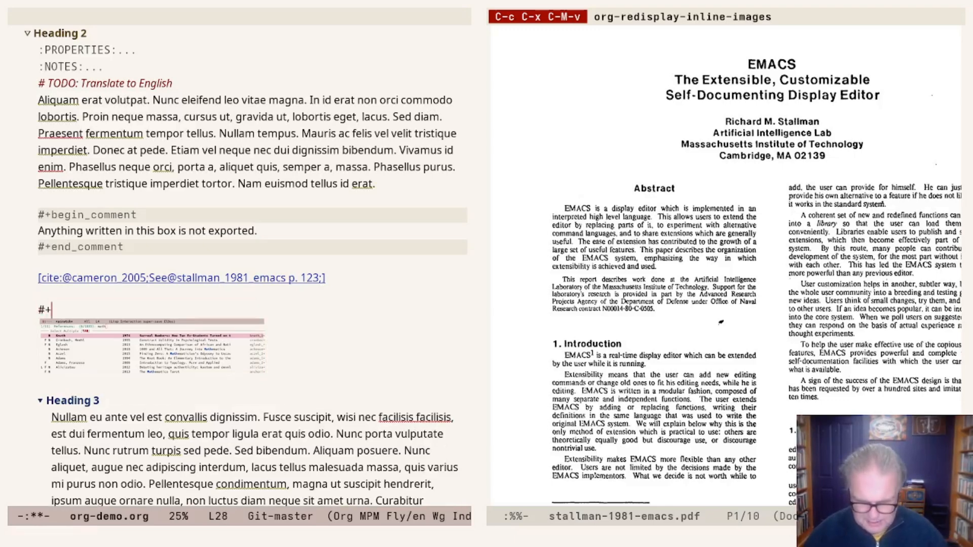
- Add the caption 'Citar screenshot.' above the inline image
type("caption:")
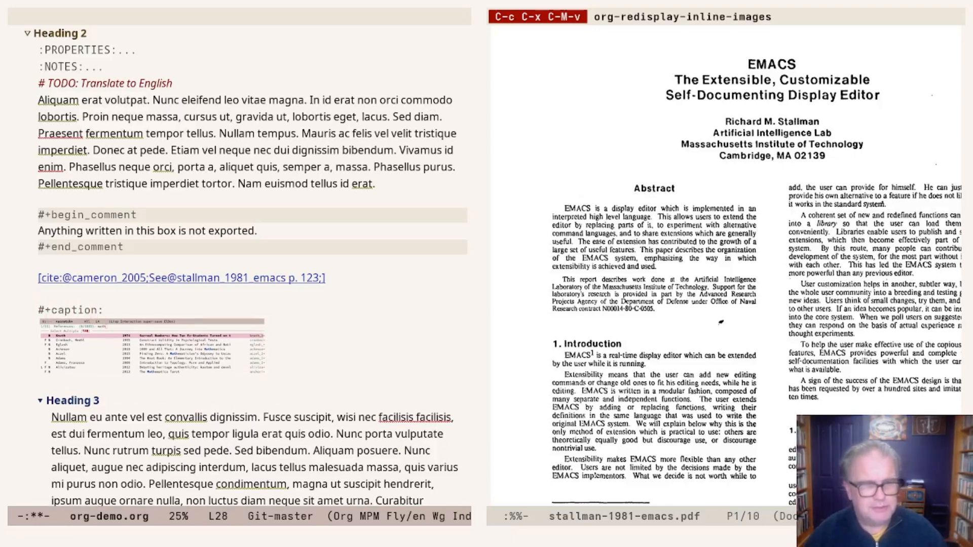
type("Citar screen")
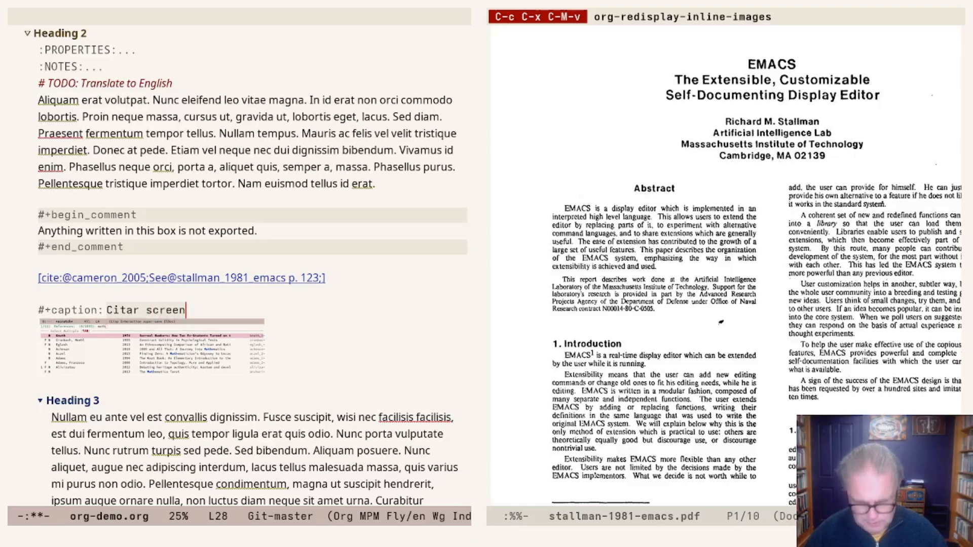
type("schot.")
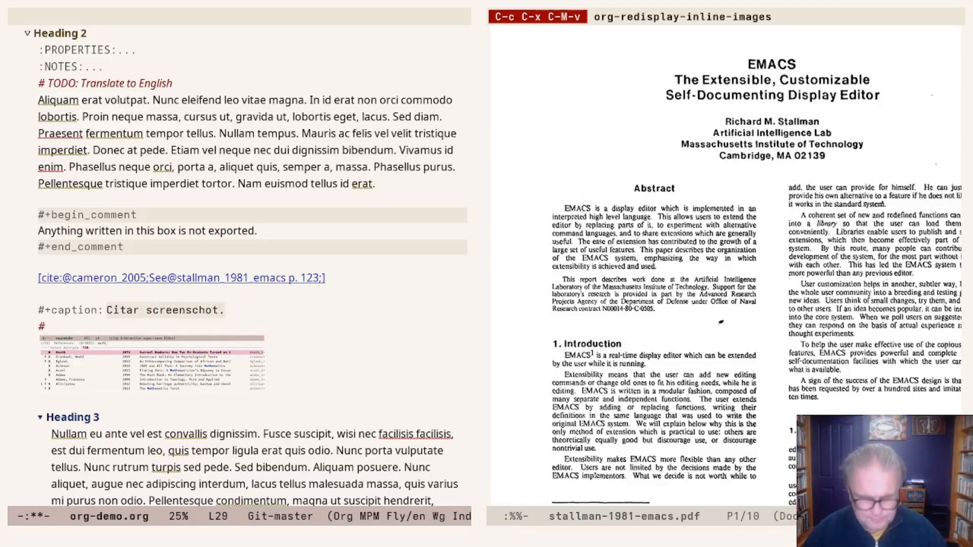
- Name the figure fig-citar-screen on a #+name: line under the caption
type("#+nam")
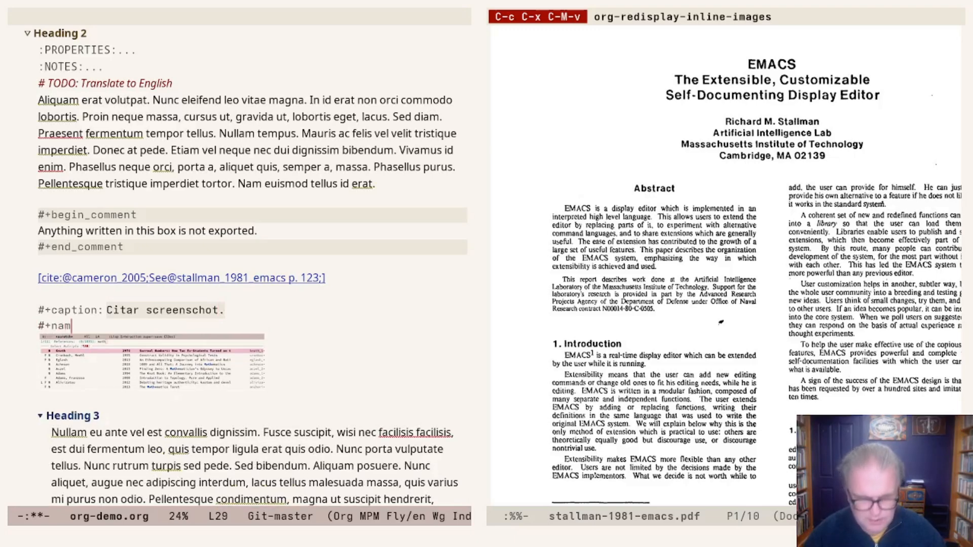
type("e:")
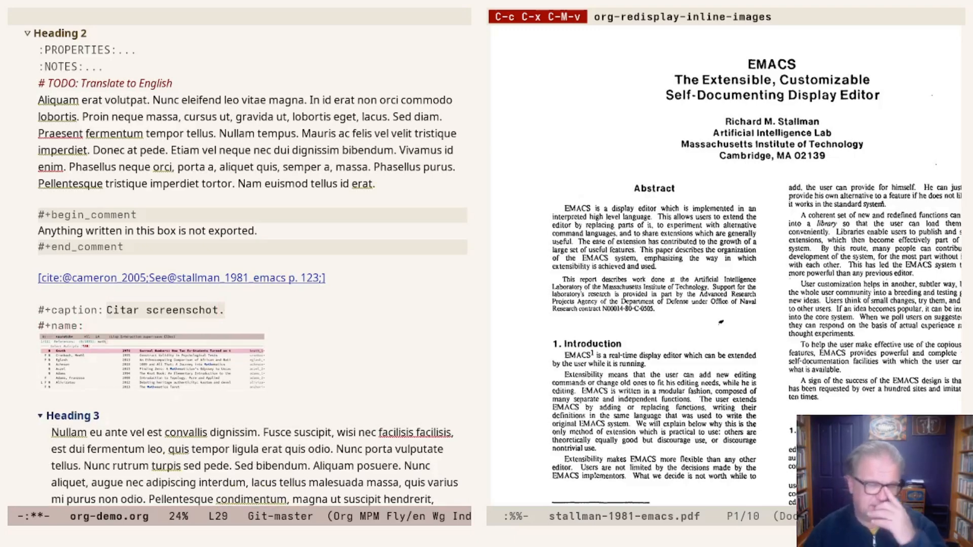
type("fi")
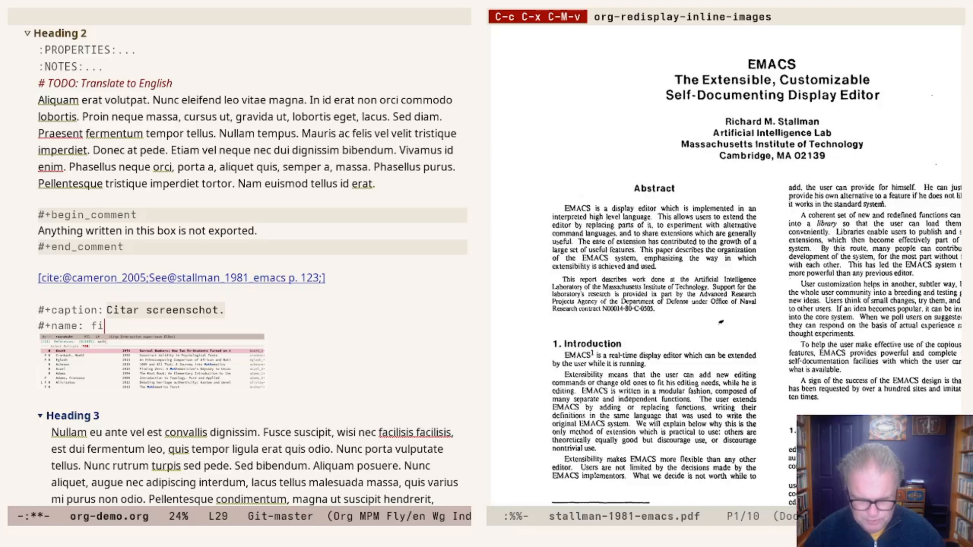
type("g")
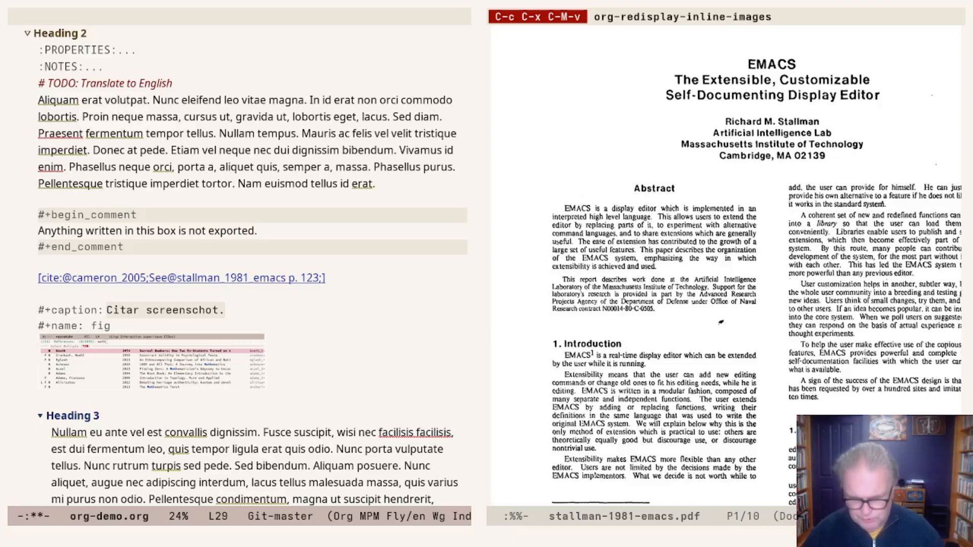
type("-")
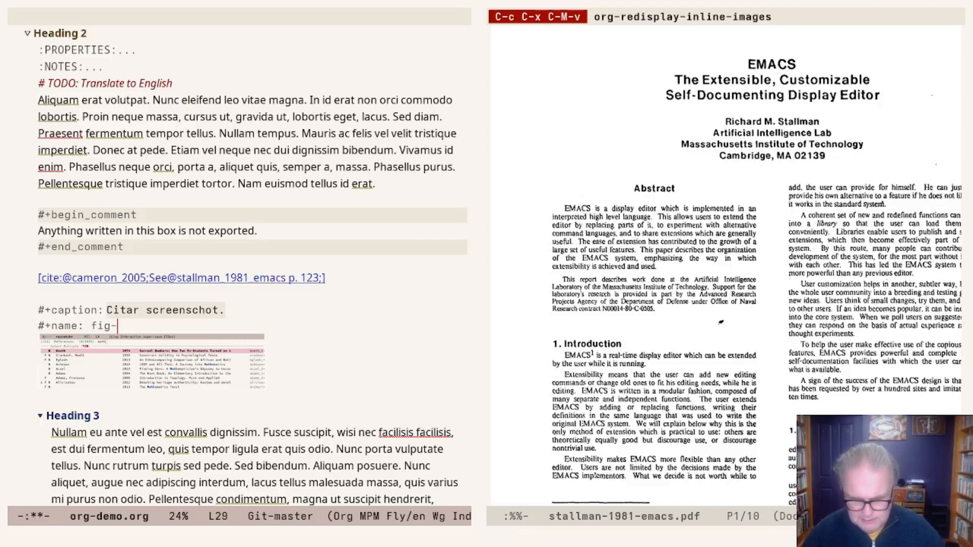
type("ciatr")
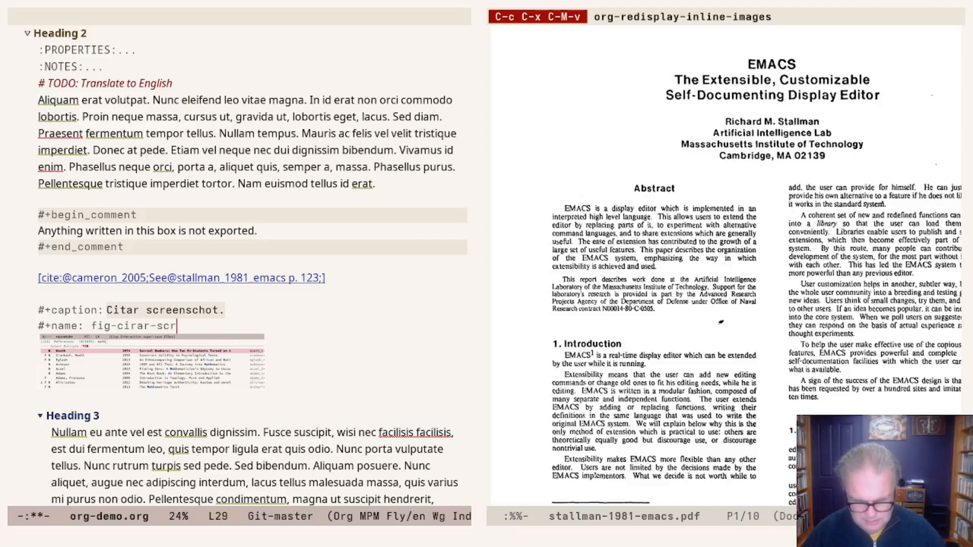
type("een")
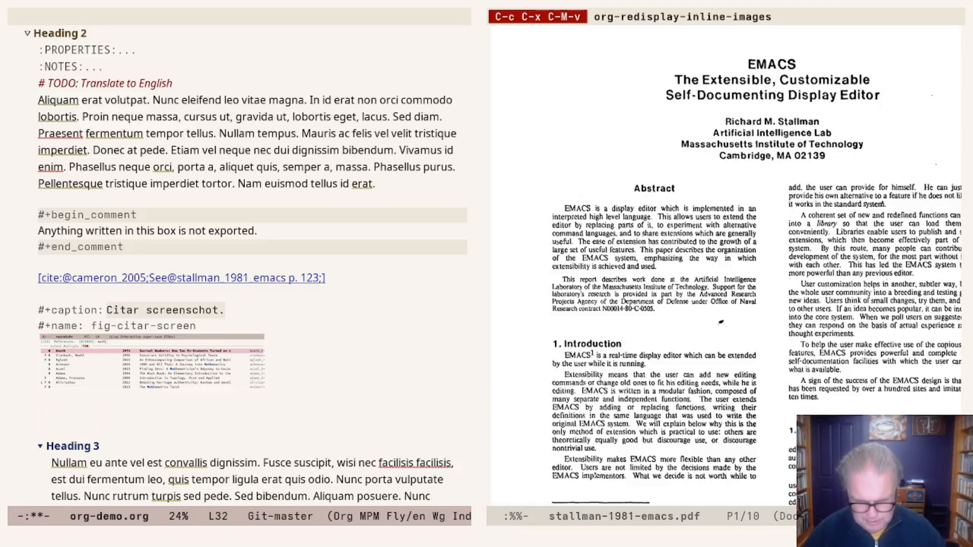
- Write 'Refer to figure' below the figure, followed by an internal link to fig-citar-screen
type("Refer to")
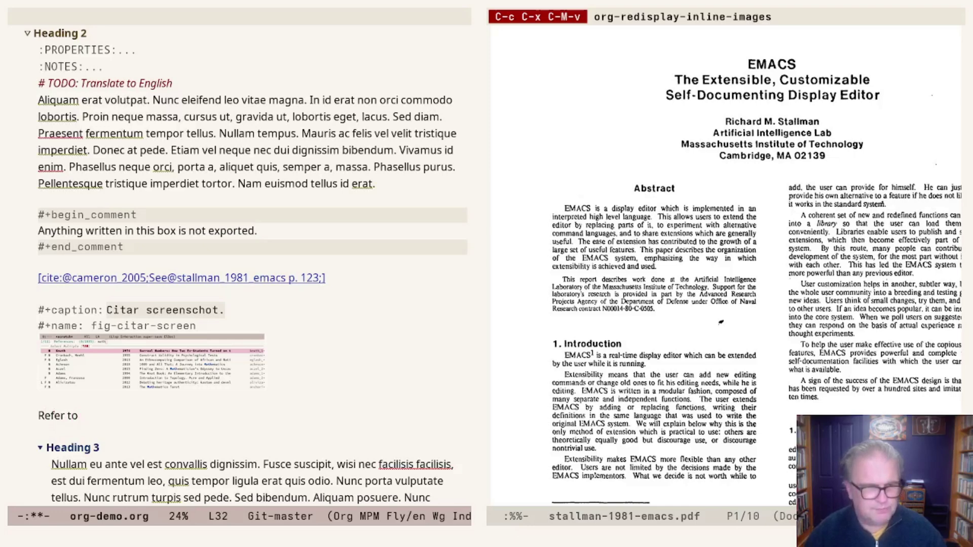
type("figure")
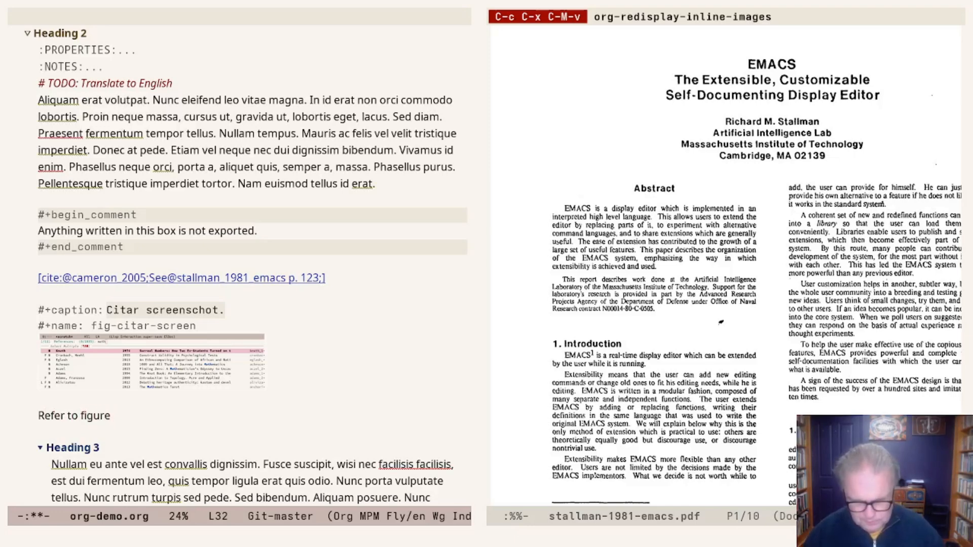
key("C-c C-l")
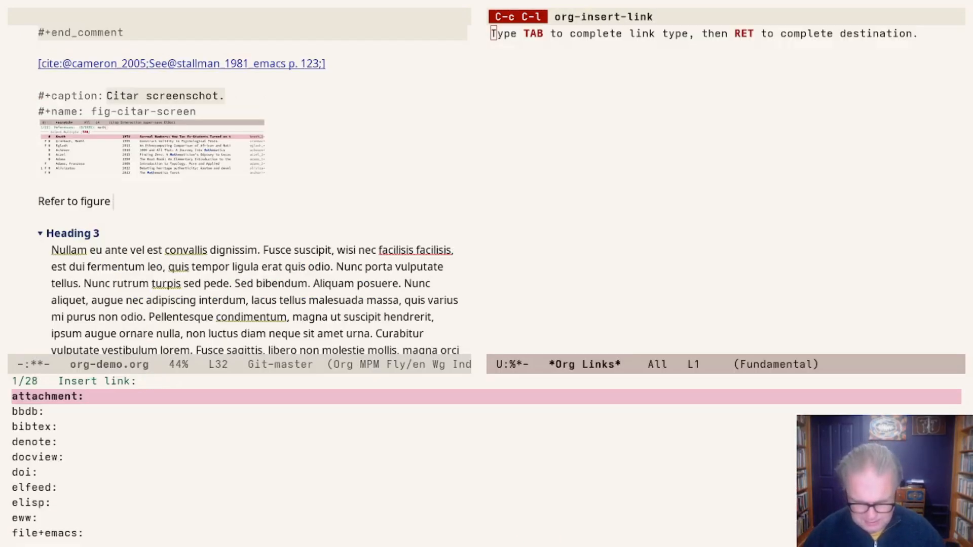
type("fig-citar")
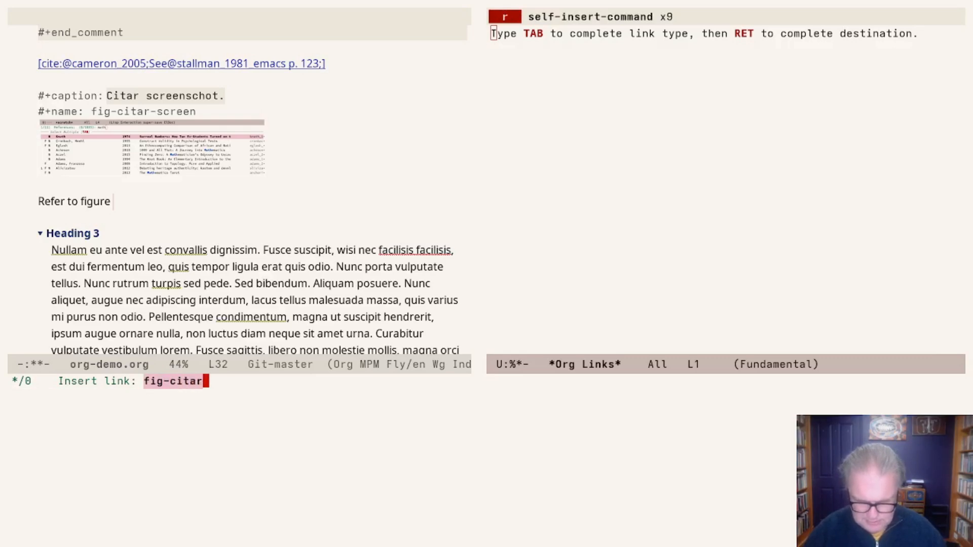
type("-screen")
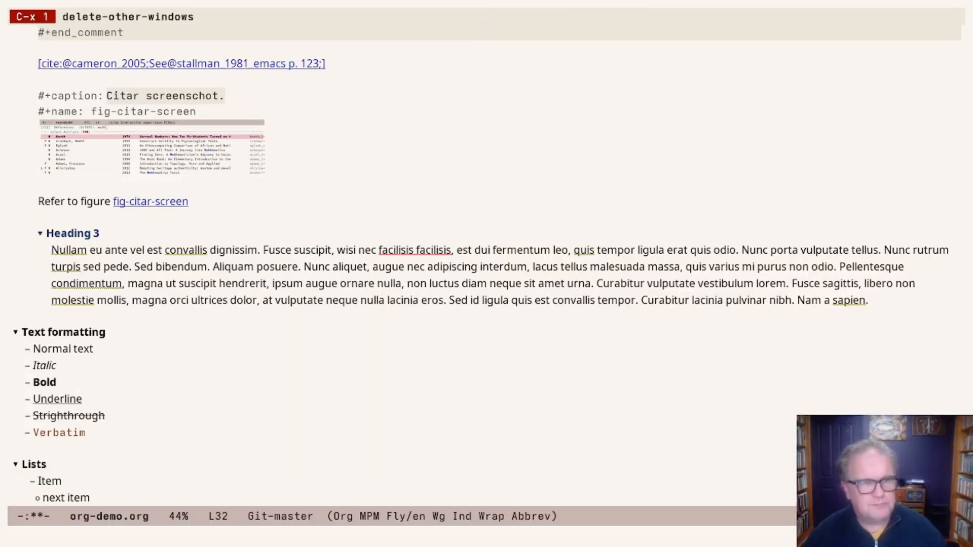
- Close the figure sentence with a period and open a blank line below it for a new link
key("left")
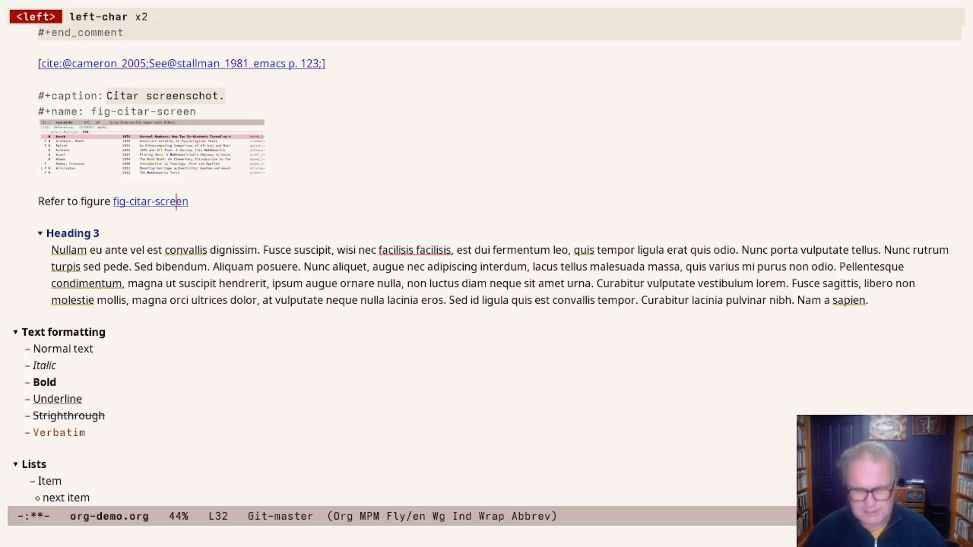
key("C-c C-o")
type(".")
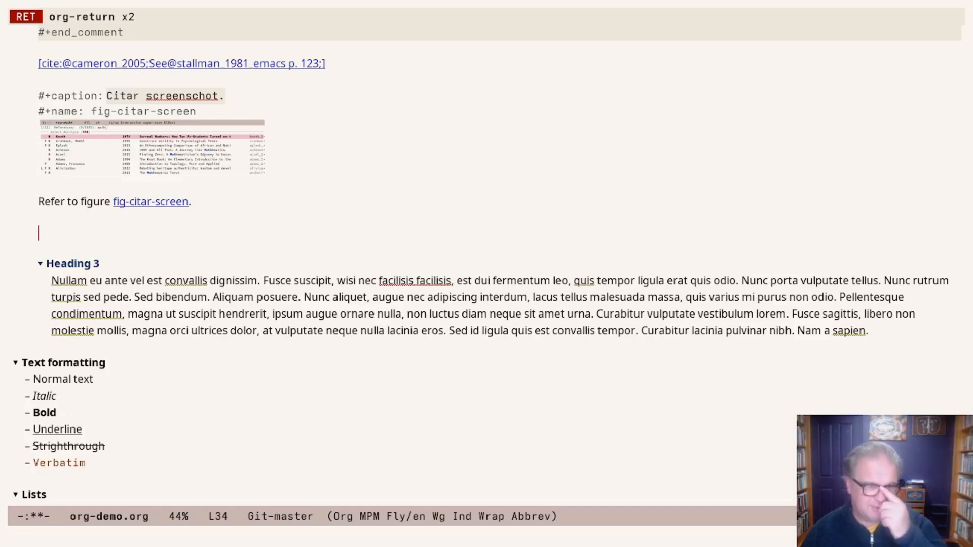
key("down")
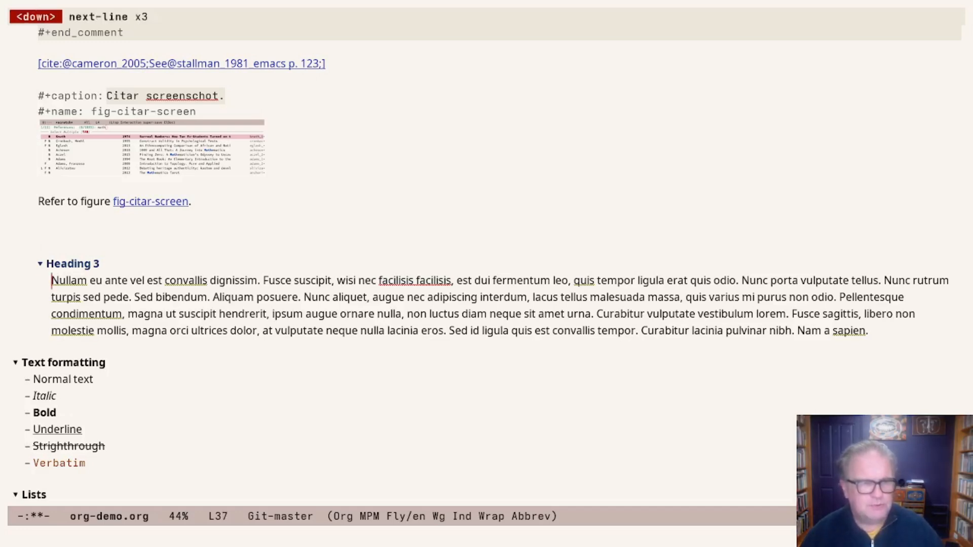
key("down")
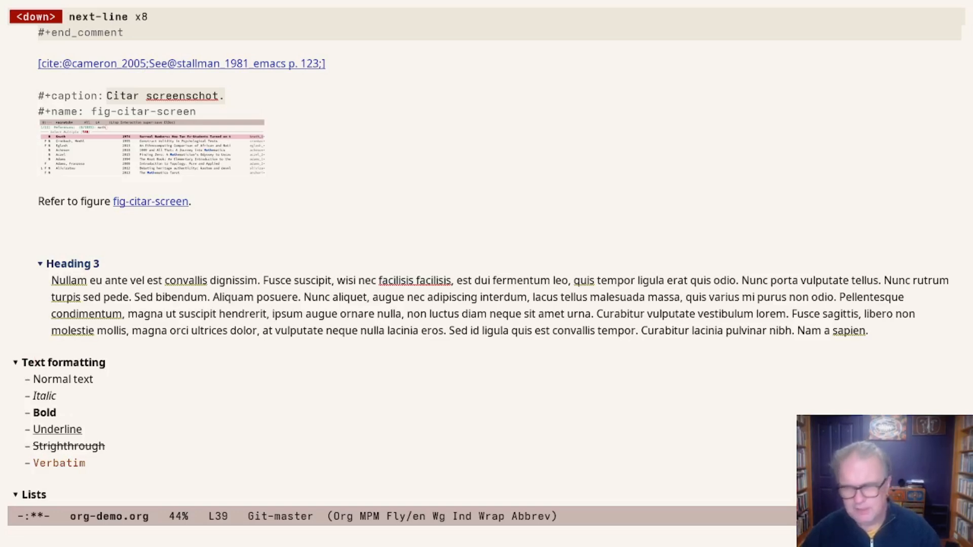
key("up")
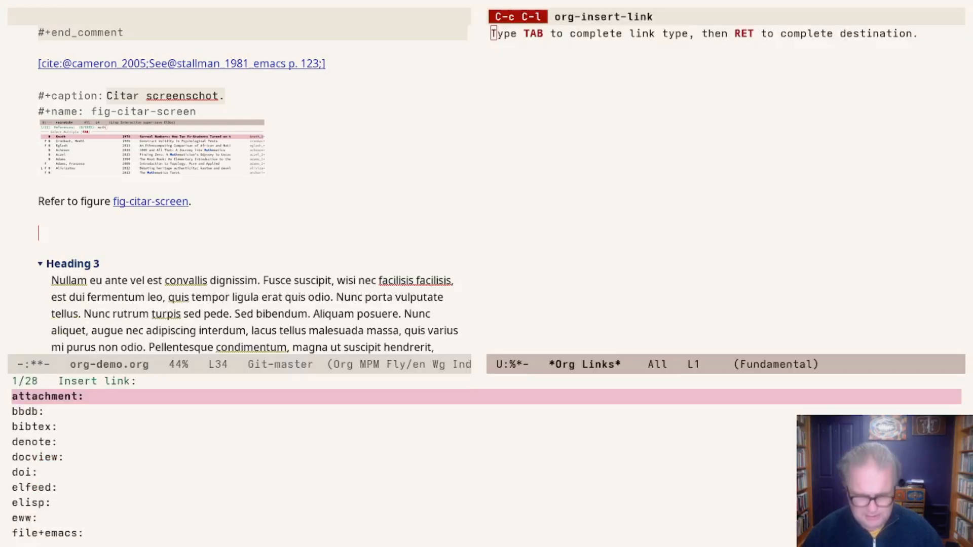
- Insert a link to 'Text formatting' with the F corrected to lowercase
type("Text F")
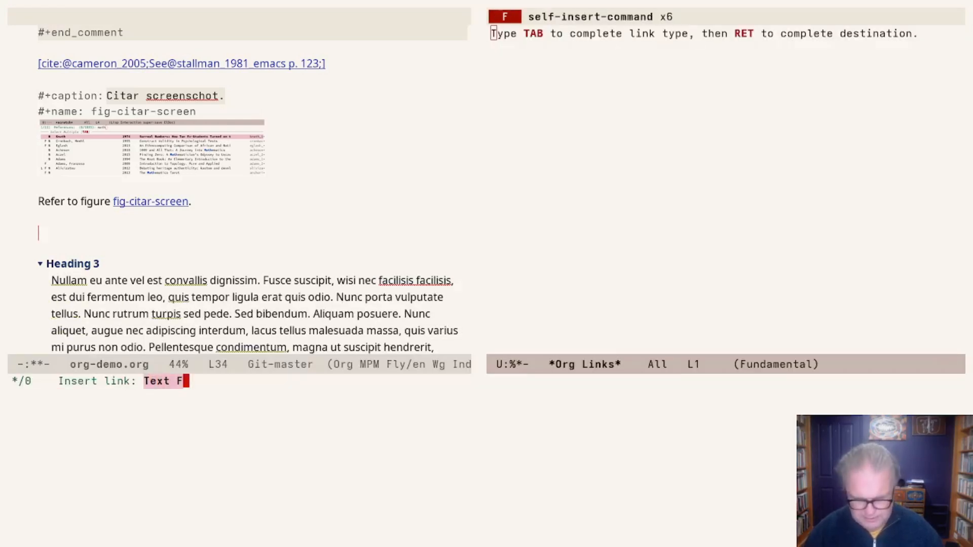
type("ormatting")
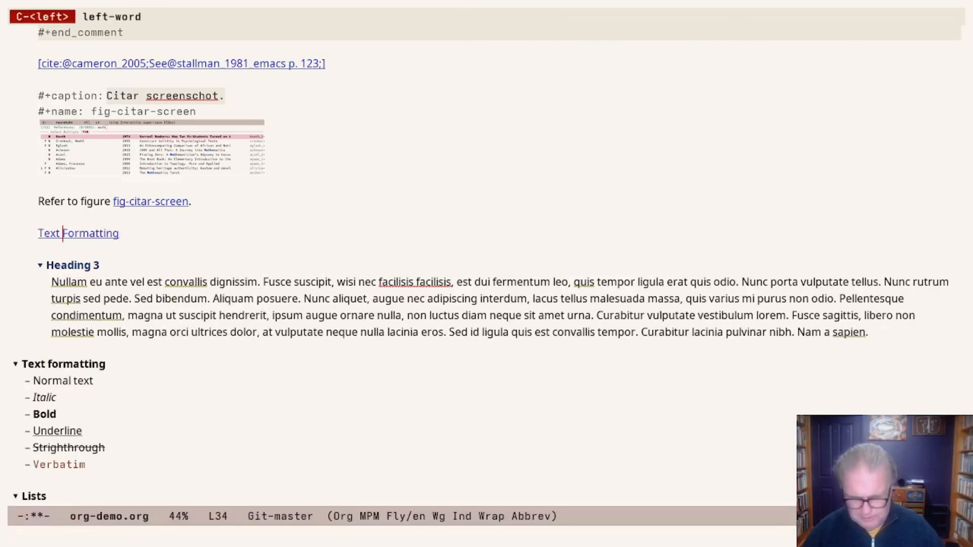
key("Left")
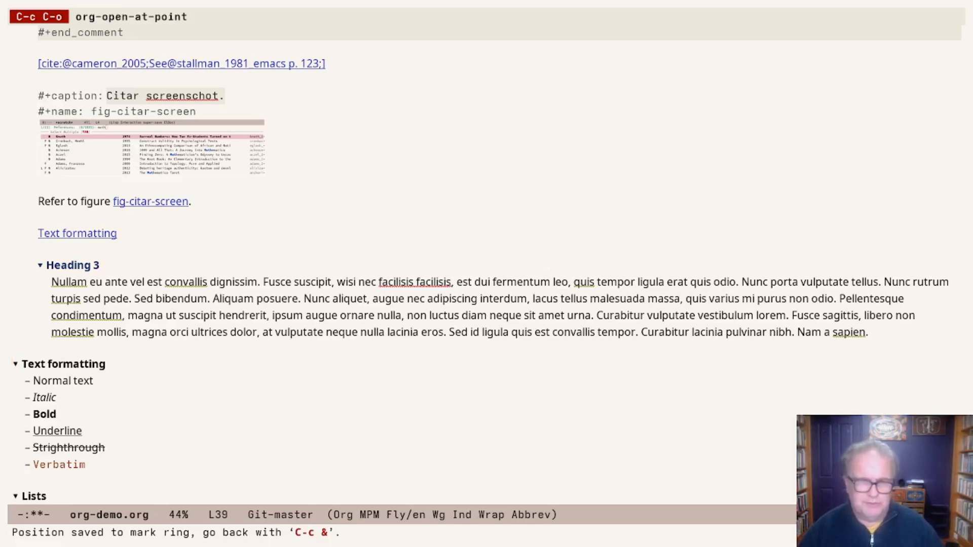
- Test the Text formatting link and move to that heading to add a property
key("up")
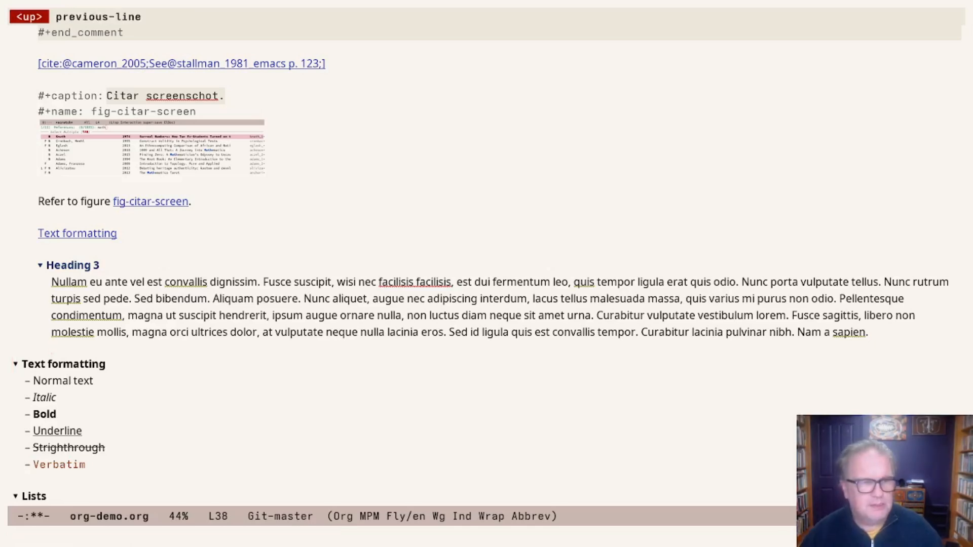
key("up")
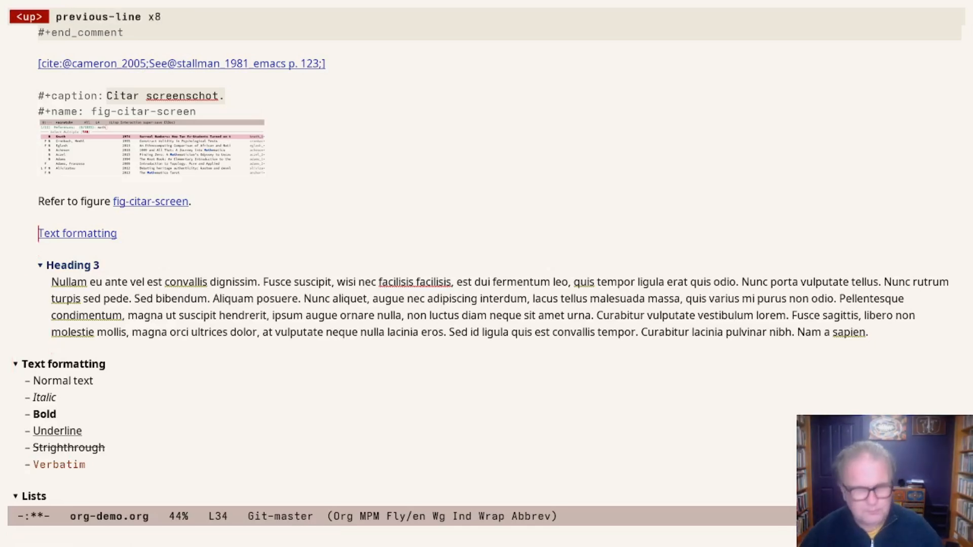
key("down")
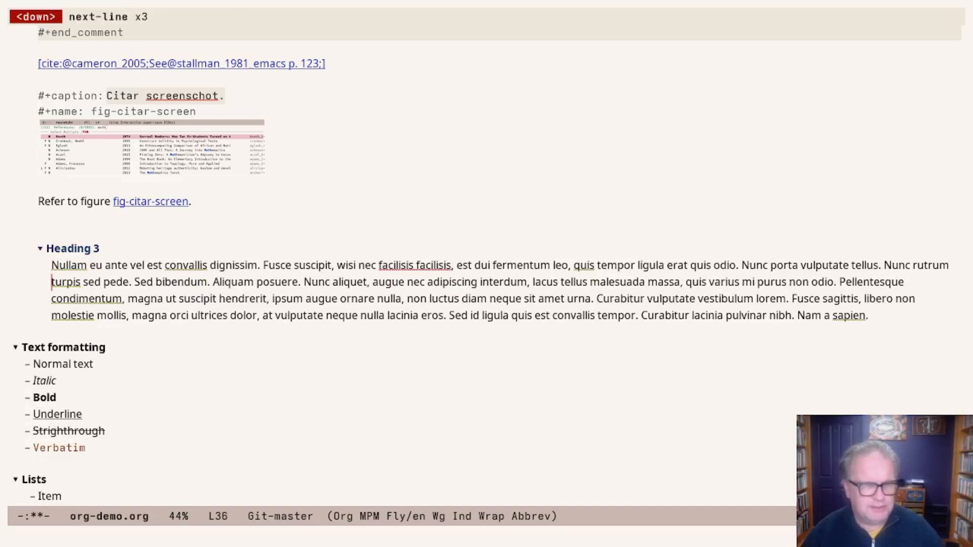
key("up")
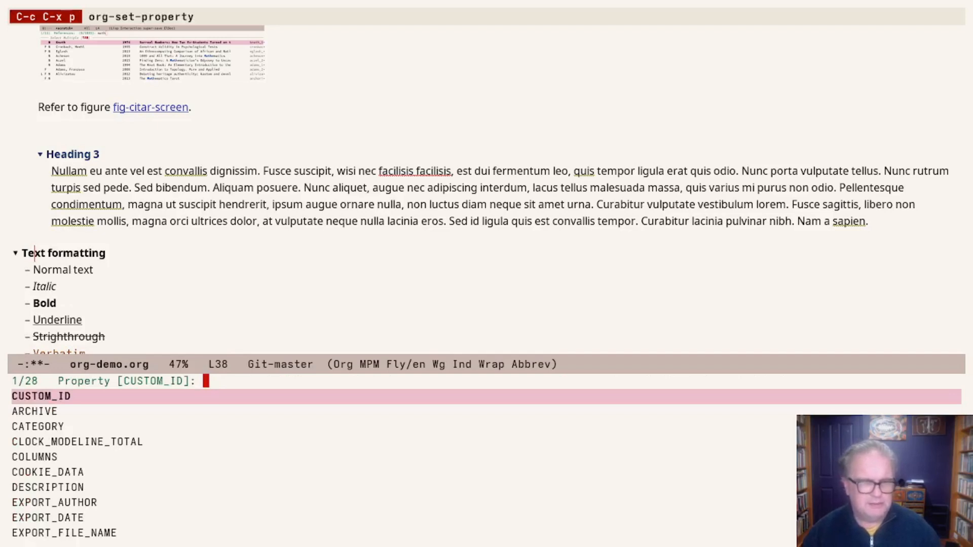
- Set the CUSTOM_ID property of the Text formatting heading to sec-textformat
key("down")
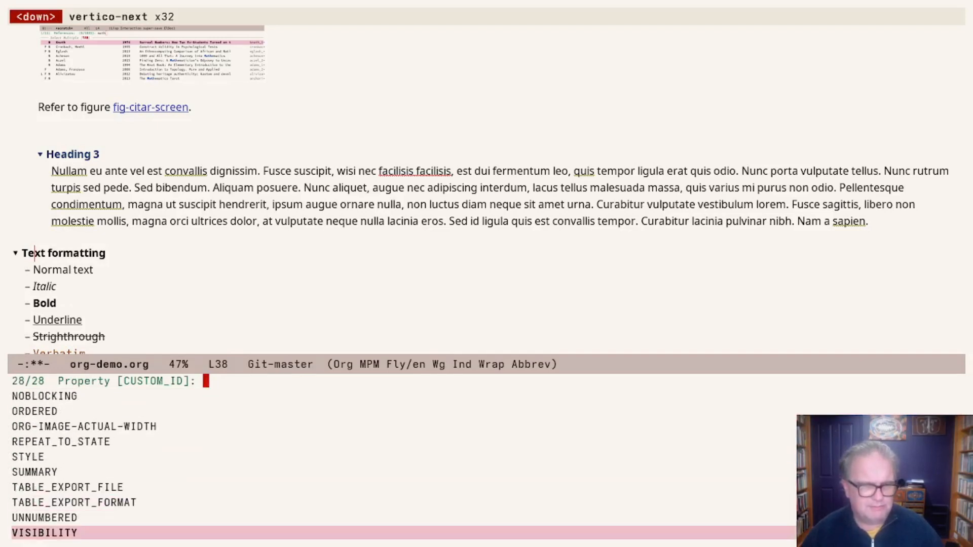
key("up")
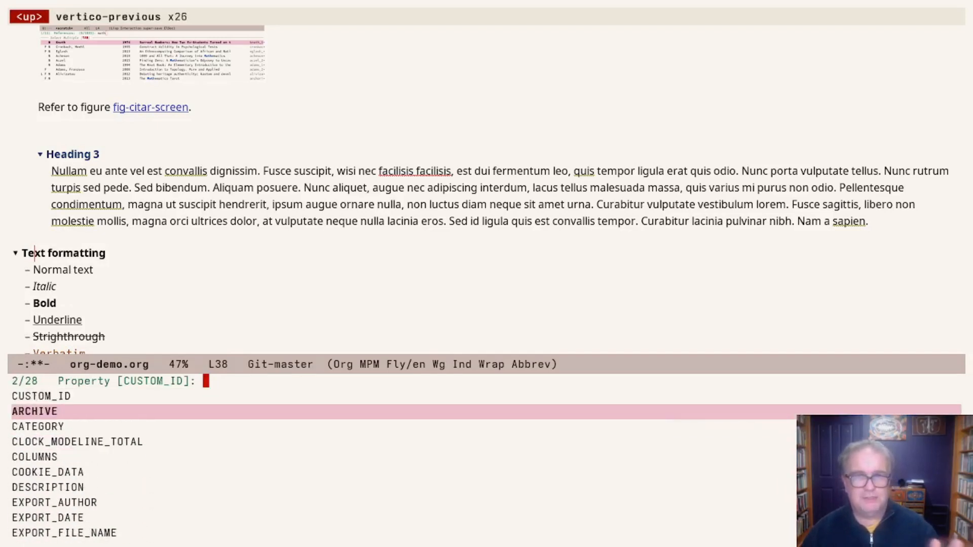
key("up")
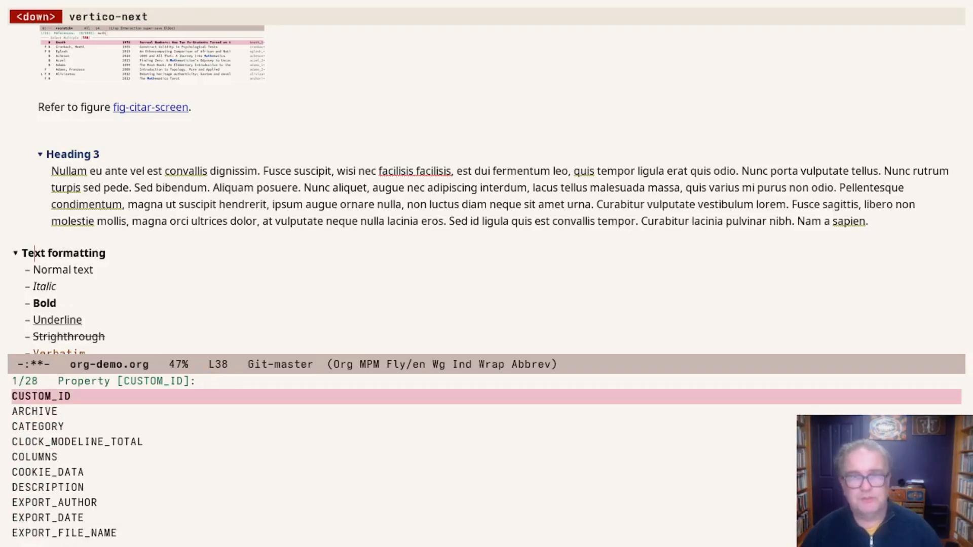
key("return")
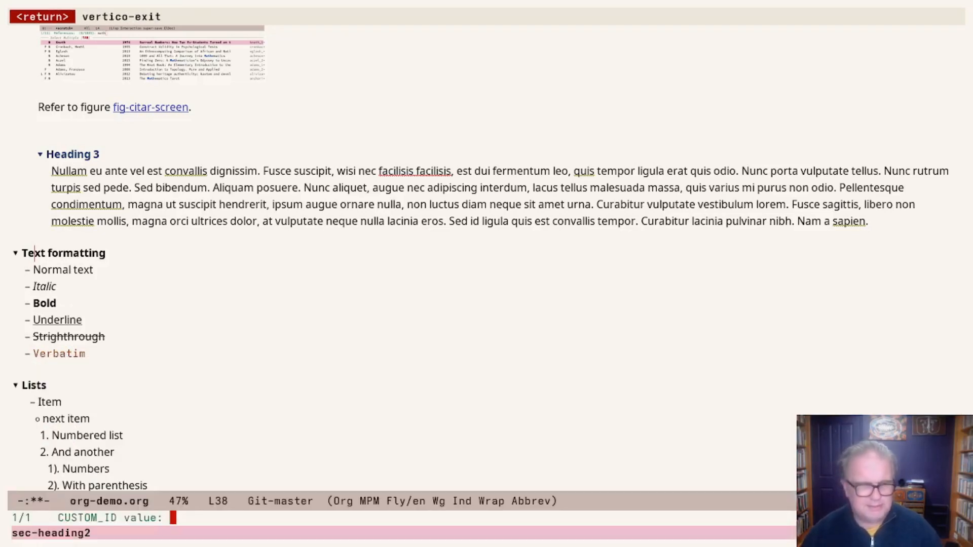
type("sec")
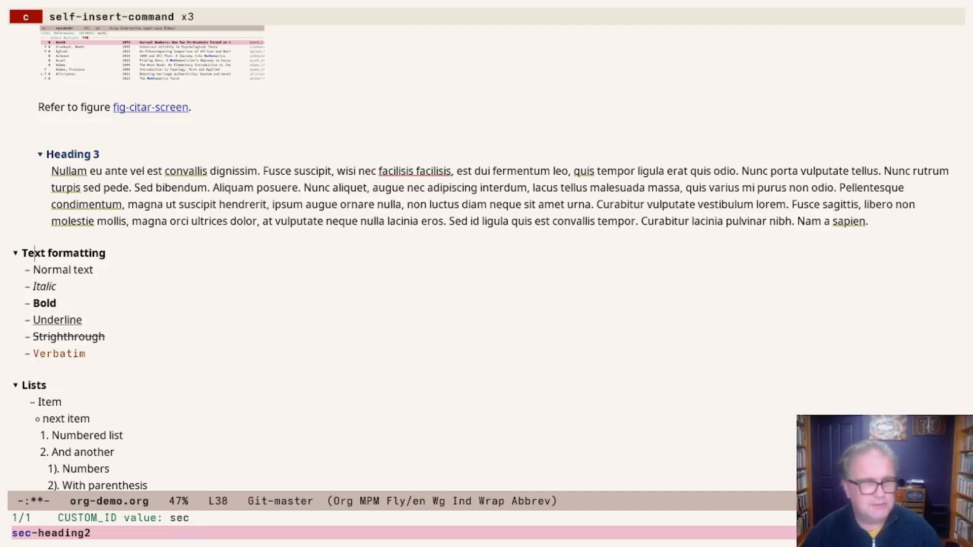
type("text")
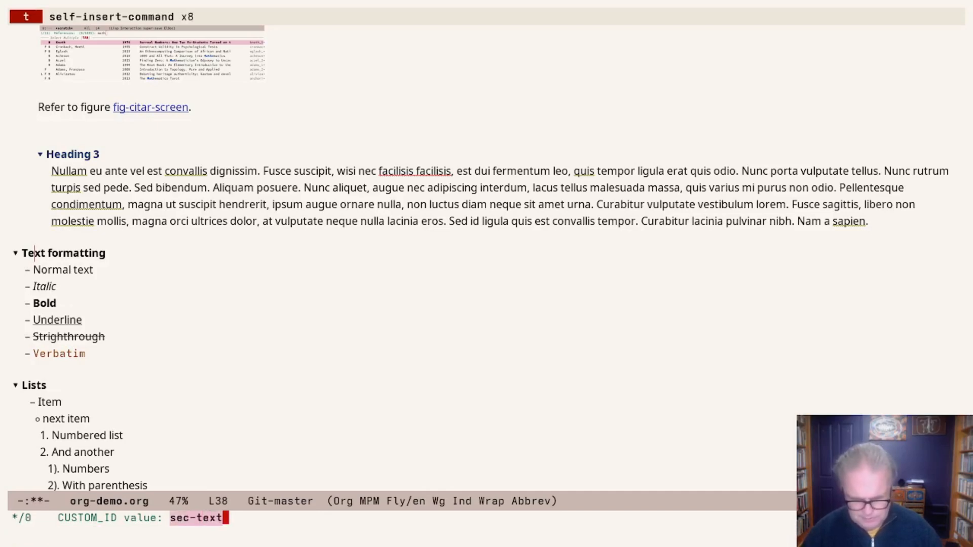
type("format")
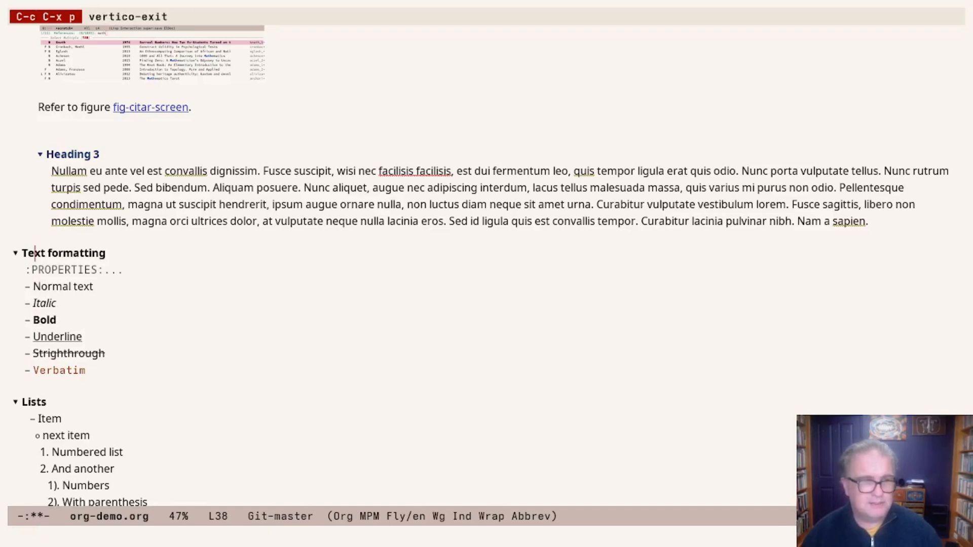
key("down")
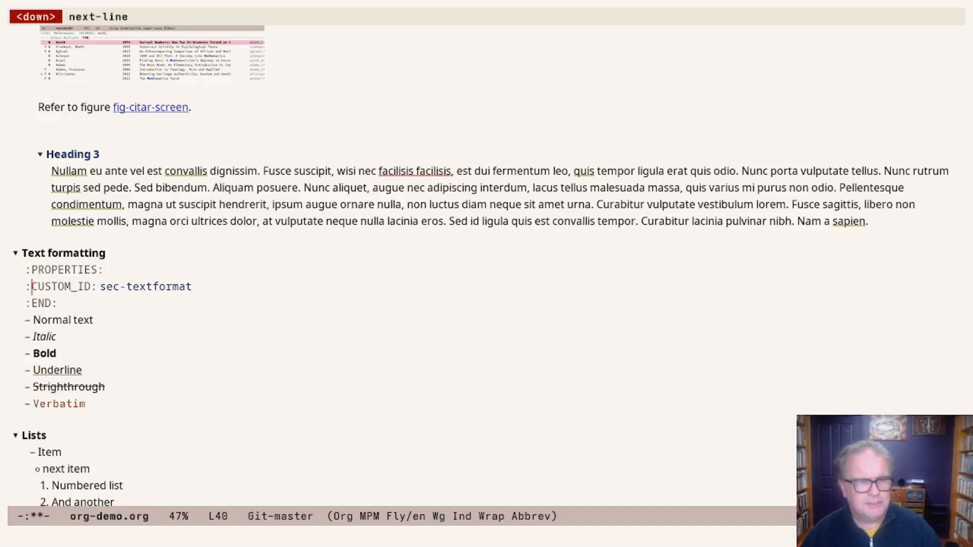
- Expand the :PROPERTIES: drawer to check the ID, then fold it again
key("End")
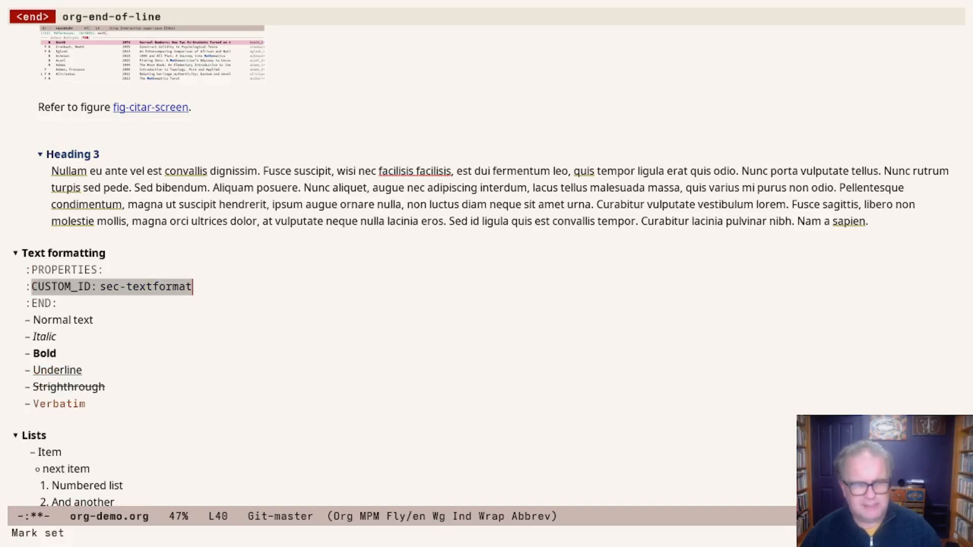
key("TAB")
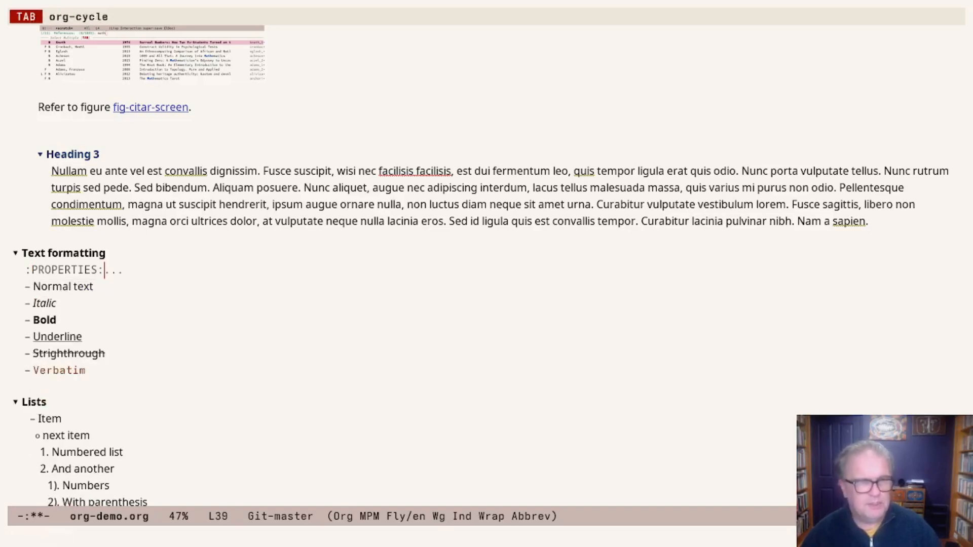
- Extend the figure sentence with ', further explained in section' and a link to #sec-textformat
key("up")
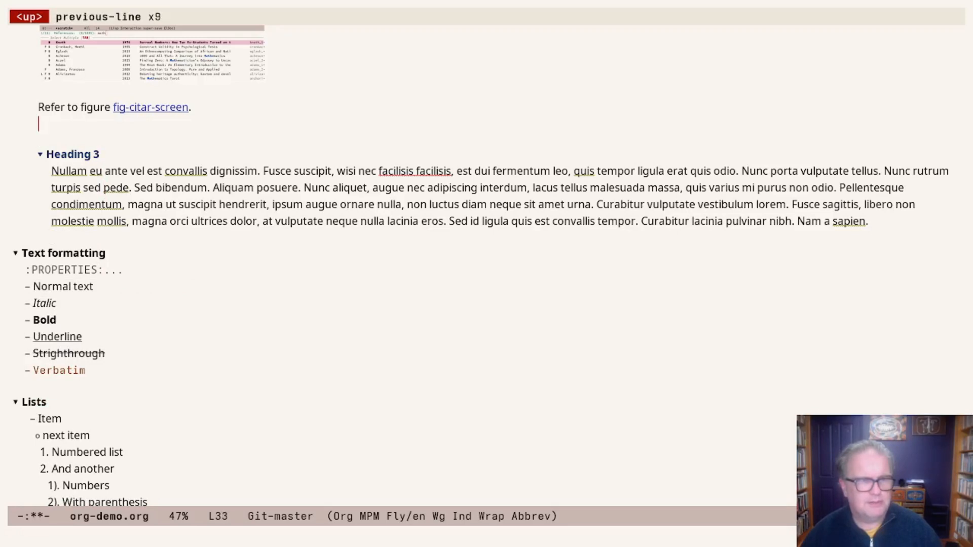
type(", fur")
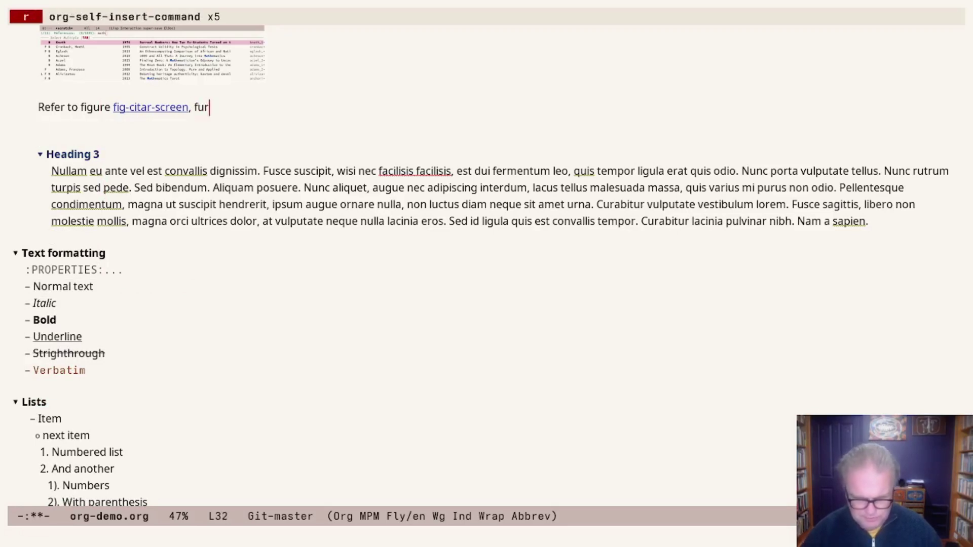
type("ther explained in")
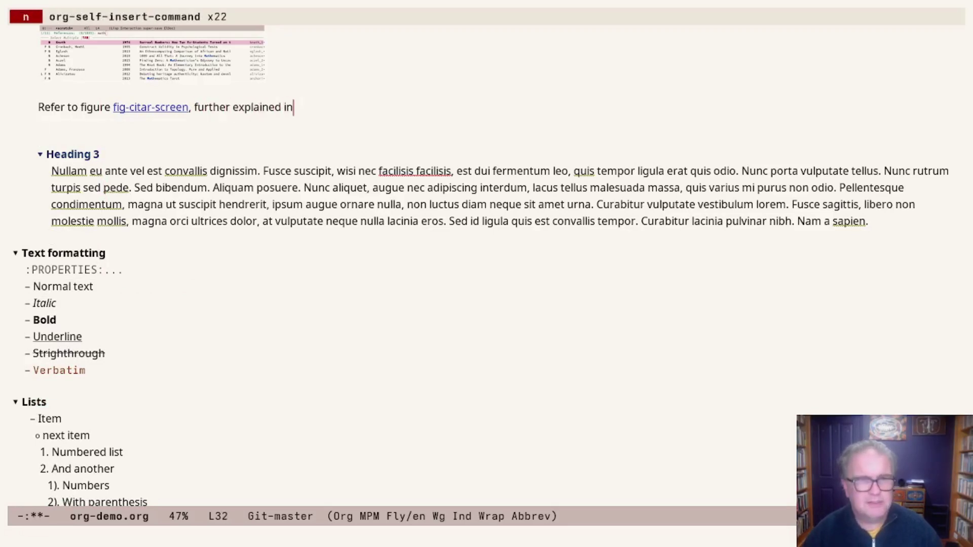
type("sectin")
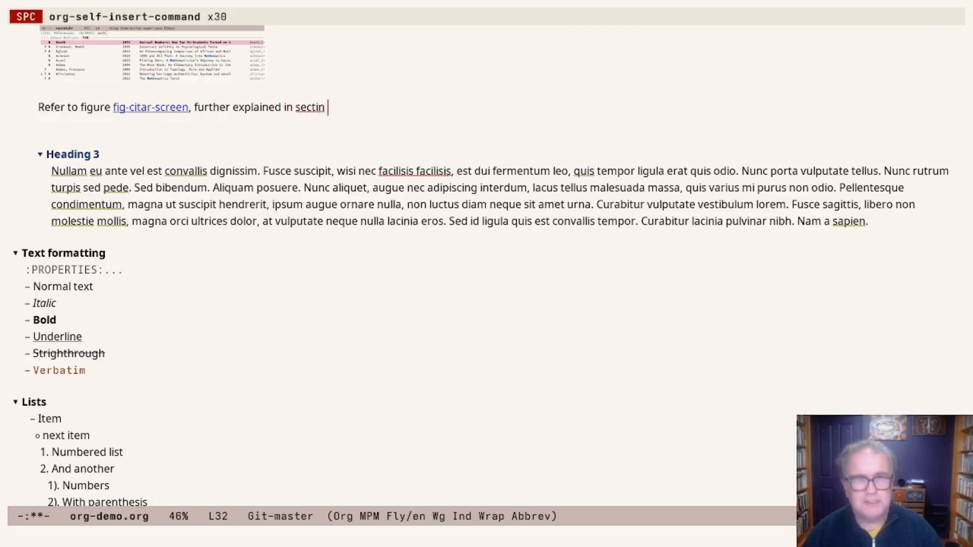
key("C-c C-l")
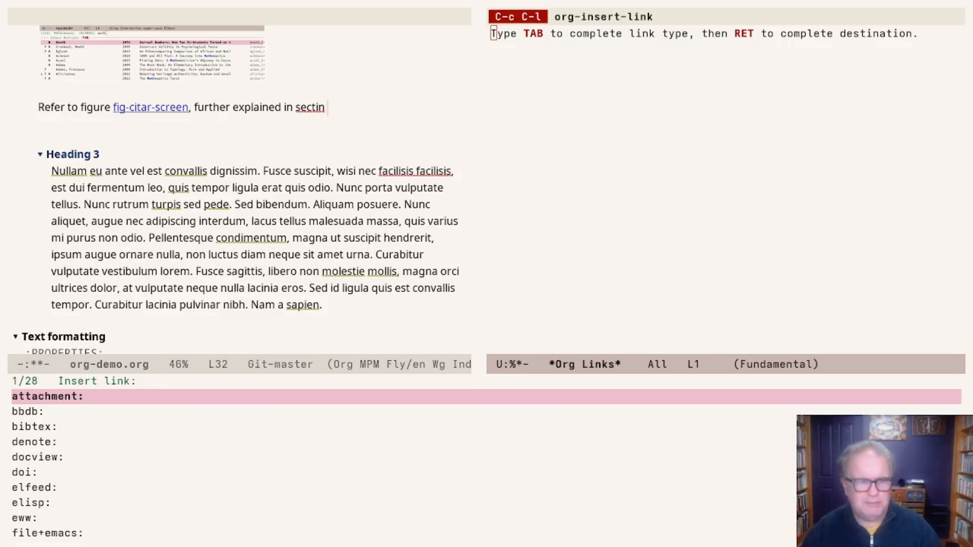
type("@")
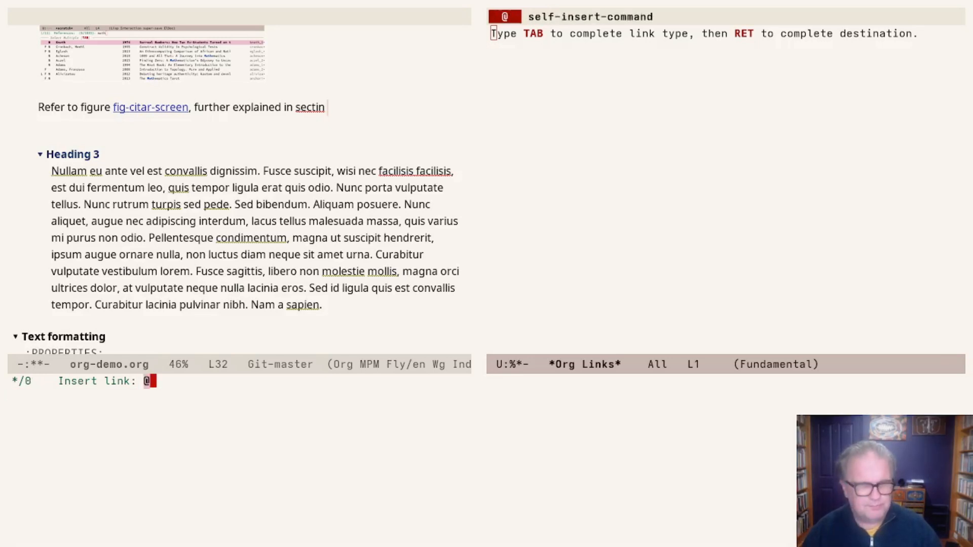
type("#")
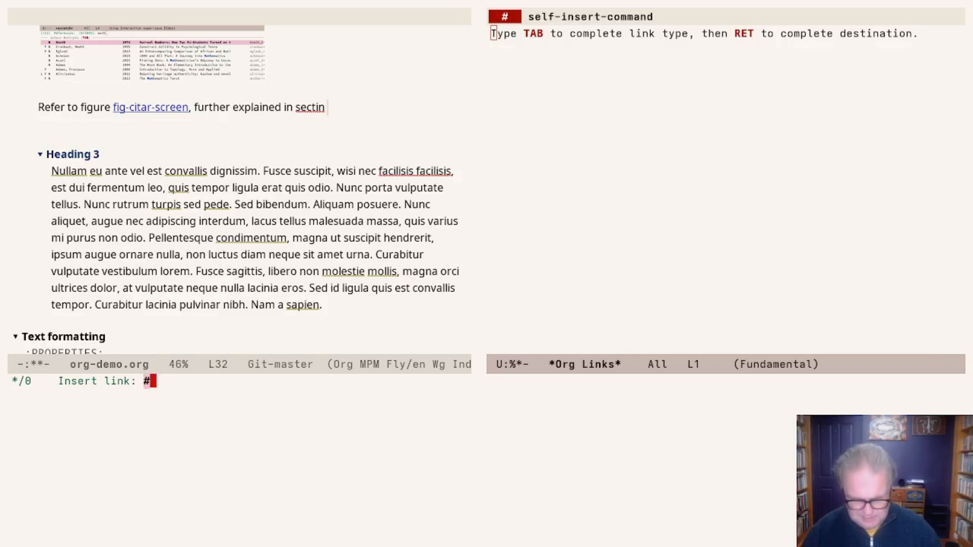
type("sec-t")
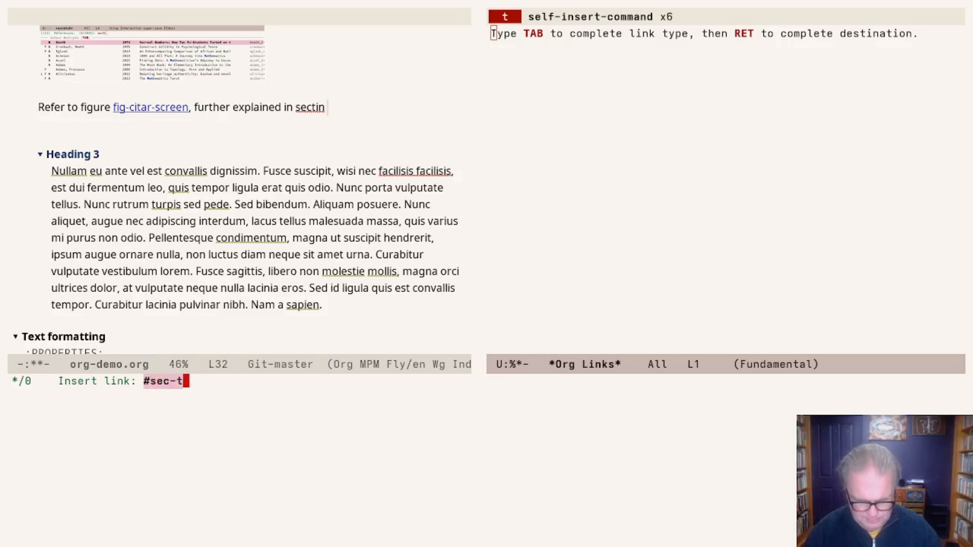
type("extformatting")
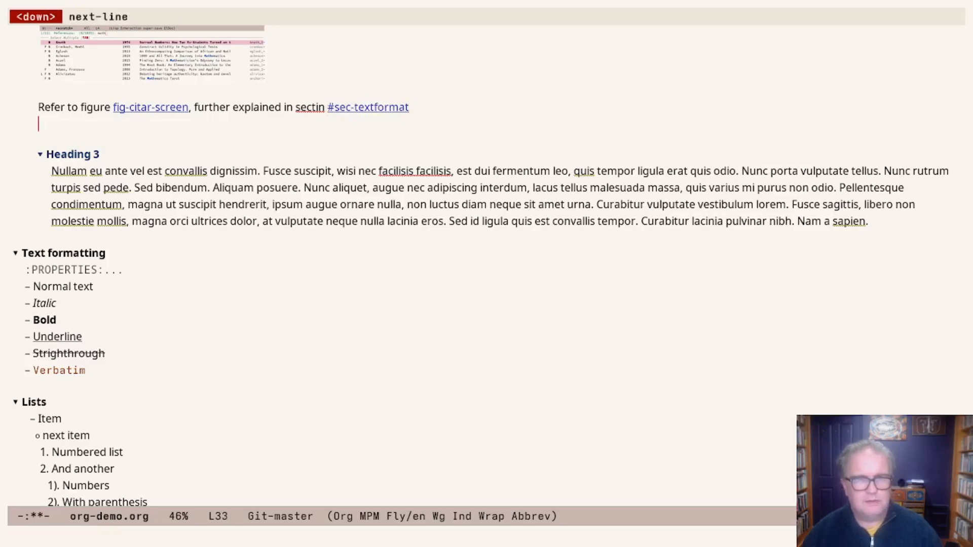
- Correct the typo 'sectin' to 'section' in the reference sentence
key("Left")
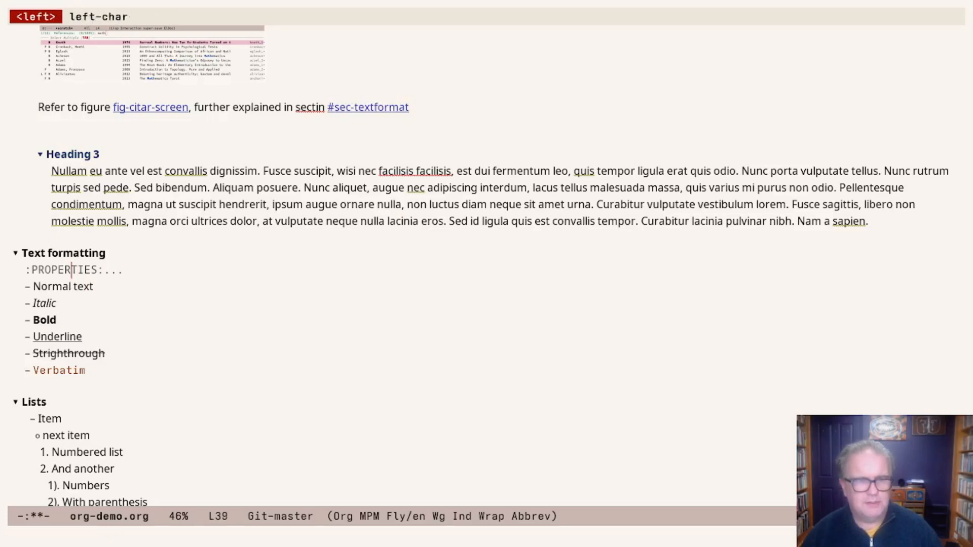
key("up")
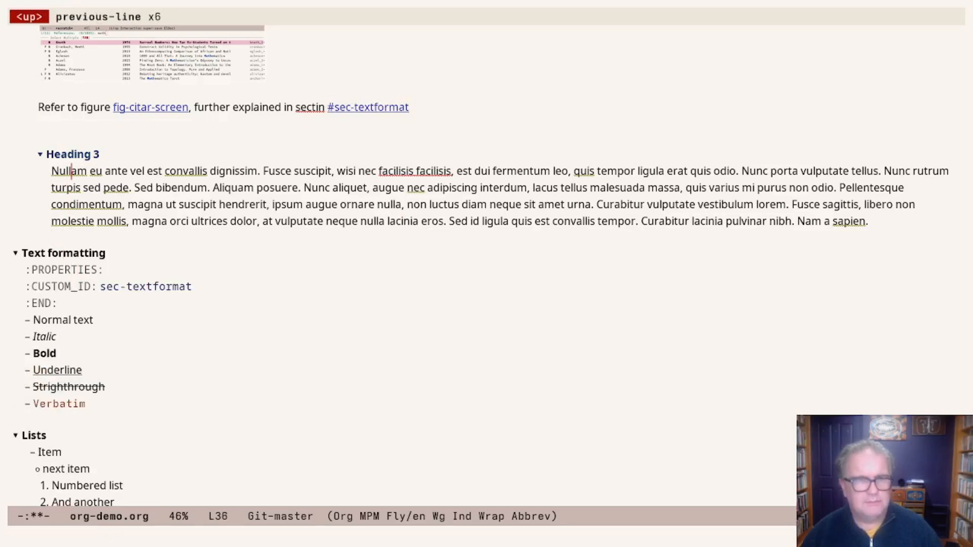
key("left")
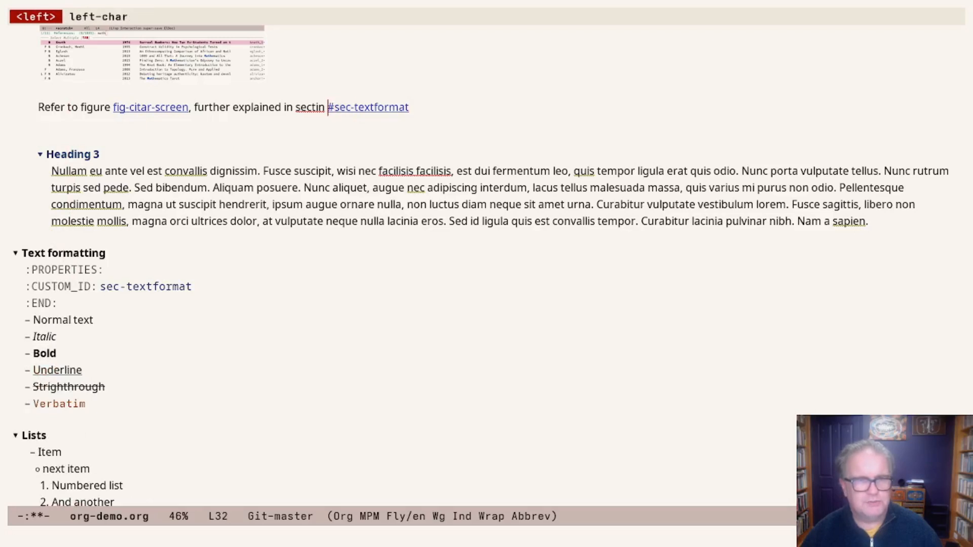
key("left")
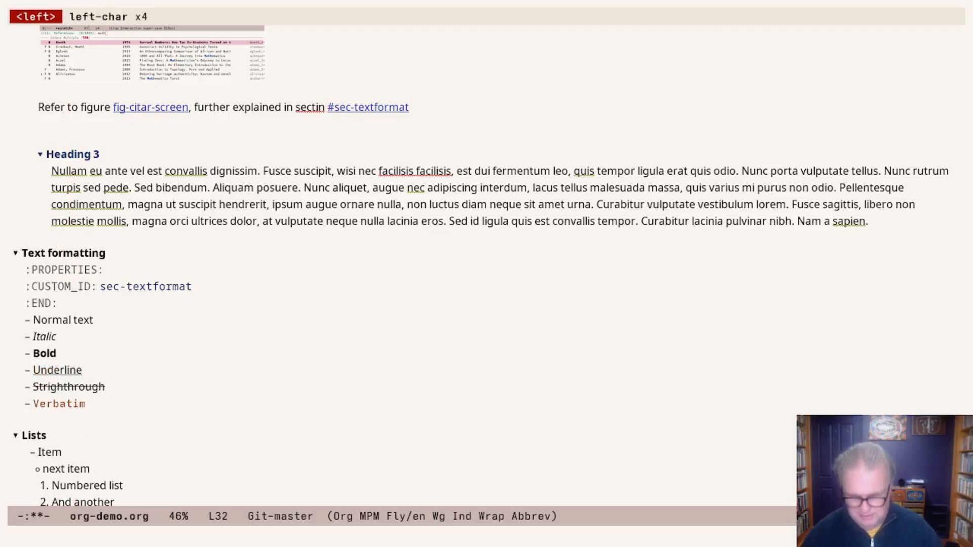
type("o")
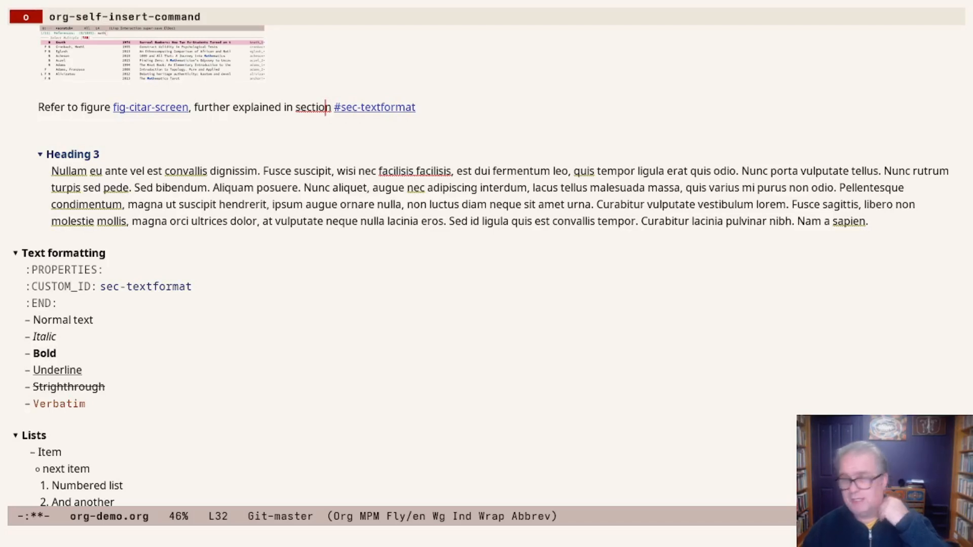
key("down")
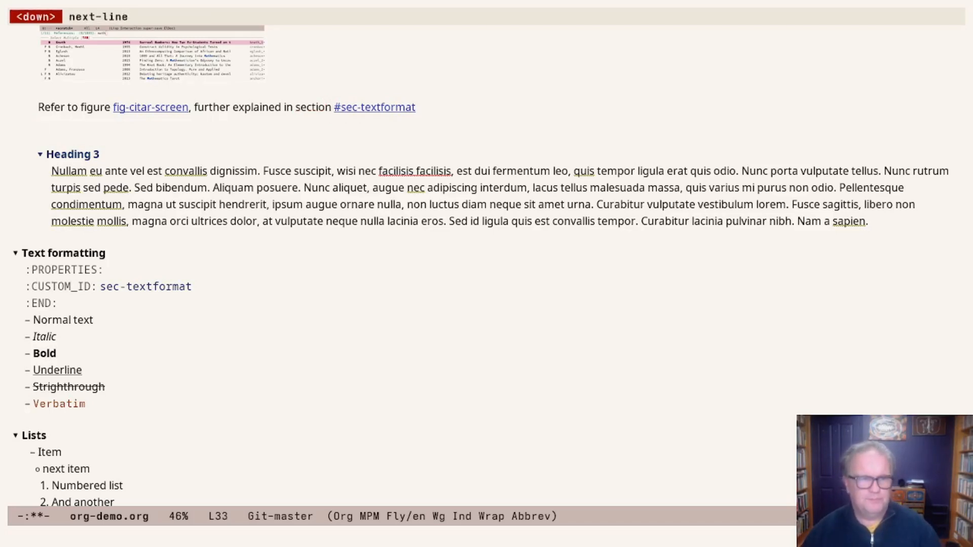
- Follow the #sec-textformat link to jump to the Text formatting heading
key("Left")
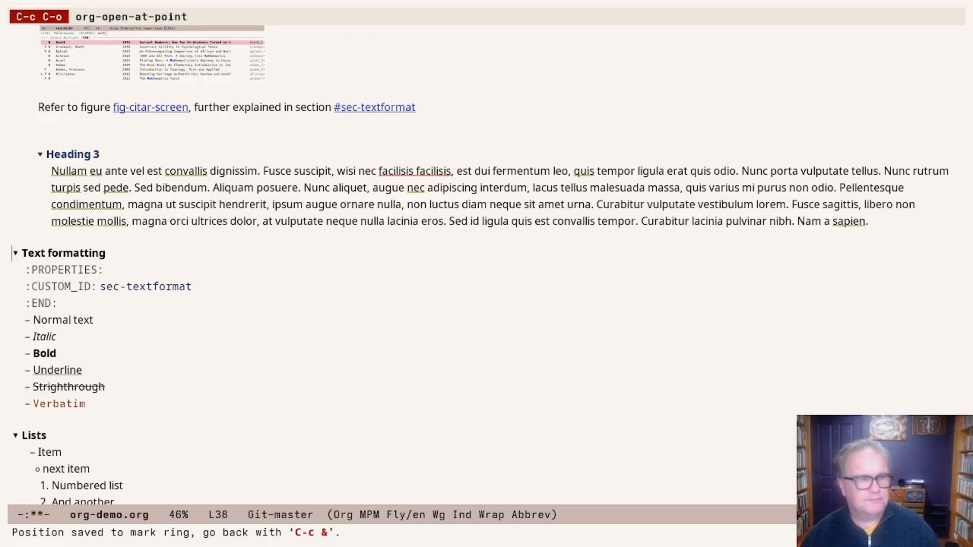
- Switch on Olivetti mode so the Org document shows as a centred, narrower column
key("C-c w o")
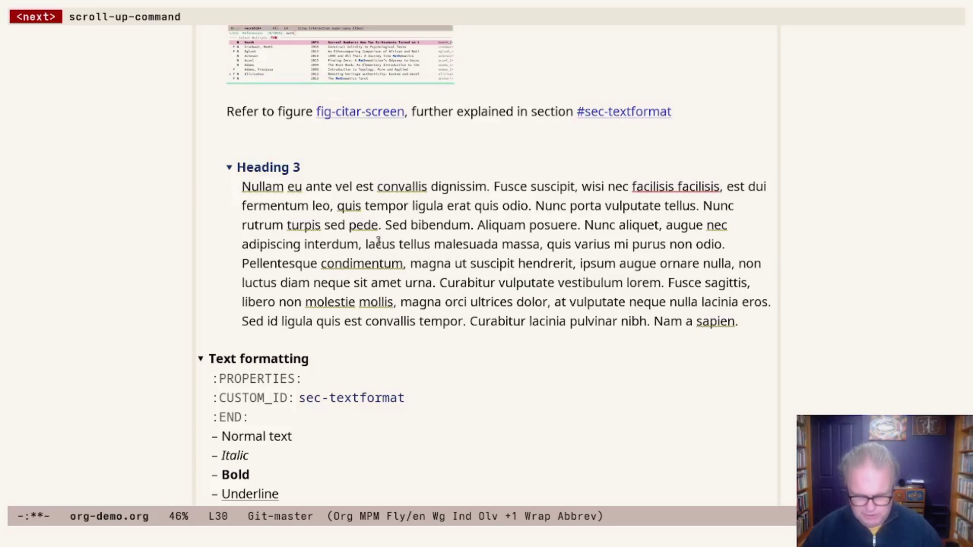
- Start consult-grep to search across the emacs-writing-studio project files
key("C-x C-j")
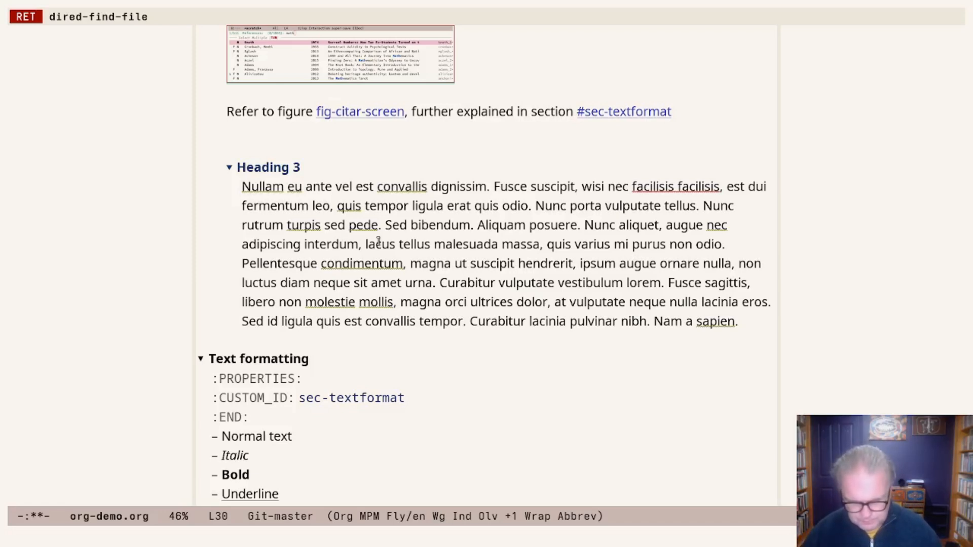
type("consul gr")
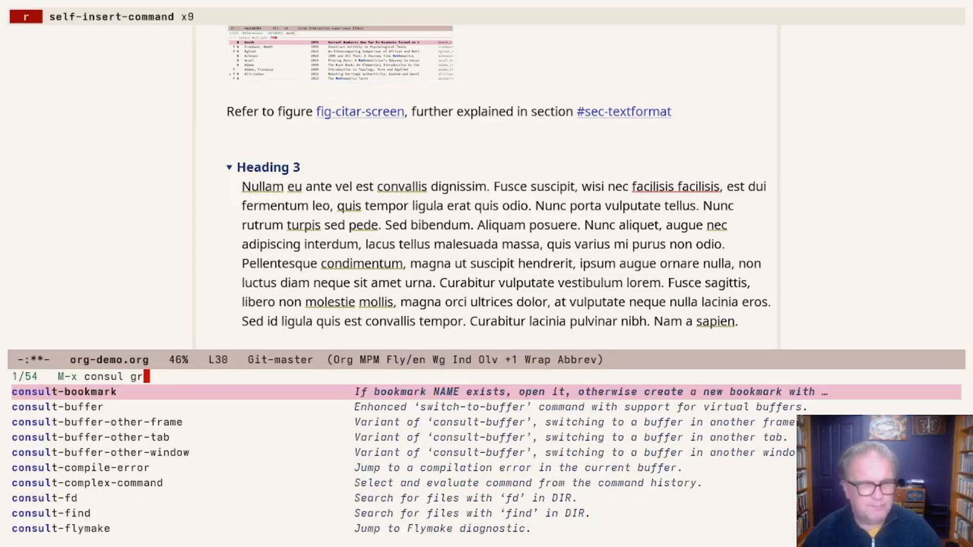
type("ep")
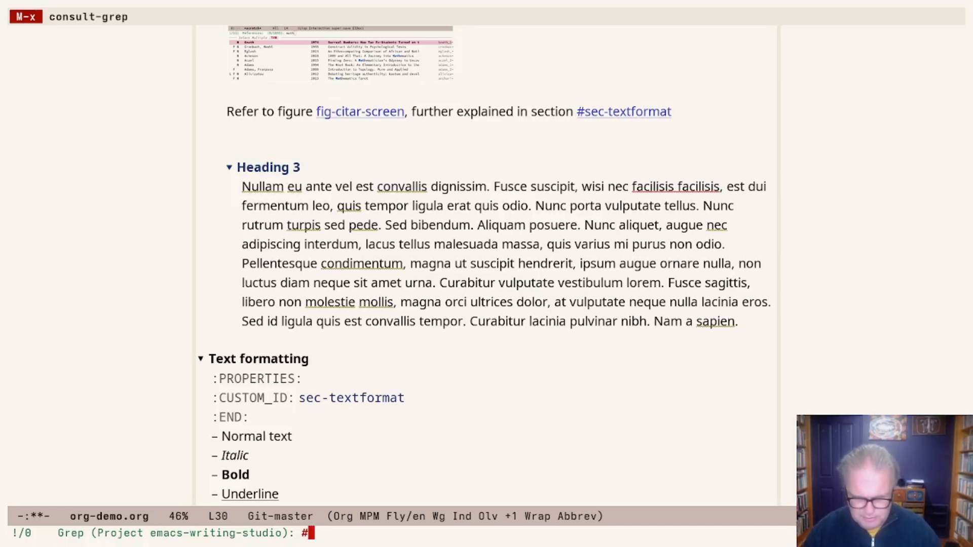
- Search the project for 'Denote' and preview matches in ews.el and other project documents
type("Denote")
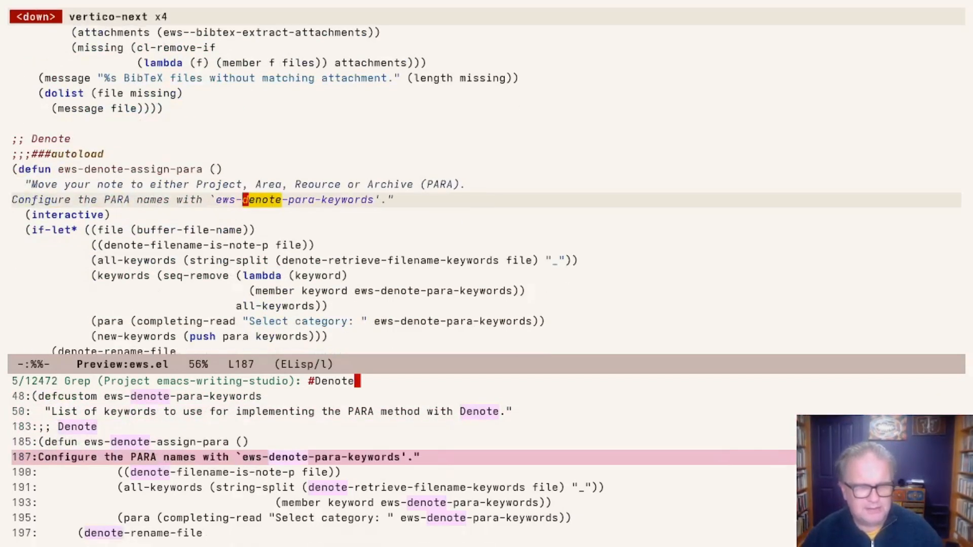
key("down")
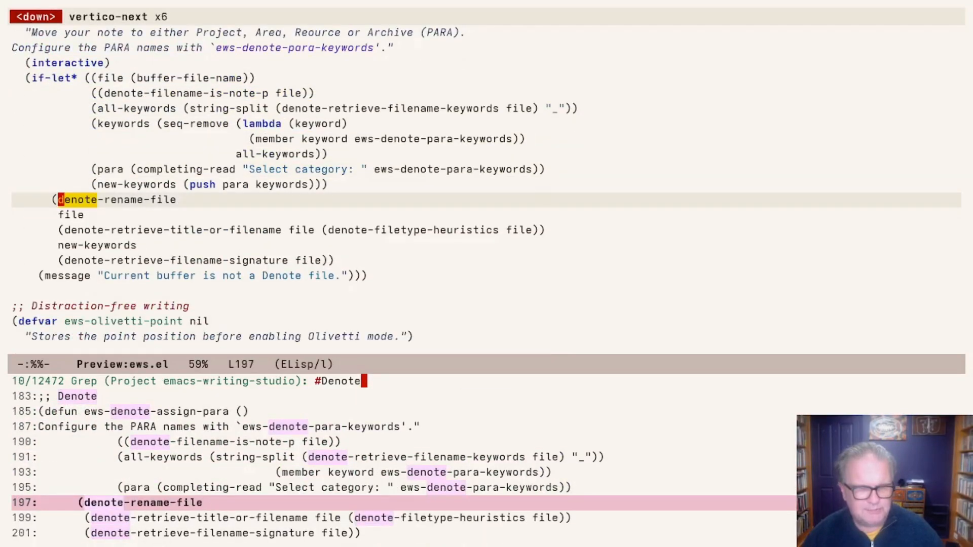
key("up")
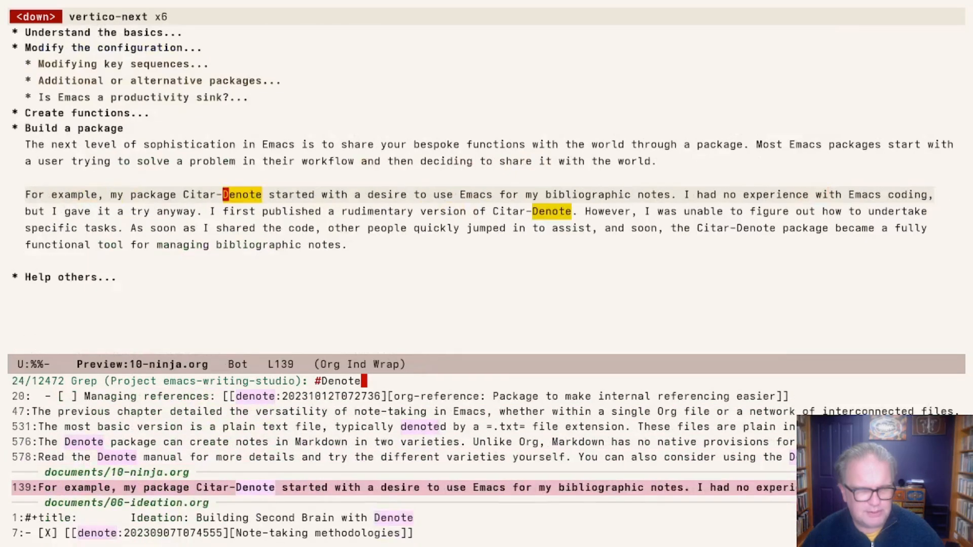
key("down")
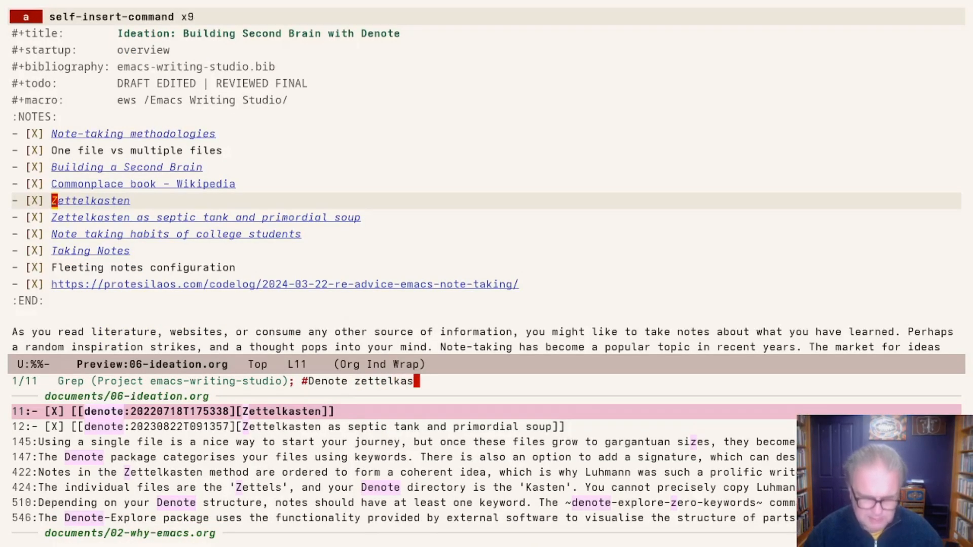
- Complete the 'zettelkasten' term and preview the 17 Denote/Zettelkasten matches across documents and package files
type("en")
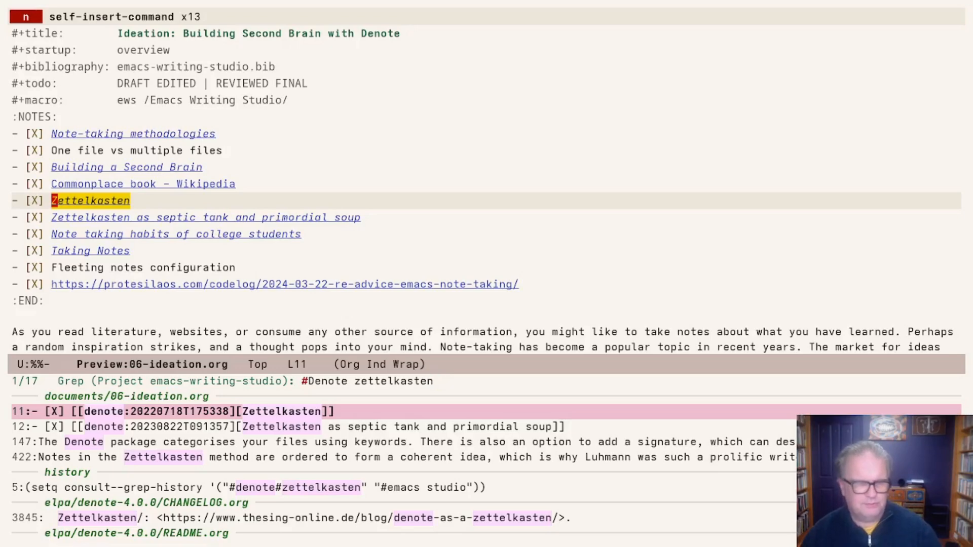
key("down")
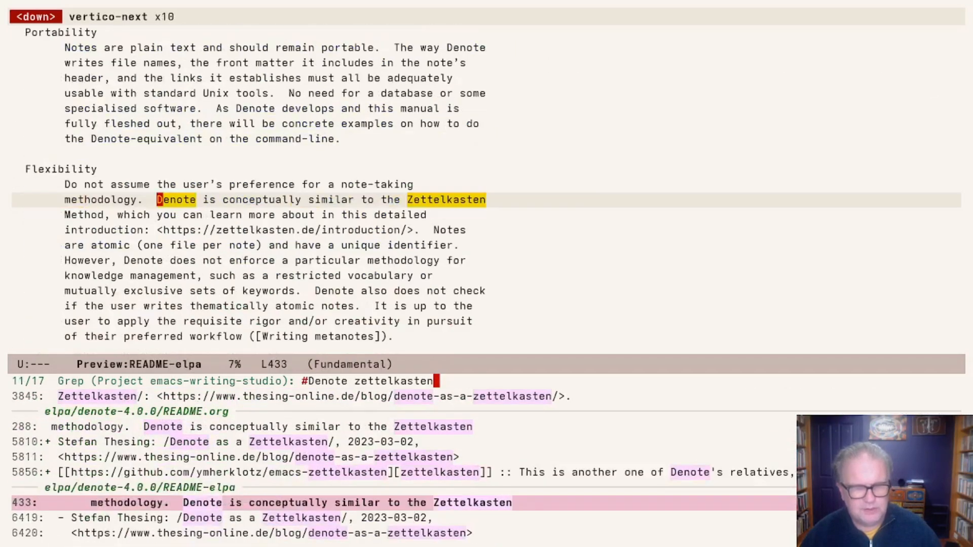
key("down")
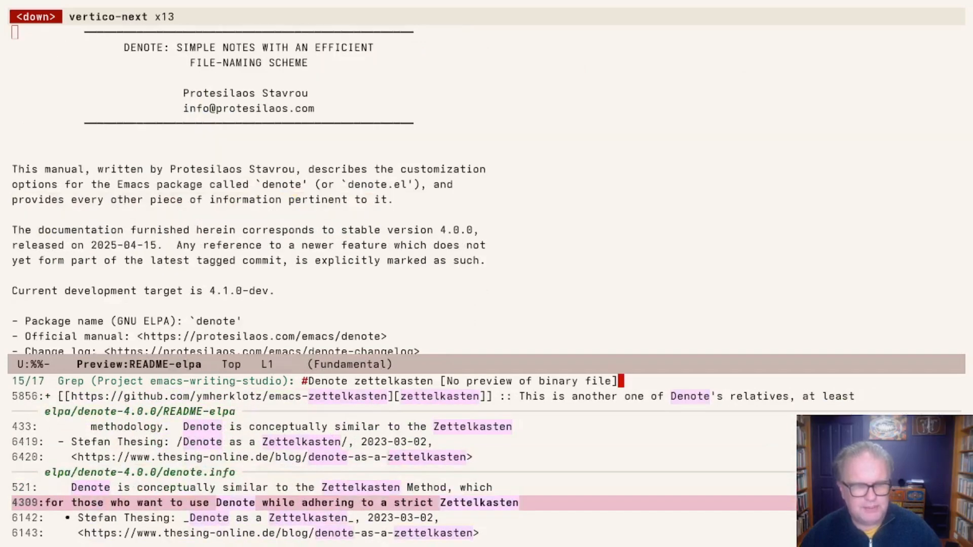
key("down")
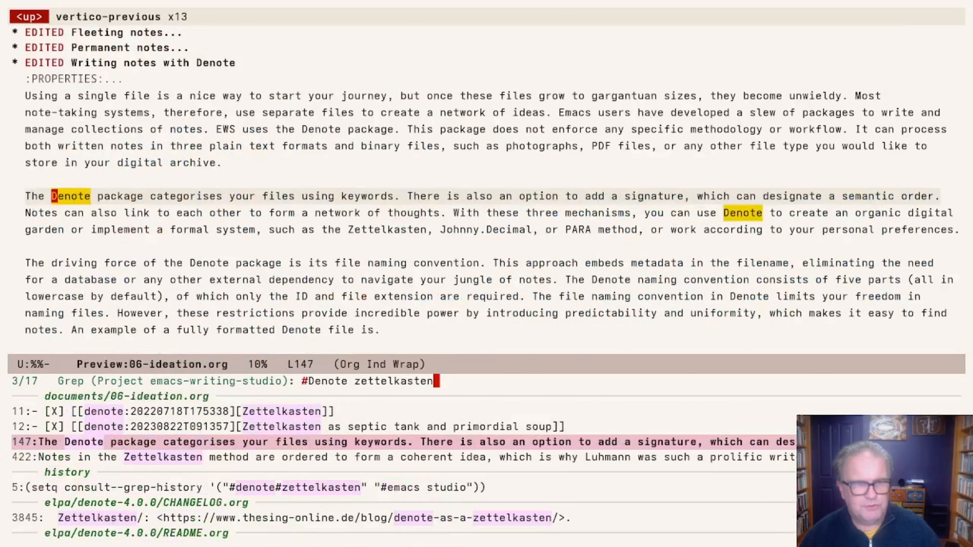
key("down")
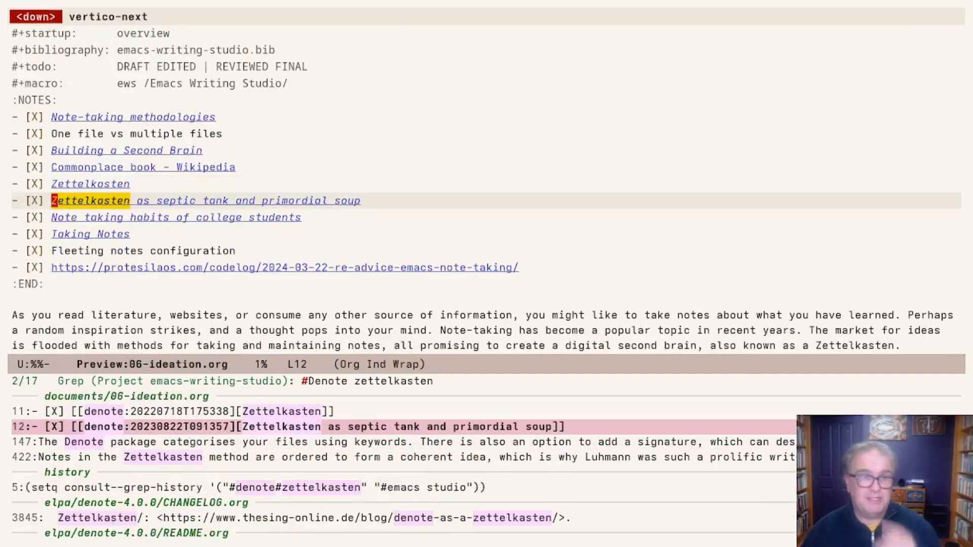